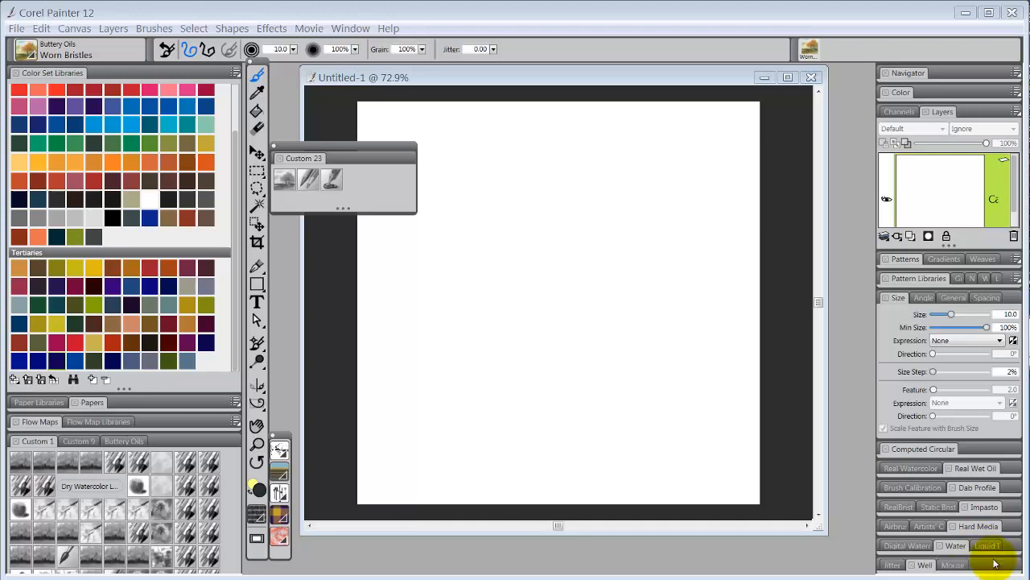
mouse_move(857, 553)
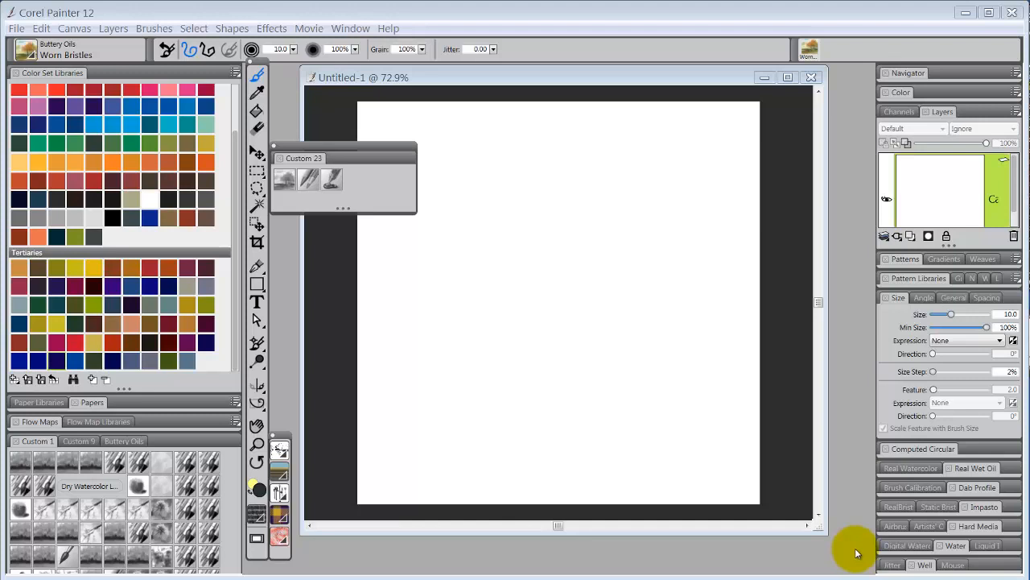
mouse_move(866, 554)
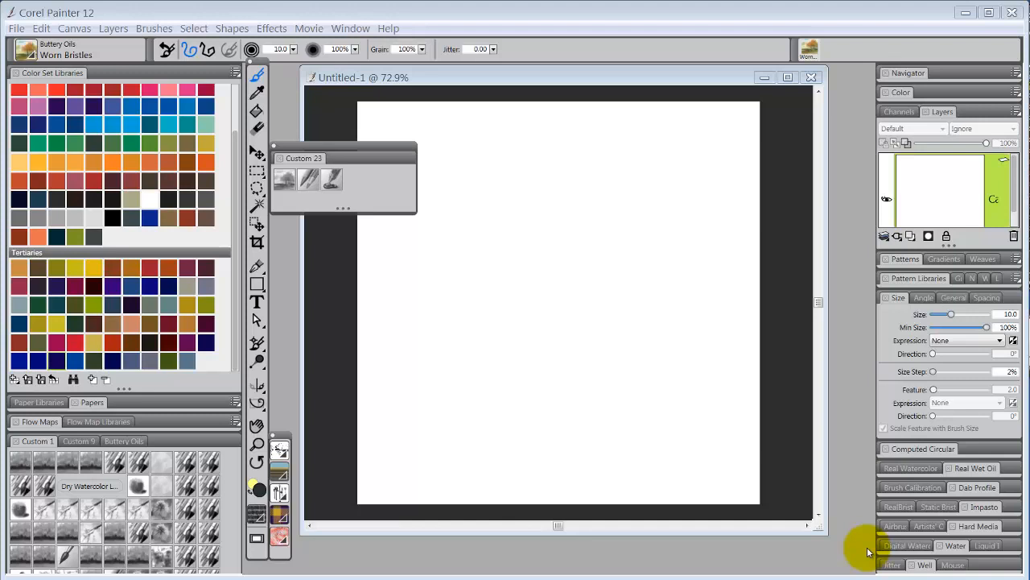
mouse_move(841, 571)
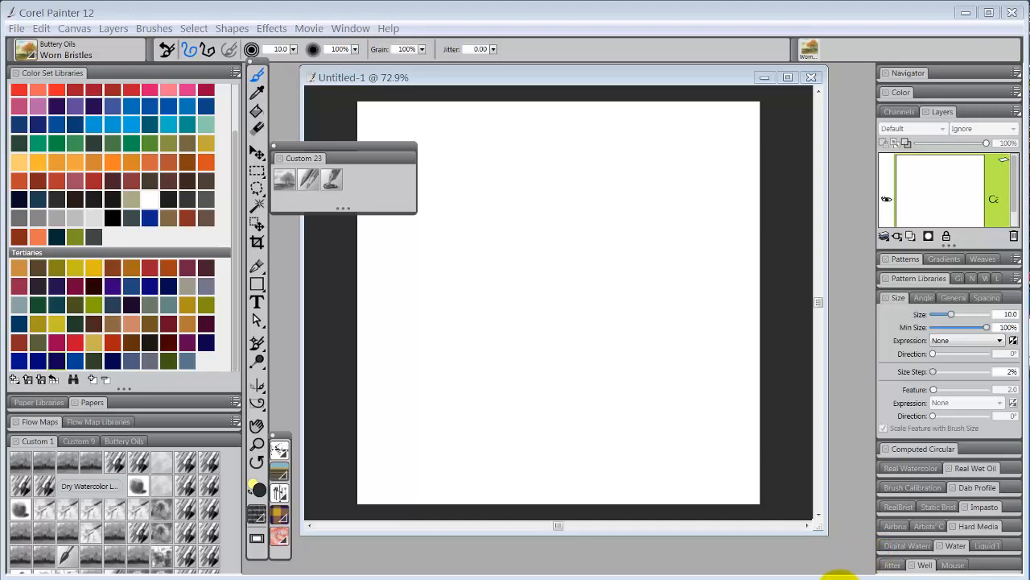
Step: Review the size expression choices and keep the expression at None
left_click(573, 460)
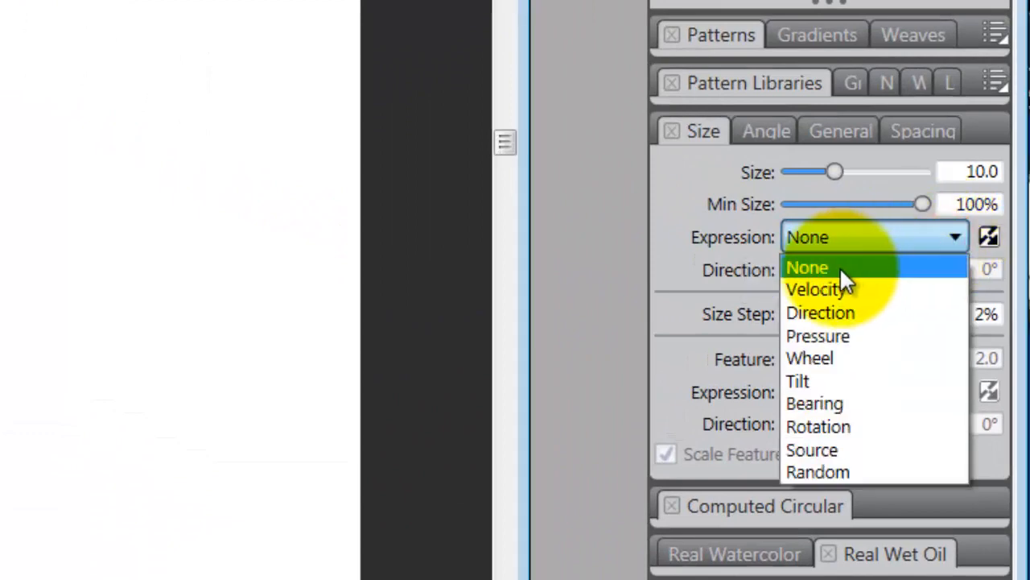
mouse_move(818, 336)
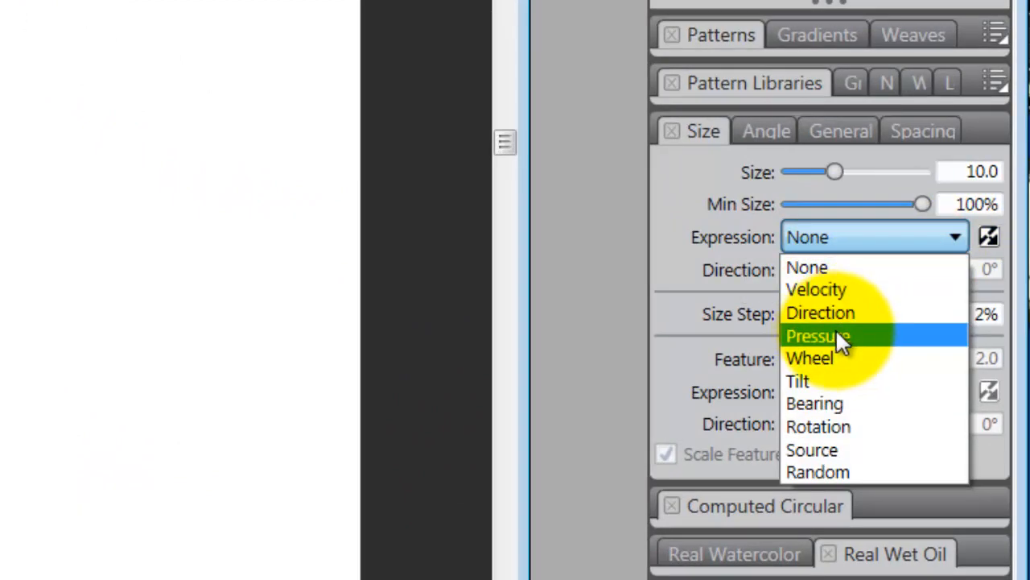
mouse_move(837, 290)
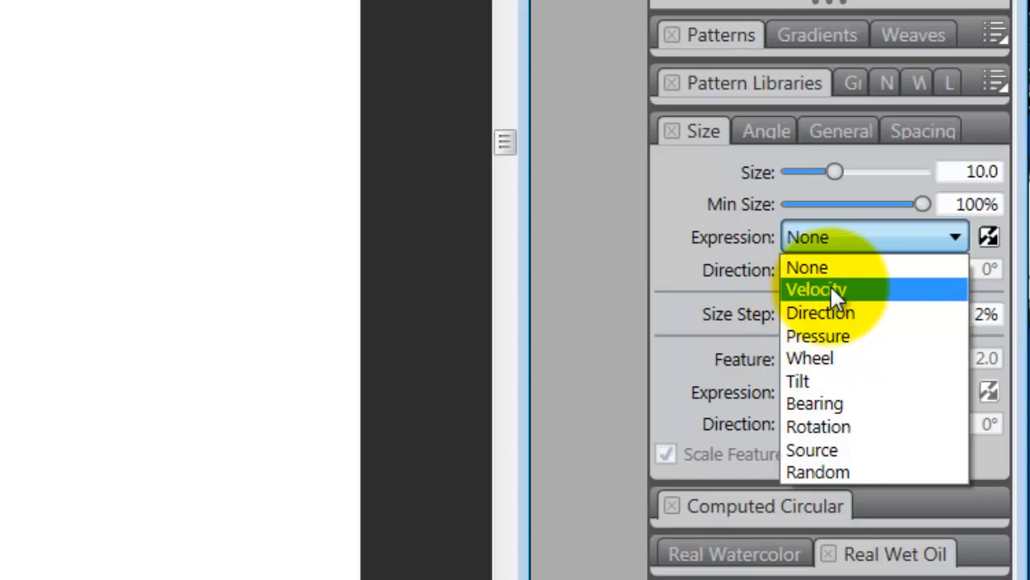
mouse_move(866, 427)
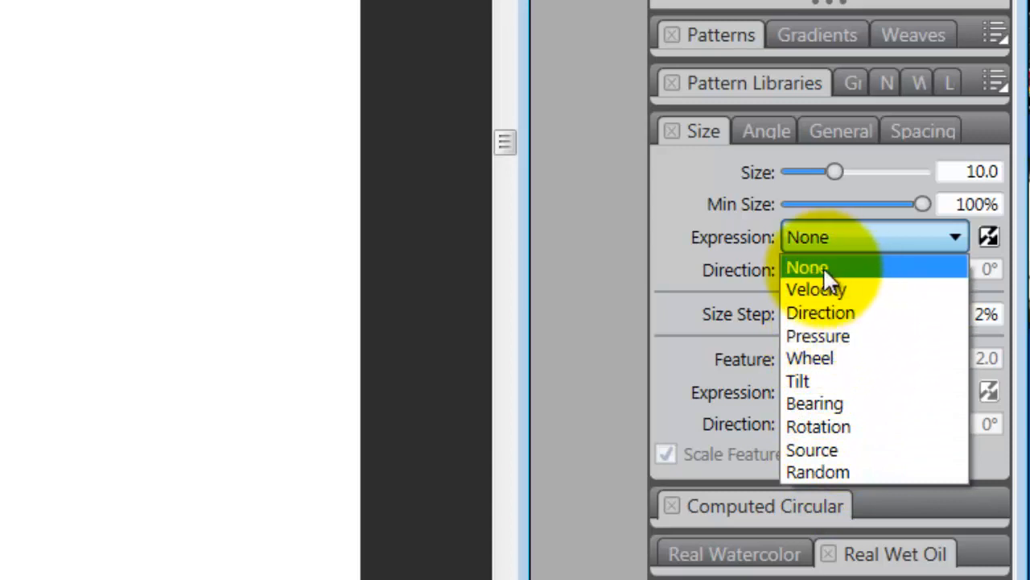
mouse_move(856, 274)
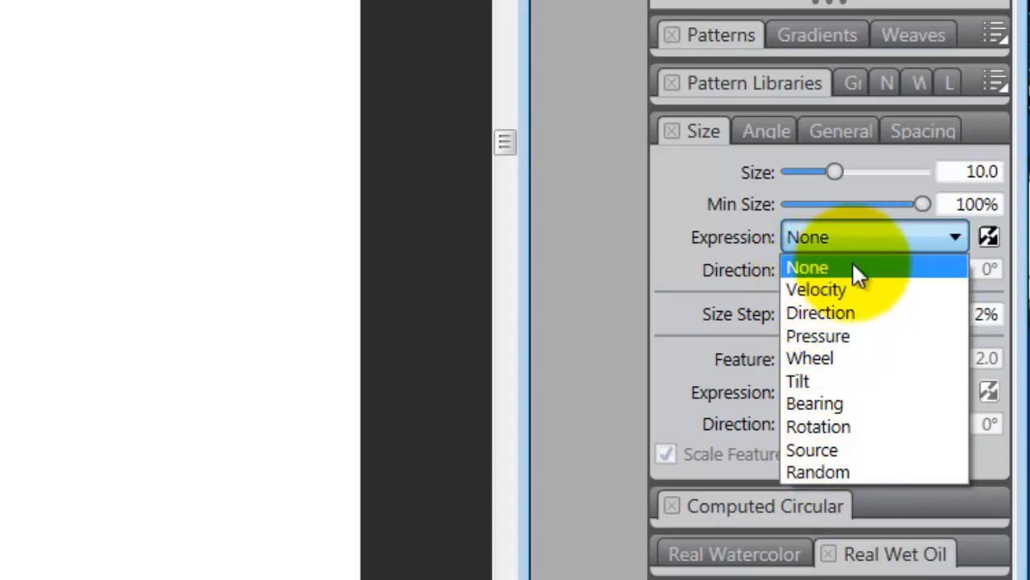
left_click(807, 268)
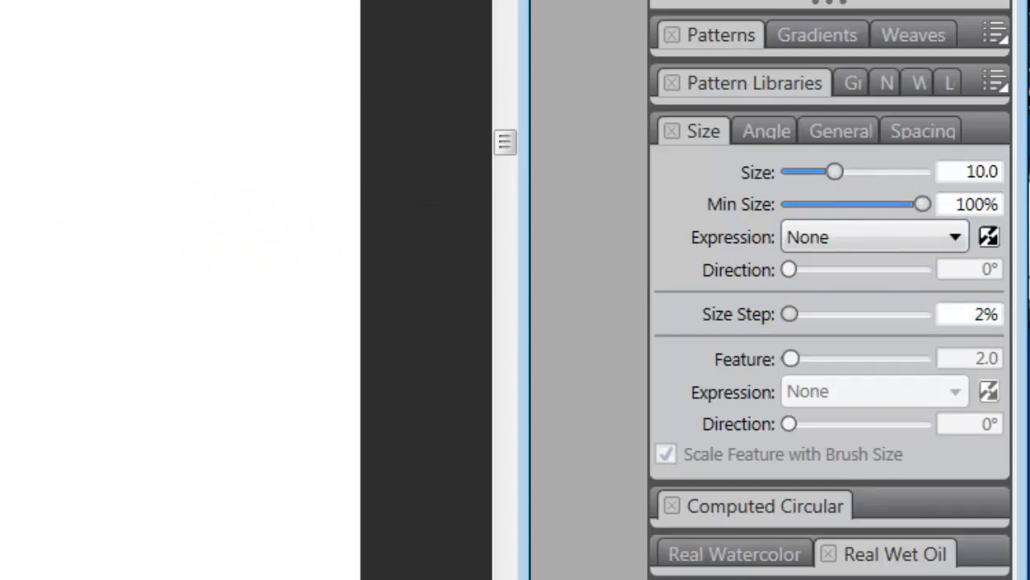
Step: Calibrate brush tracking from a sample stroke, raising velocity scale to about 37.78, and confirm
left_click(55, 38)
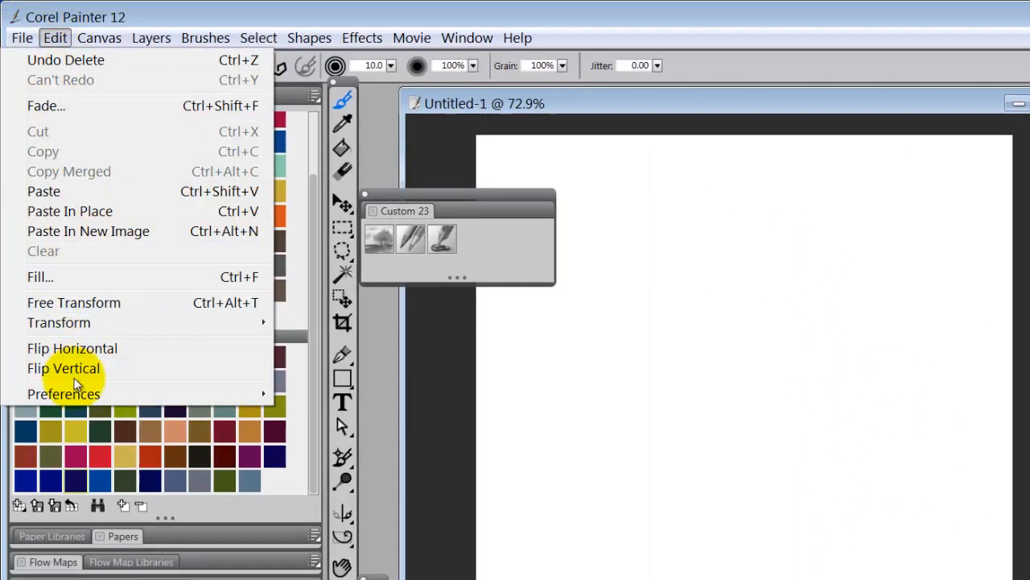
left_click(351, 519)
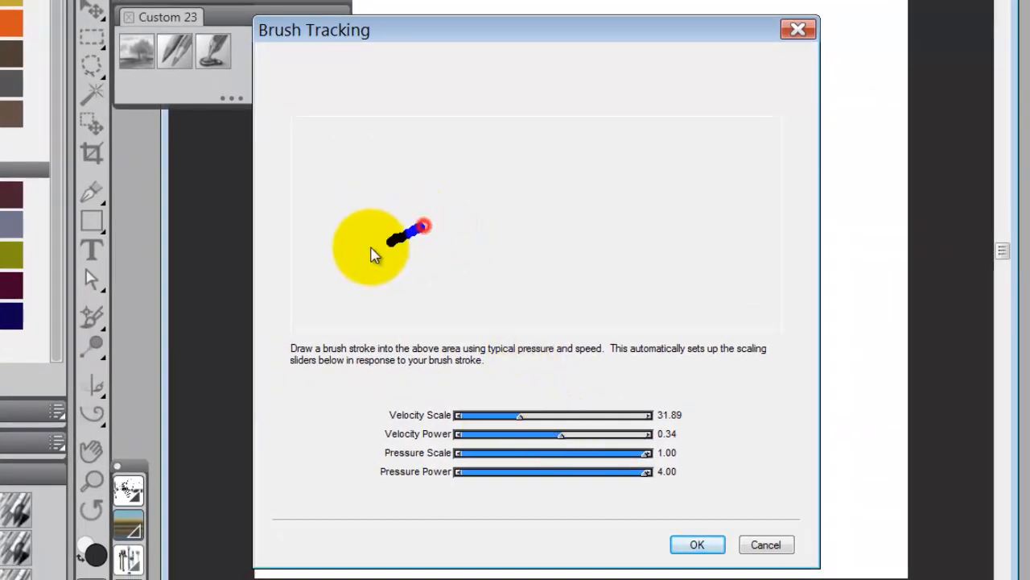
left_click_drag(378, 242, 805, 161)
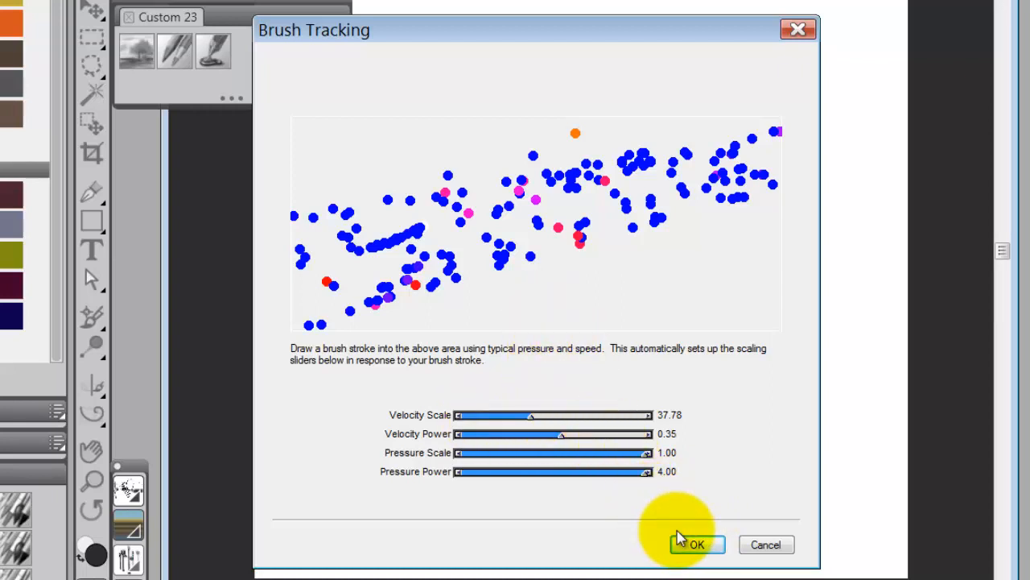
left_click(695, 544)
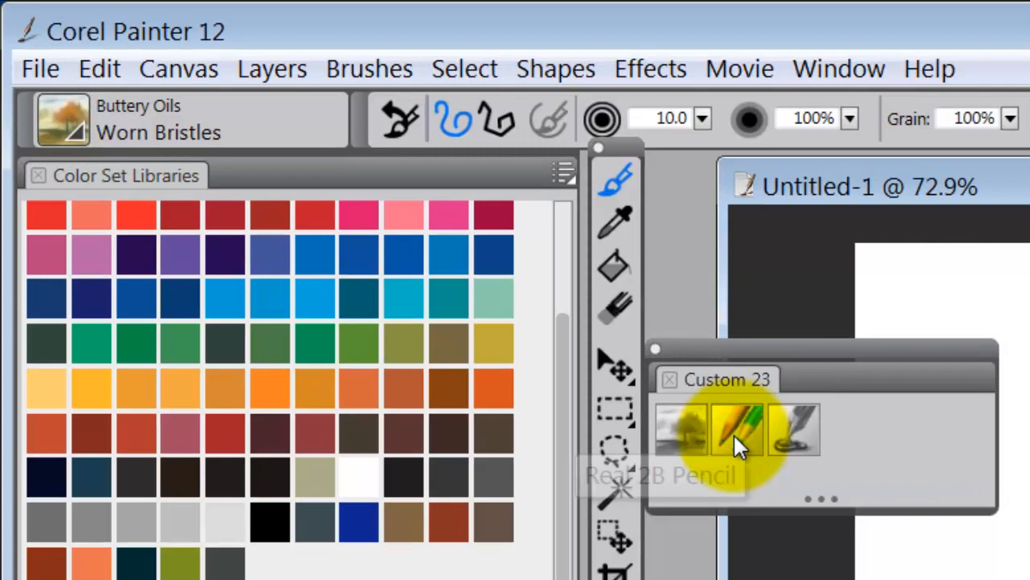
Step: Switch to the Real 2B Pencil with velocity-based size, 0% minimum size and 100% size step
left_click(737, 432)
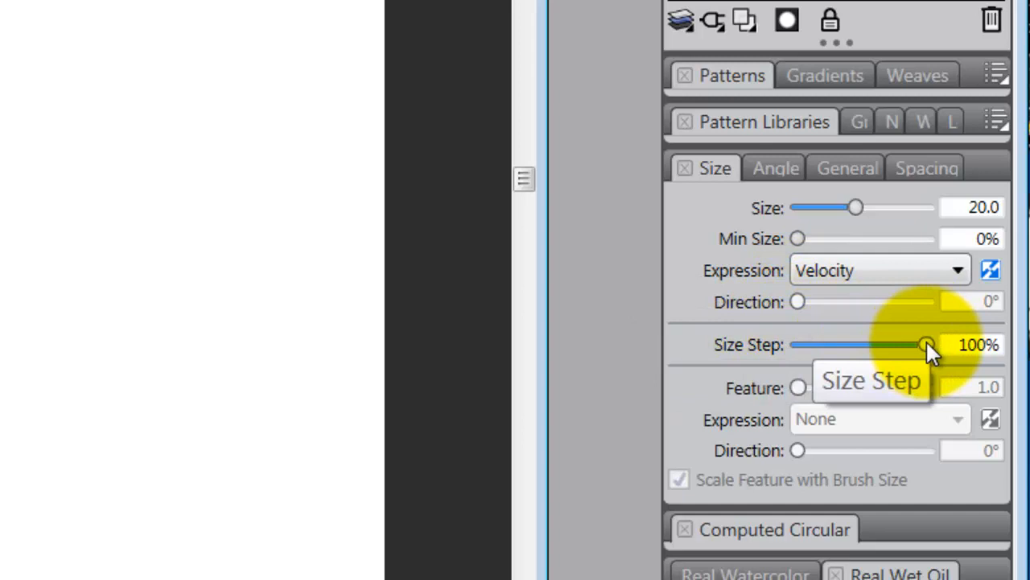
left_click(977, 344)
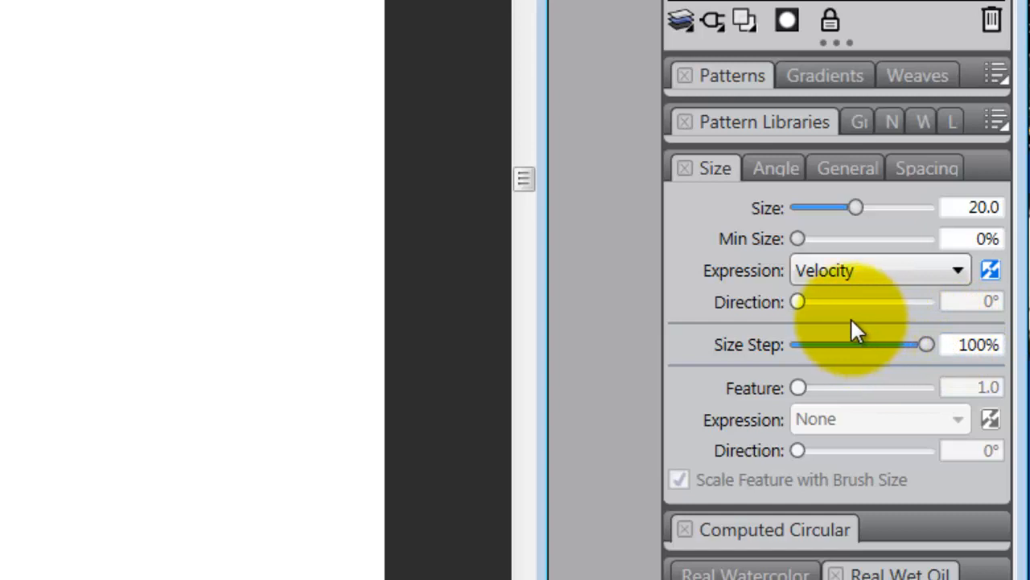
mouse_move(877, 313)
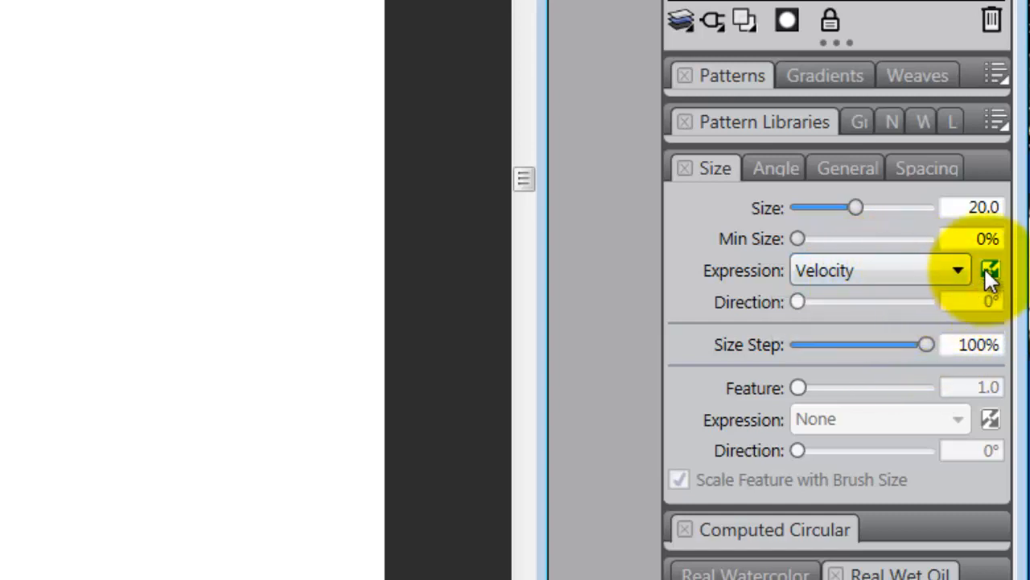
mouse_move(958, 271)
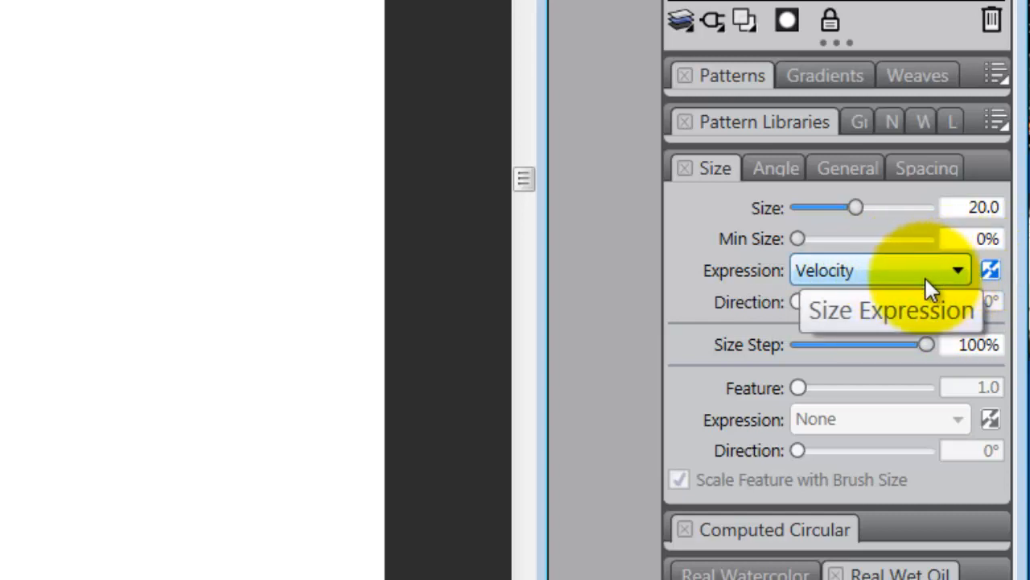
mouse_move(925, 282)
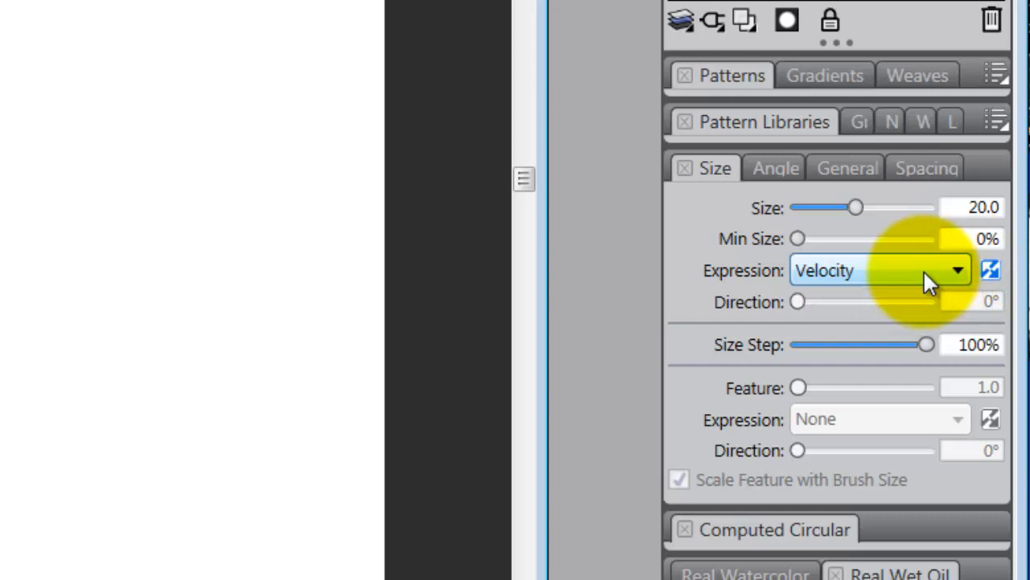
mouse_move(925, 271)
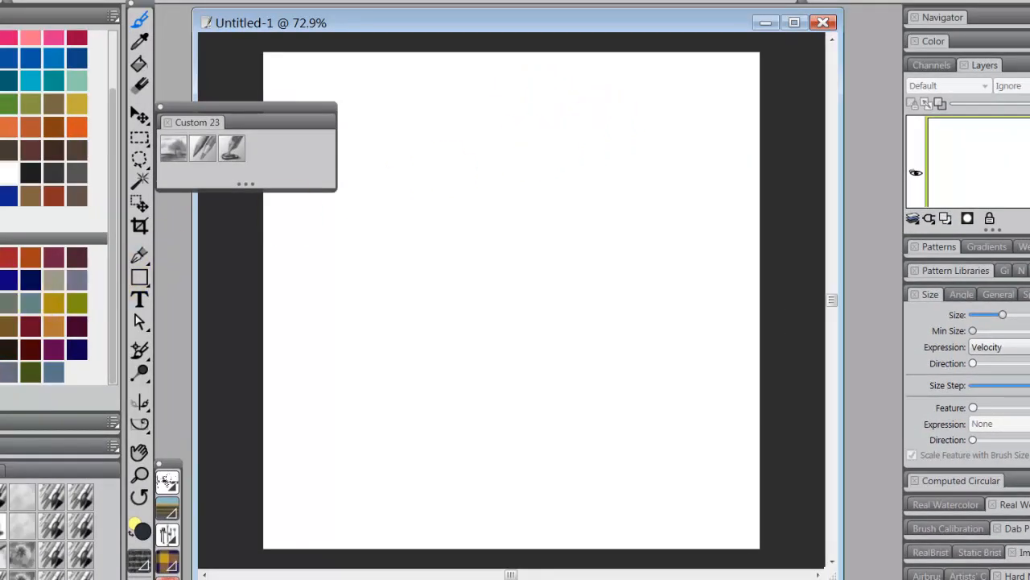
left_click(596, 109)
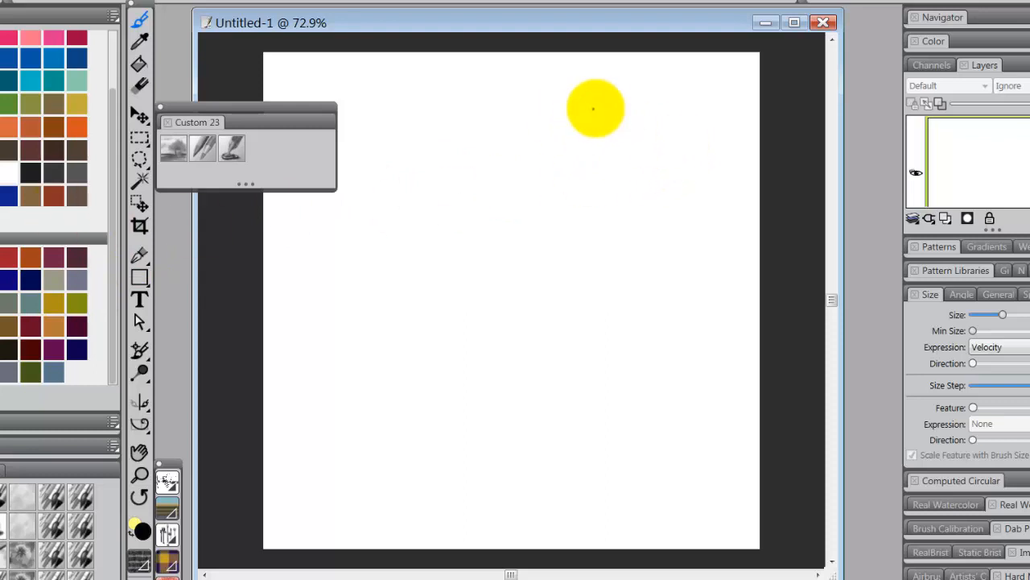
left_click_drag(596, 110, 577, 126)
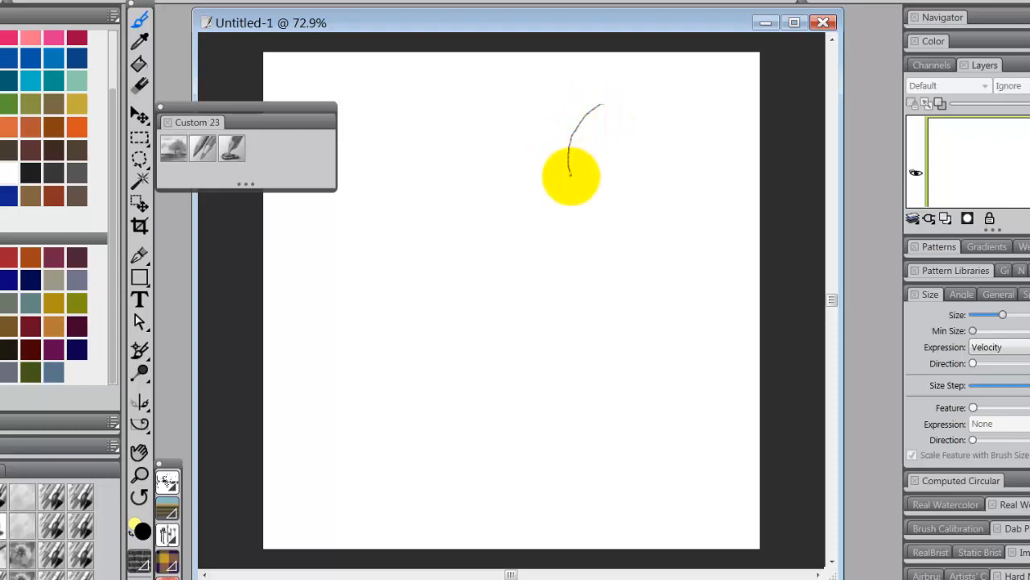
left_click_drag(571, 175, 583, 284)
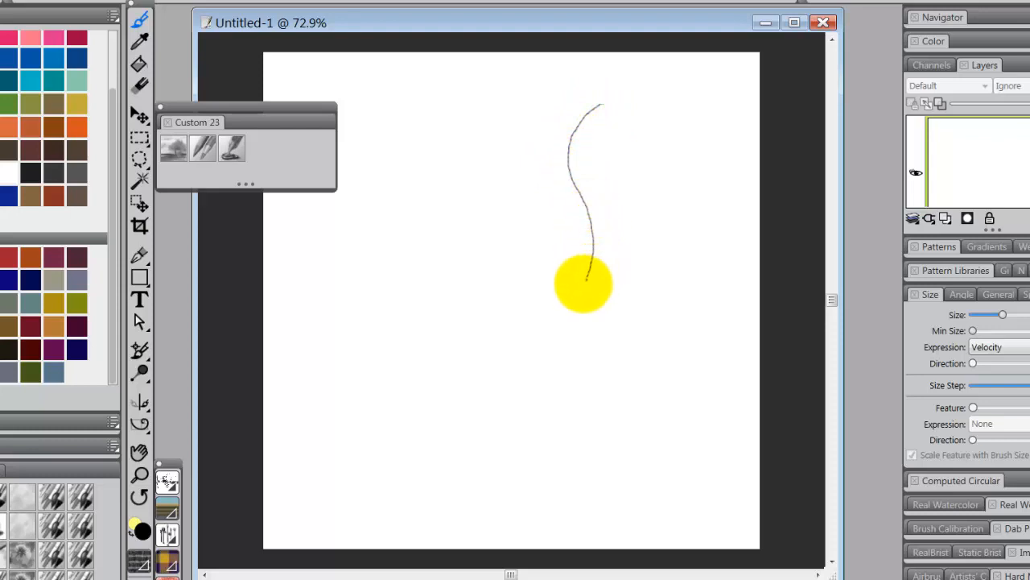
left_click_drag(583, 282, 641, 435)
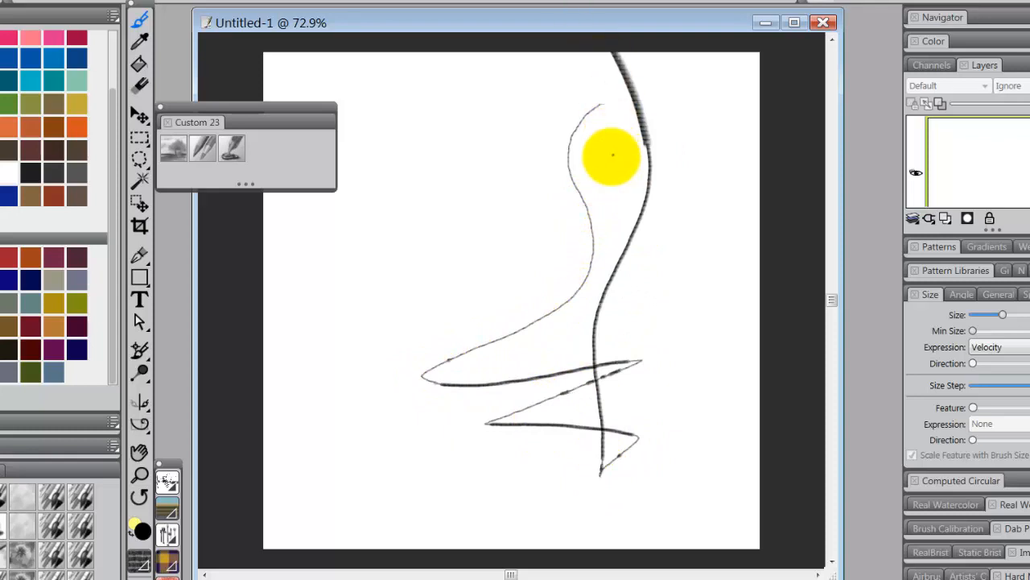
left_click_drag(612, 158, 290, 431)
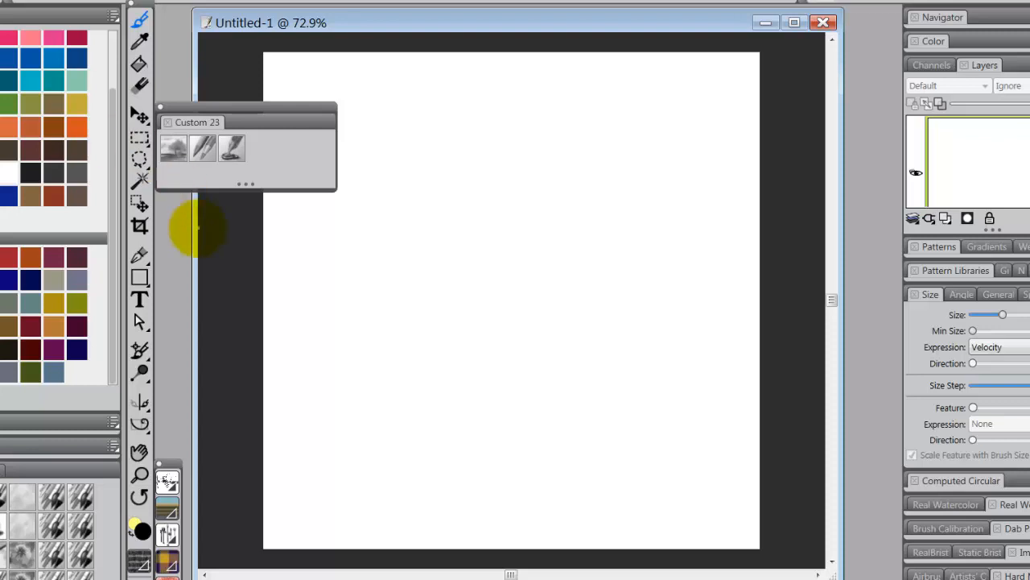
mouse_move(193, 234)
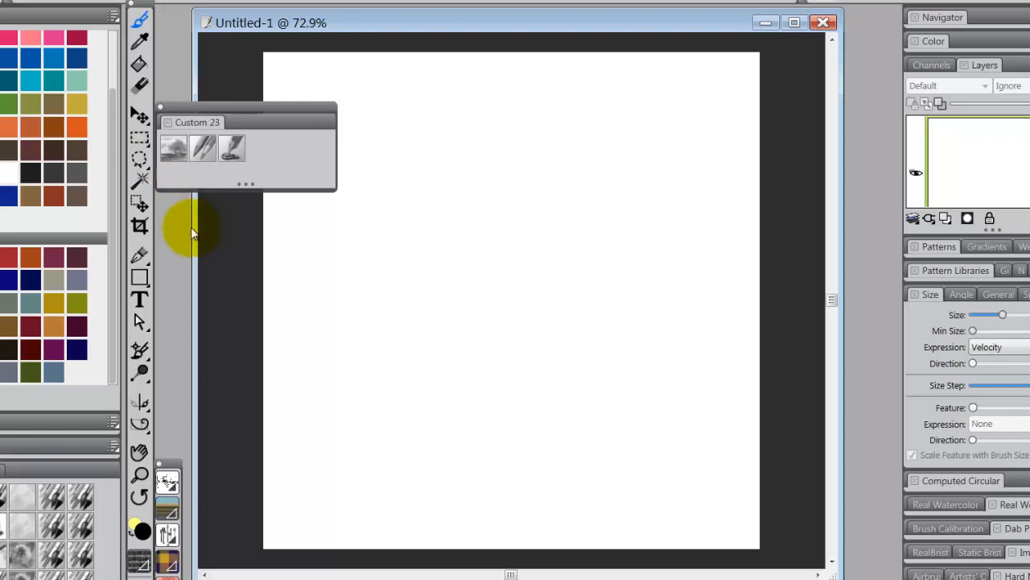
mouse_move(193, 255)
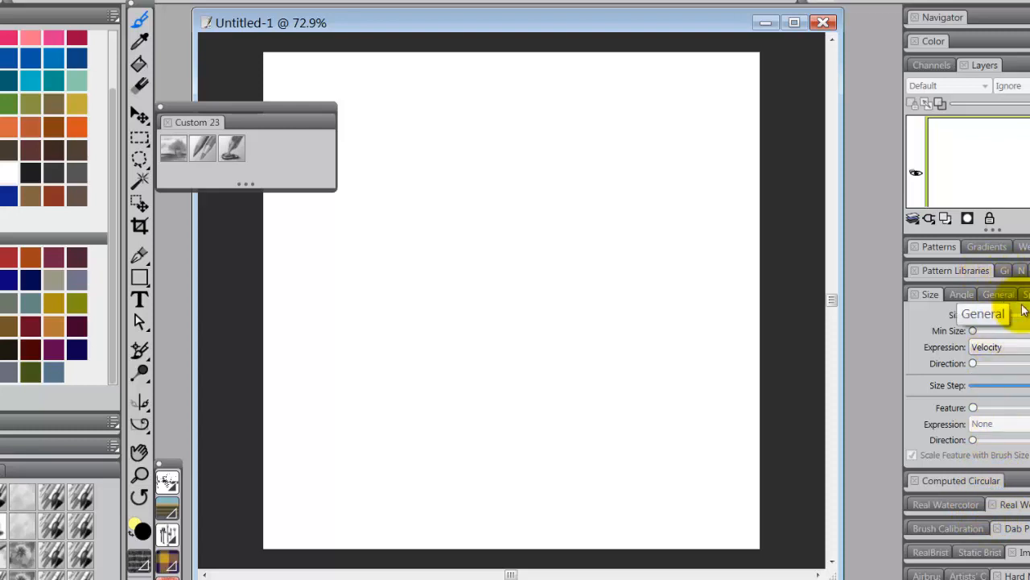
Step: Go through the General settings to the Brush Calibration panel and enable calibration
left_click(931, 293)
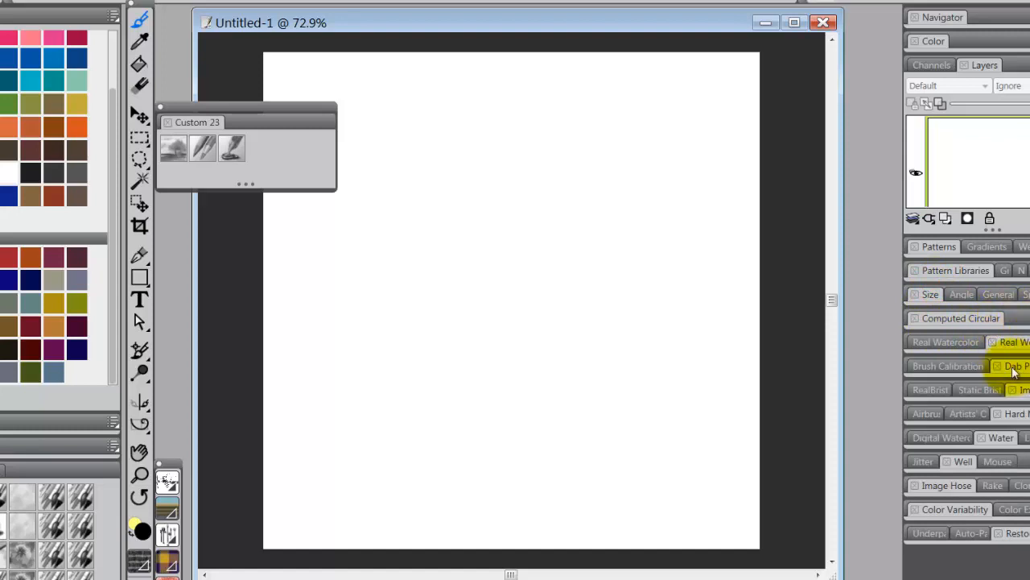
left_click(948, 366)
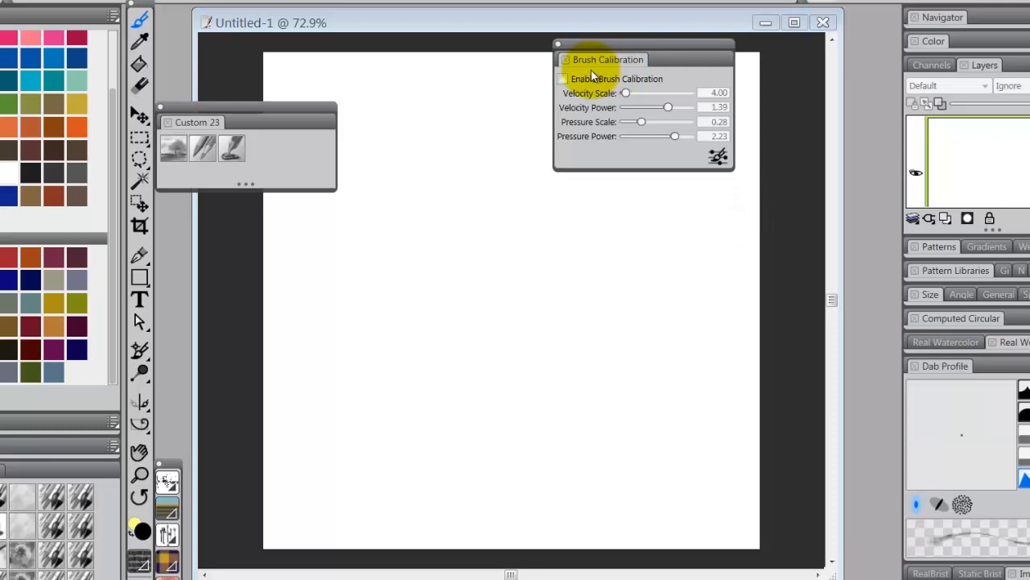
left_click(564, 78)
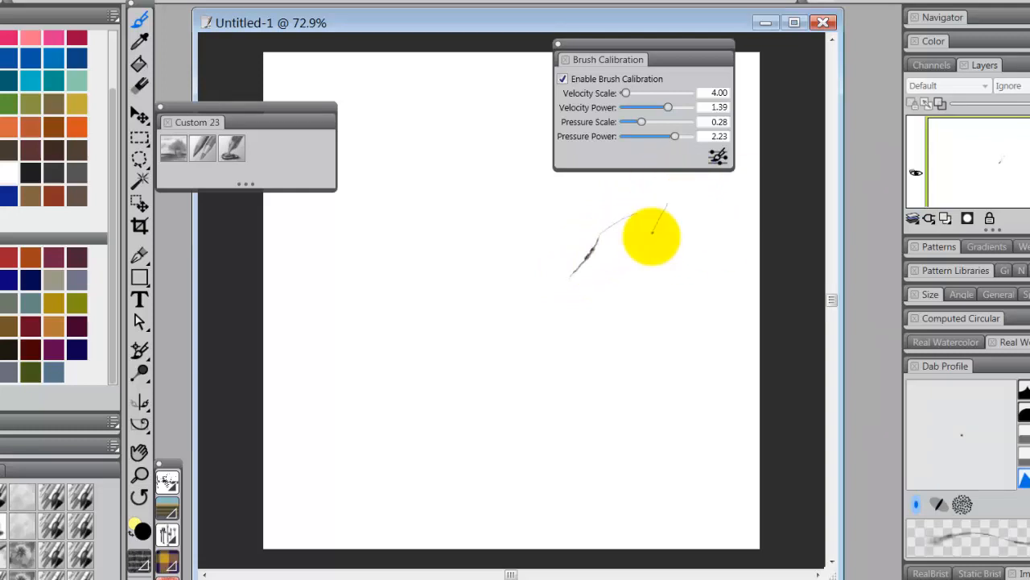
Step: Draw thin and looping test strokes, raising the velocity scale between them
left_click_drag(652, 238, 334, 303)
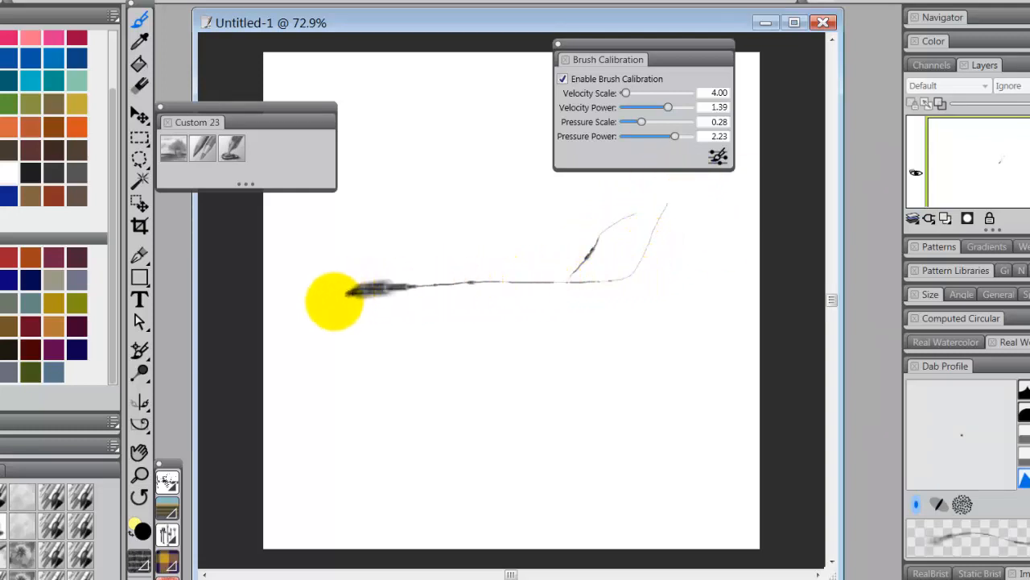
left_click_drag(346, 290, 467, 276)
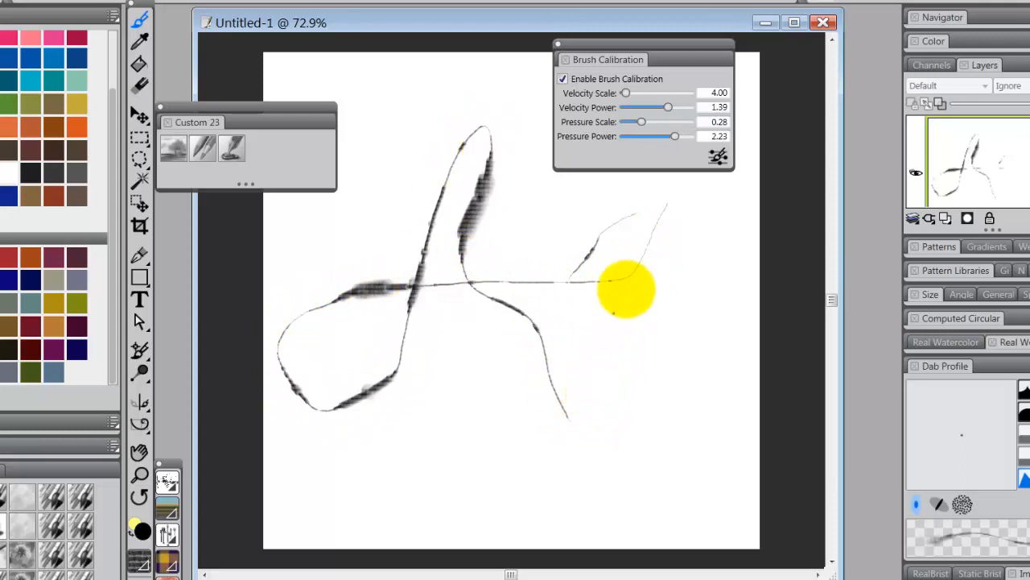
left_click_drag(625, 92, 667, 91)
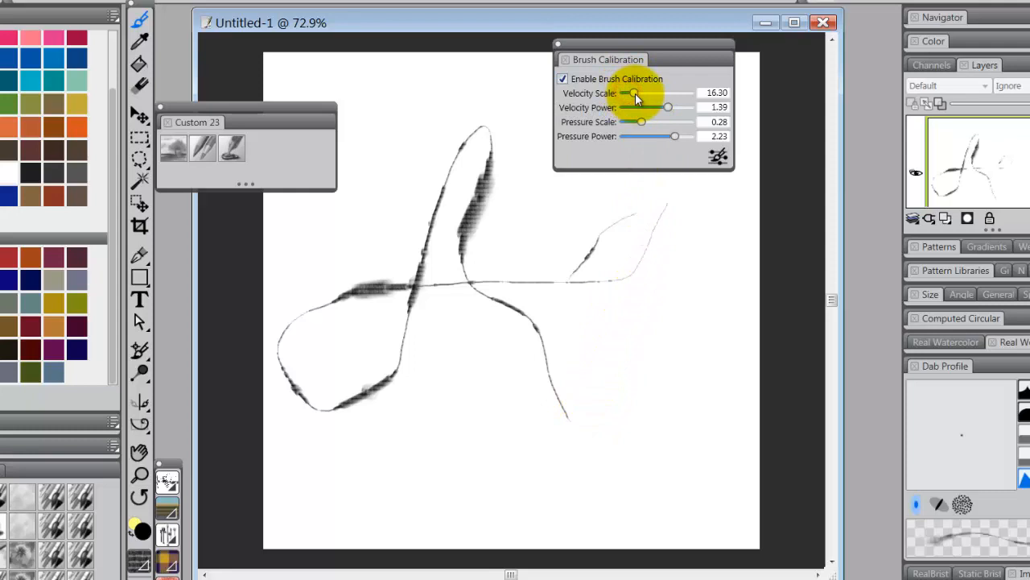
left_click_drag(634, 92, 653, 92)
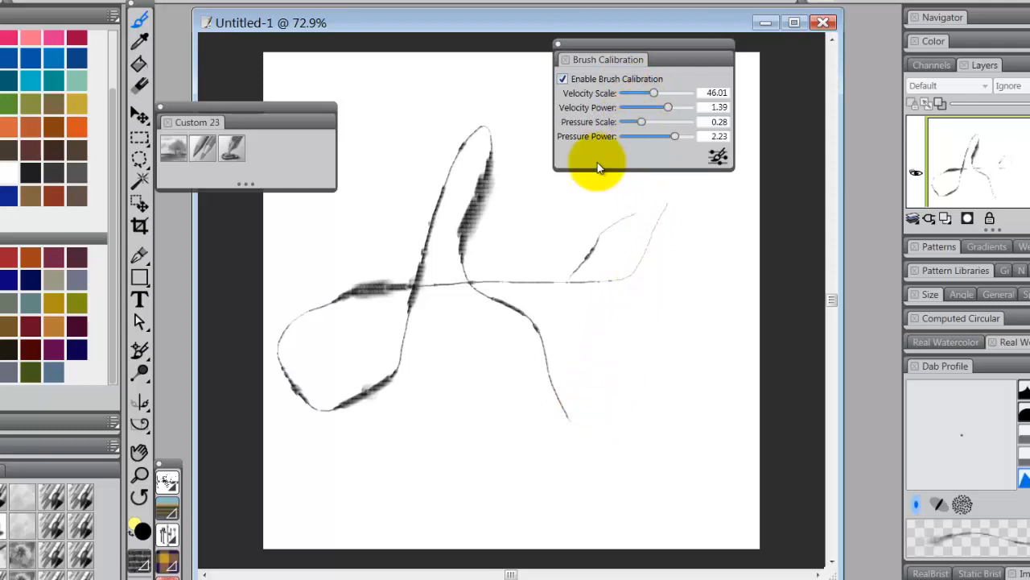
mouse_move(689, 225)
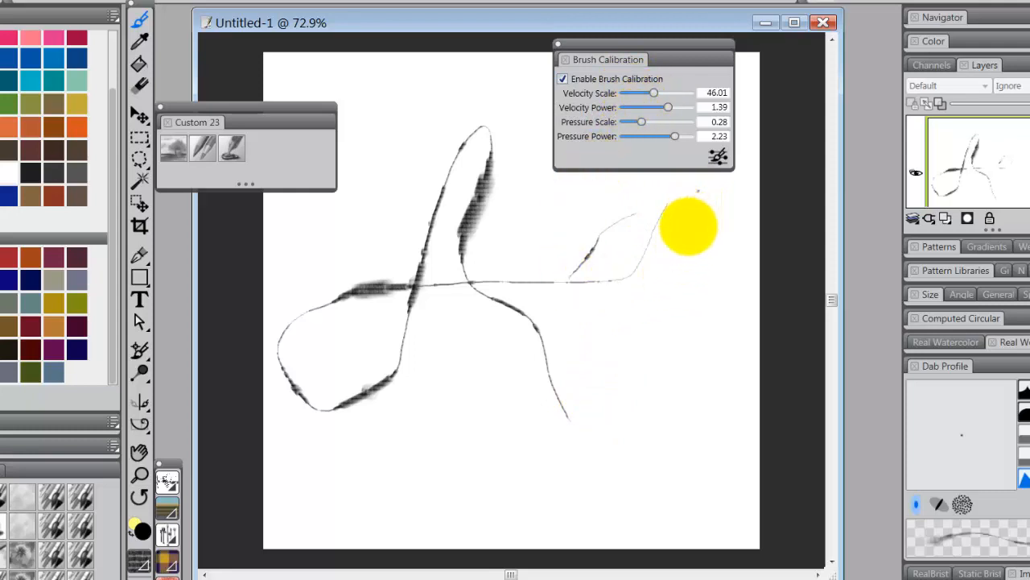
left_click_drag(693, 225, 467, 330)
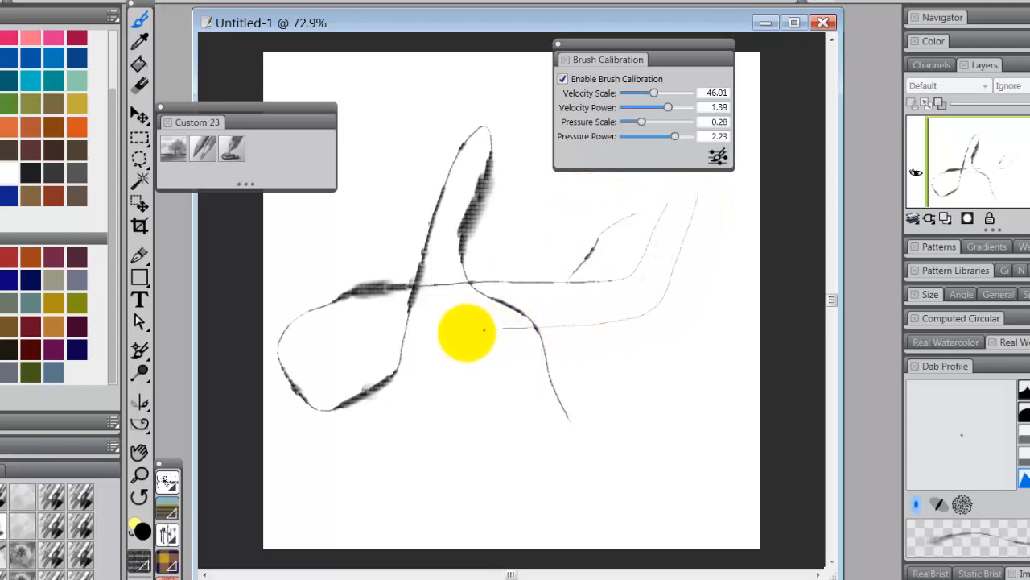
left_click_drag(466, 330, 604, 422)
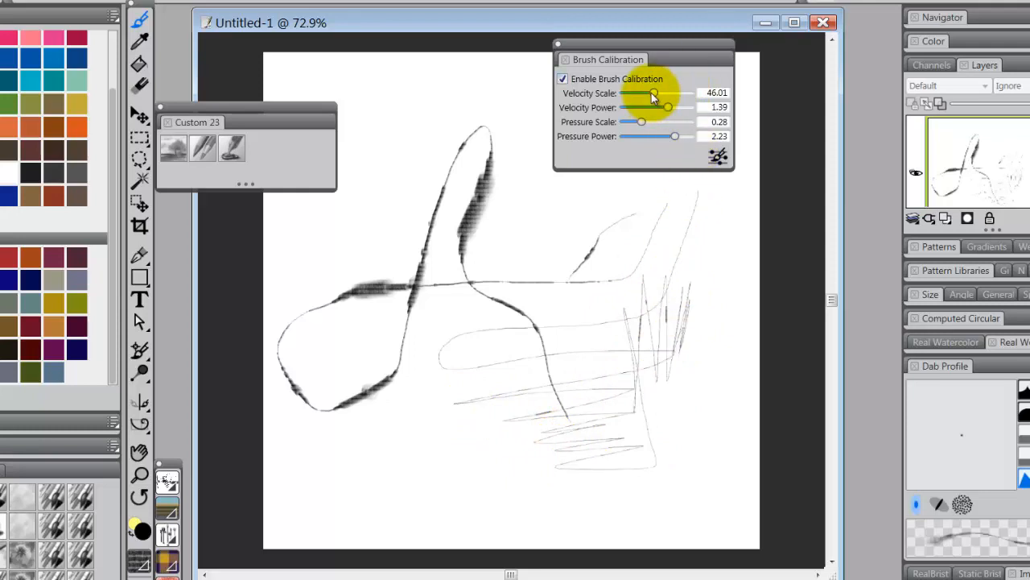
Step: Lower the velocity scale and scribble more speed-test strokes across the loop
left_click_drag(668, 92, 637, 92)
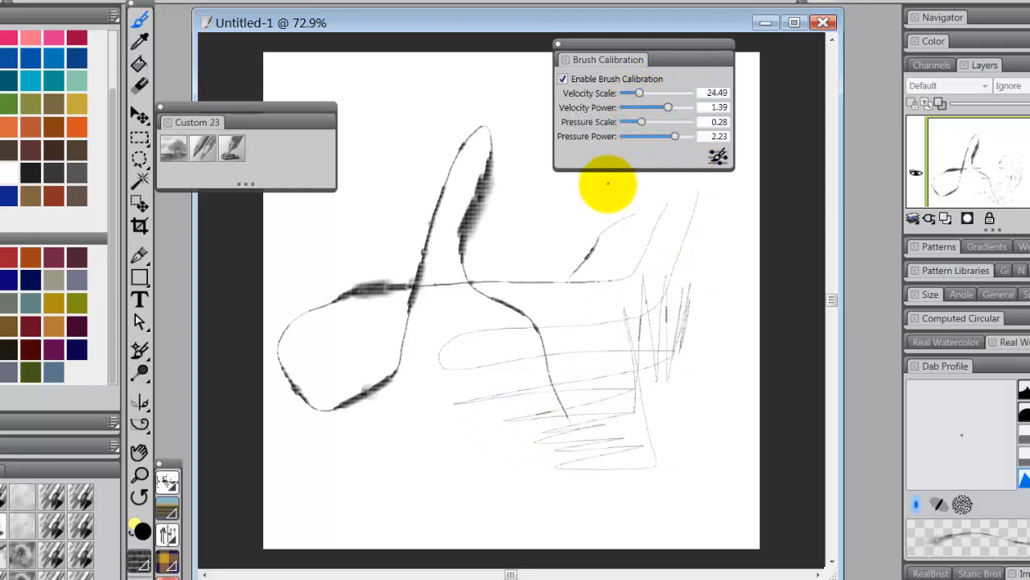
left_click_drag(609, 185, 534, 319)
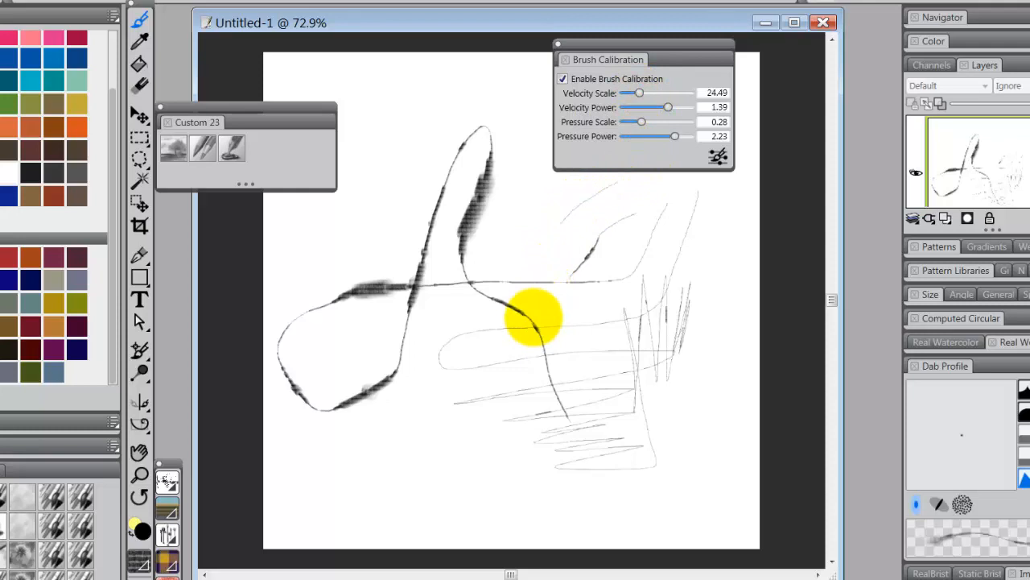
left_click_drag(534, 314, 587, 228)
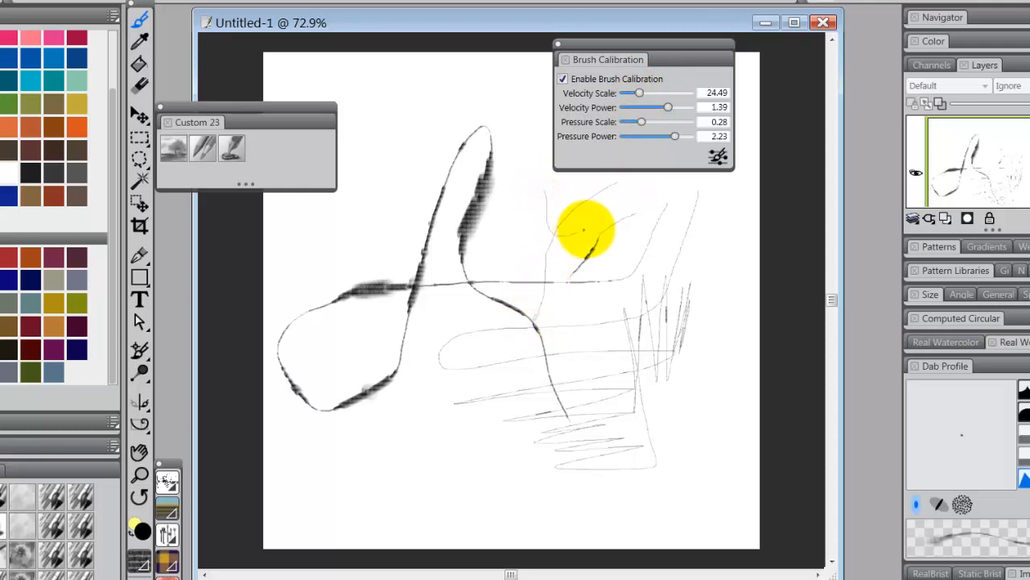
left_click_drag(587, 225, 580, 298)
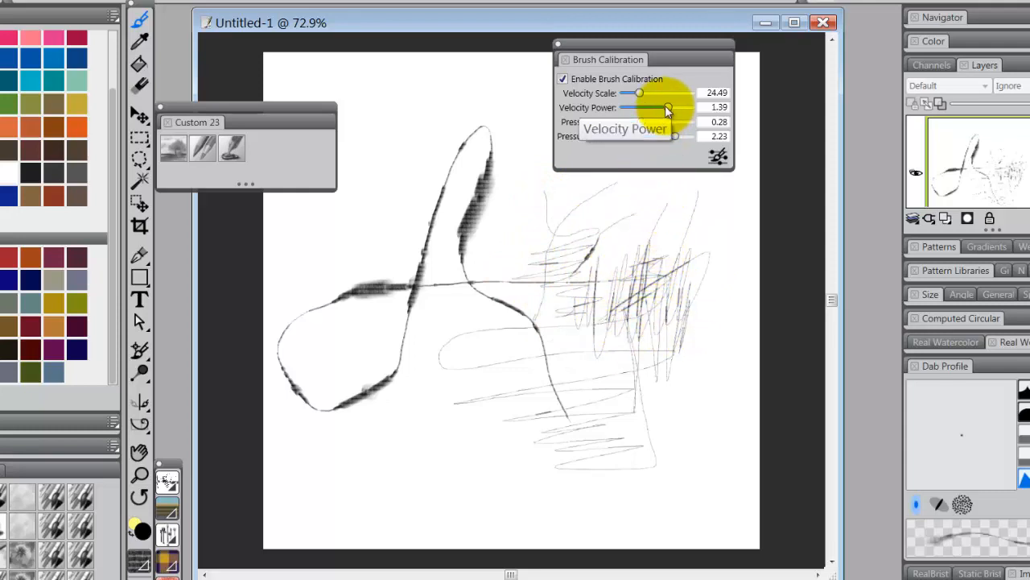
Step: Drop velocity power near zero then nudge it to about 0.24, with velocity scale about 52.16, painting bold test strokes
left_click_drag(668, 106, 657, 106)
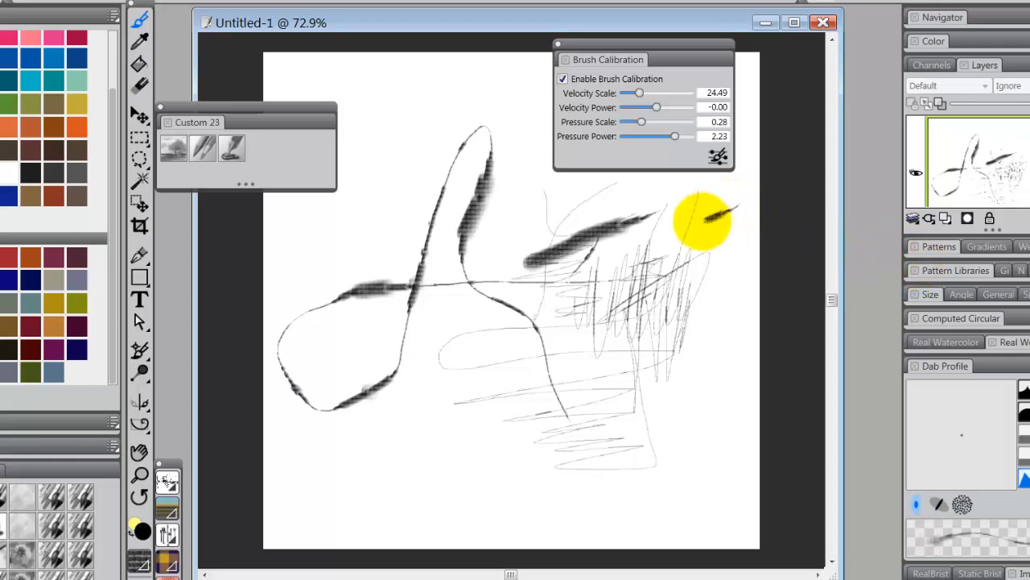
left_click_drag(700, 222, 692, 314)
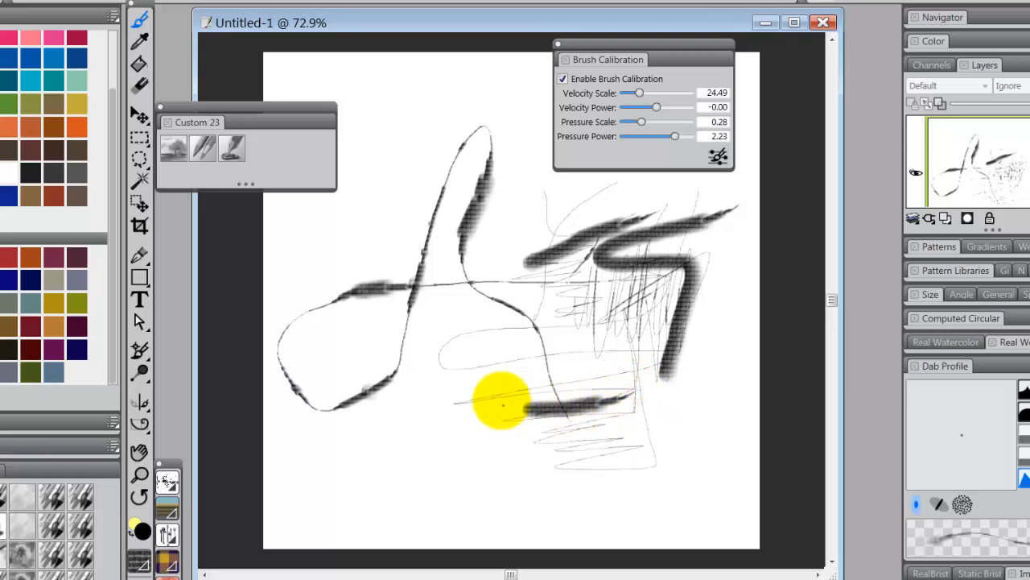
left_click_drag(658, 107, 658, 106)
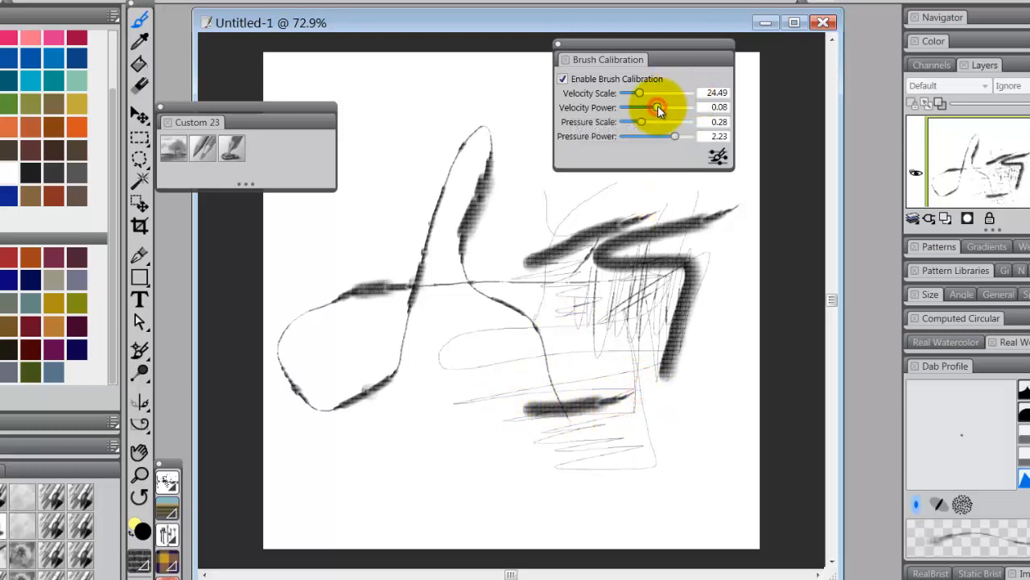
left_click_drag(639, 92, 659, 92)
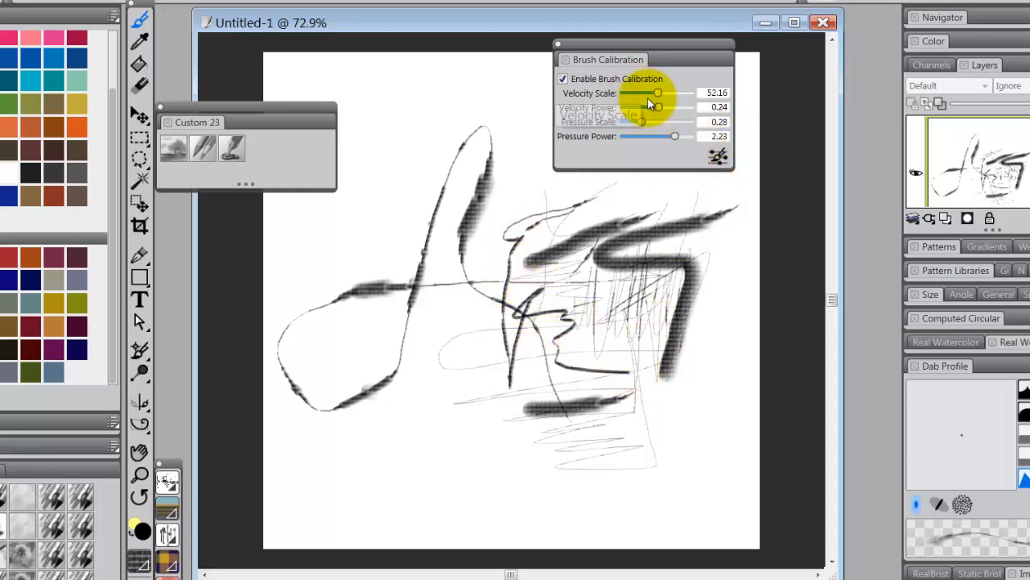
mouse_move(652, 106)
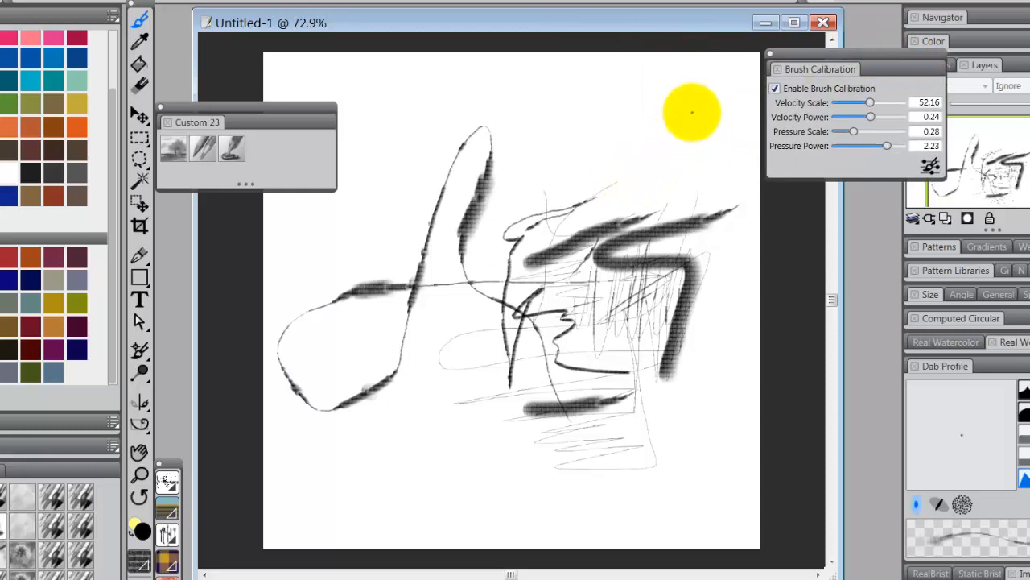
key("ctrl+z")
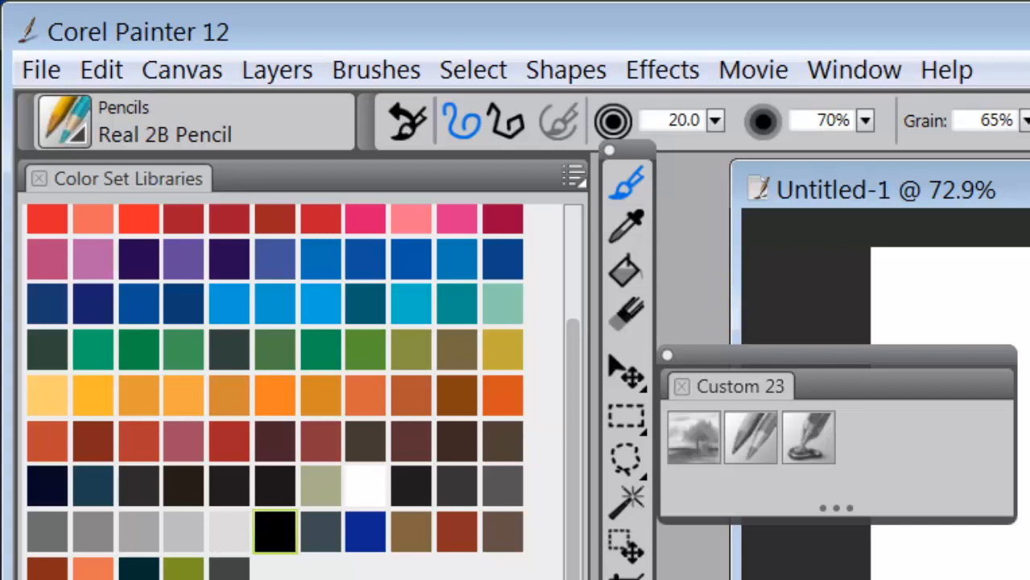
Step: Clear the canvas, turn calibration off, tie brush size to pressure and paint blue-purple test strokes
left_click(808, 438)
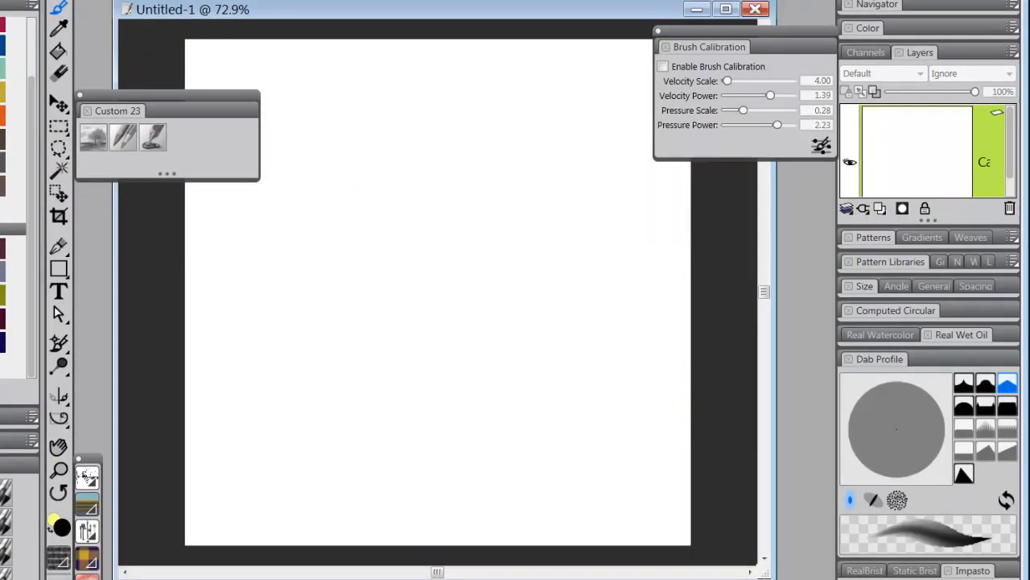
left_click(438, 235)
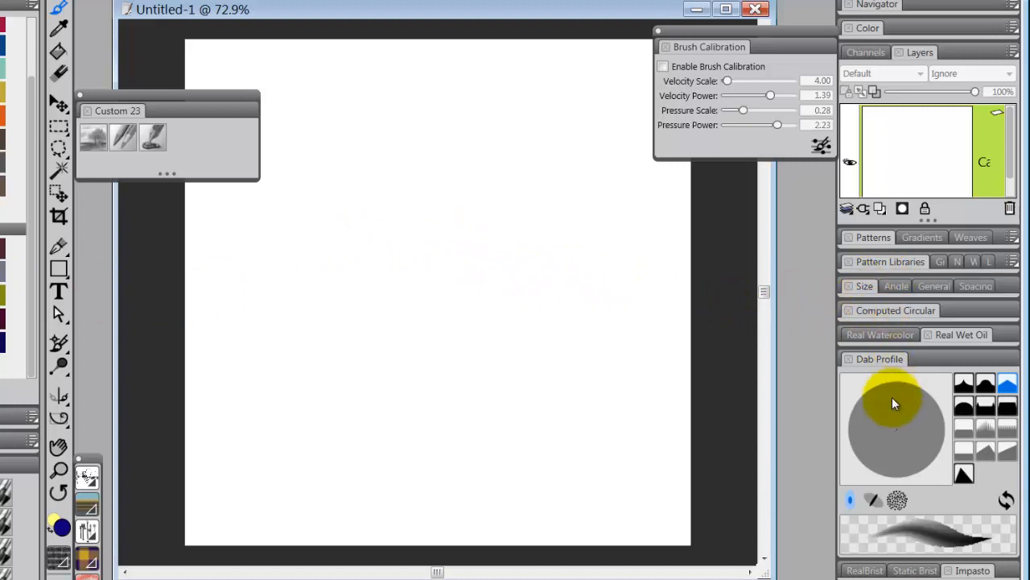
left_click(863, 287)
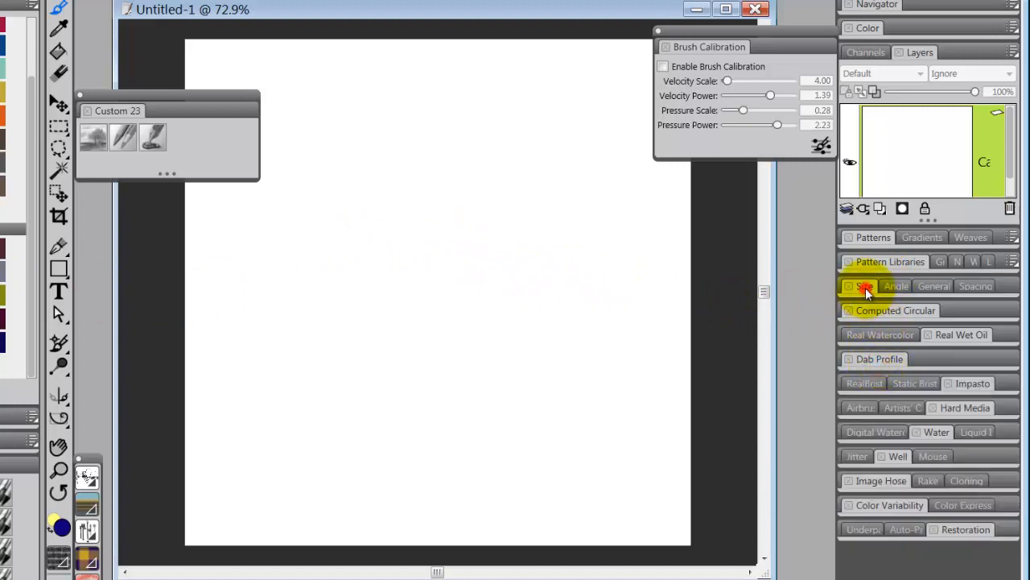
left_click(865, 287)
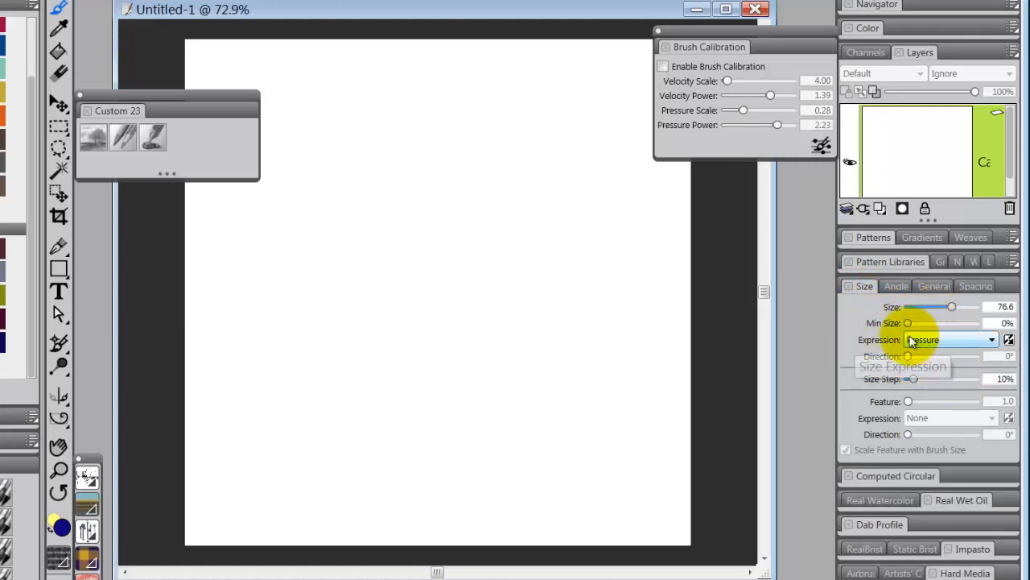
left_click_drag(475, 121, 474, 241)
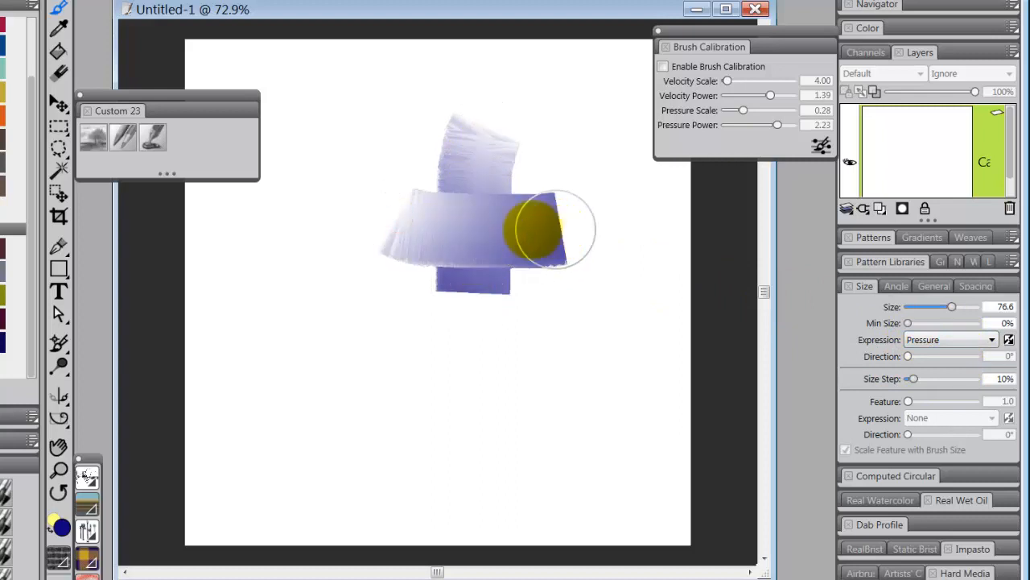
left_click_drag(547, 233, 394, 241)
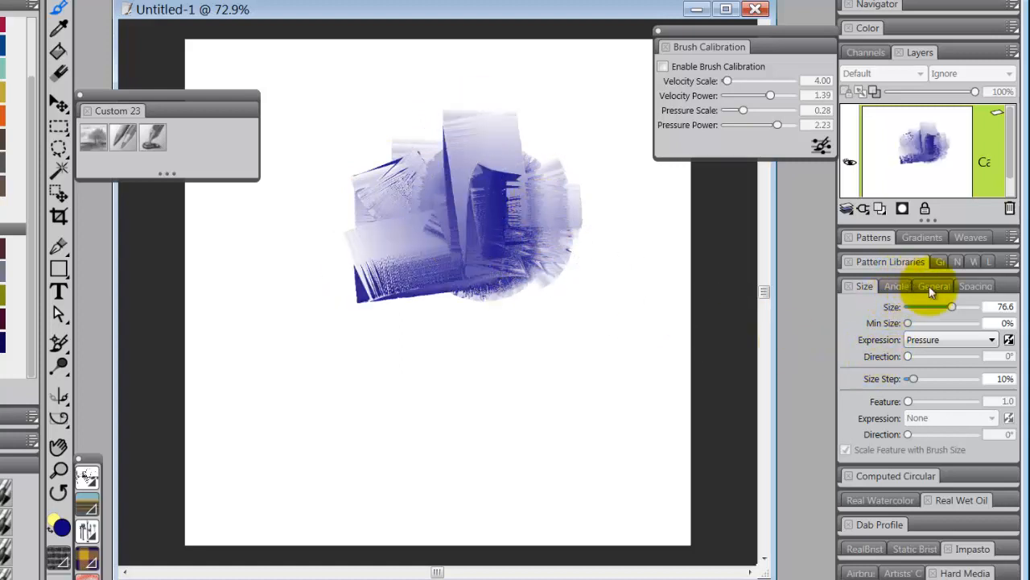
Step: Set opacity expression to Direction and paint crossing purple diagonal and vertical test strokes
left_click(932, 287)
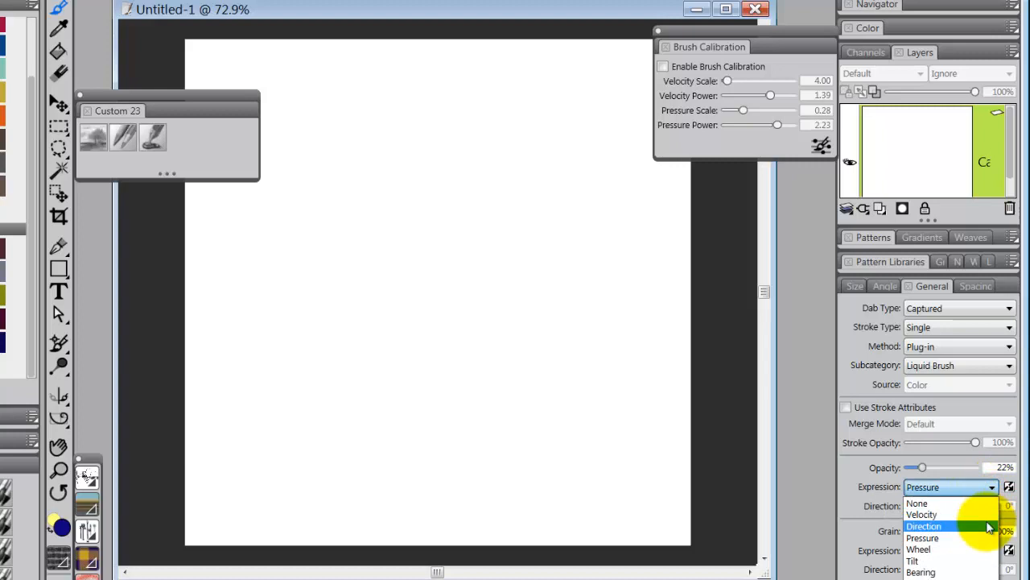
left_click(924, 525)
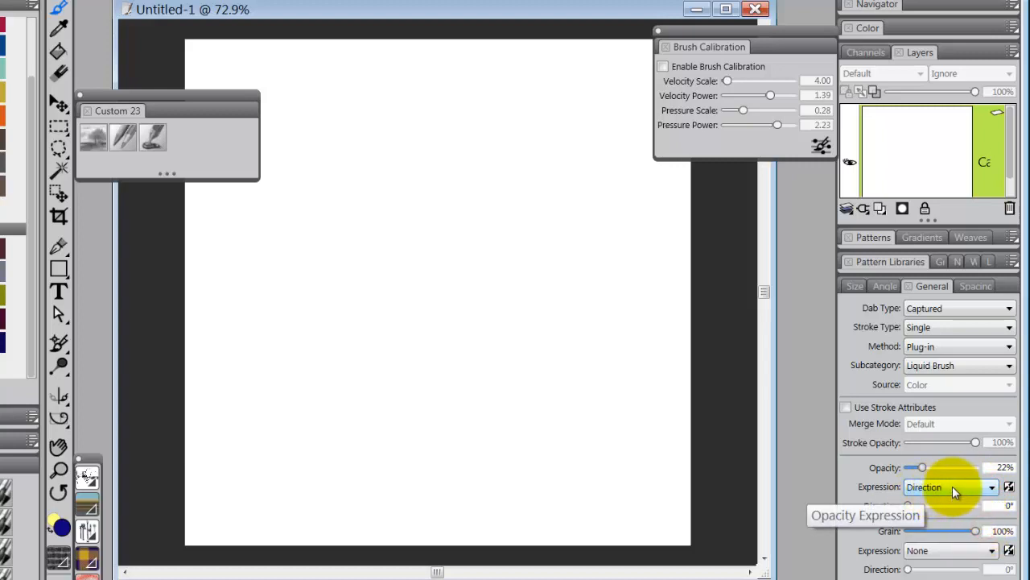
mouse_move(905, 505)
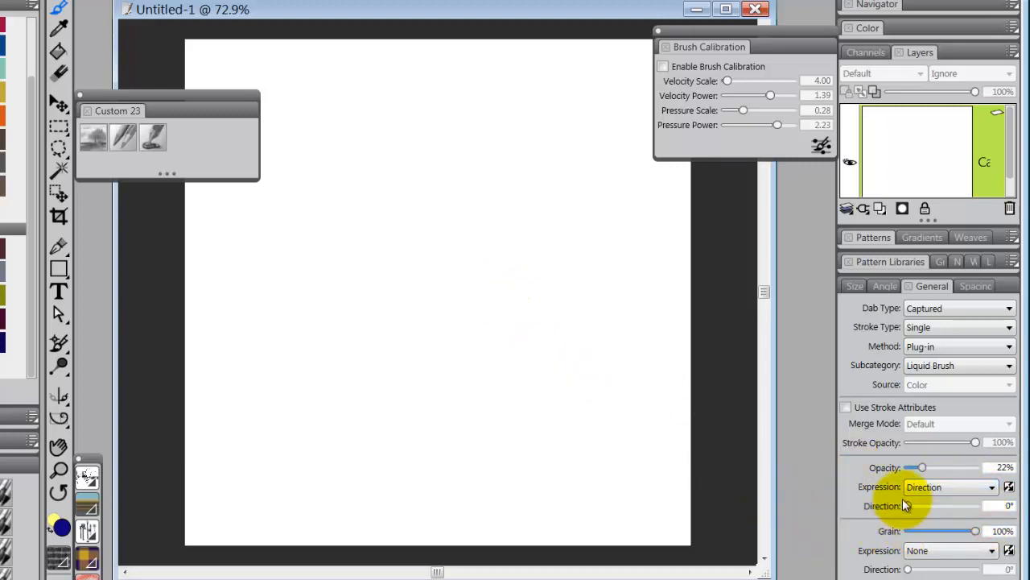
left_click(432, 173)
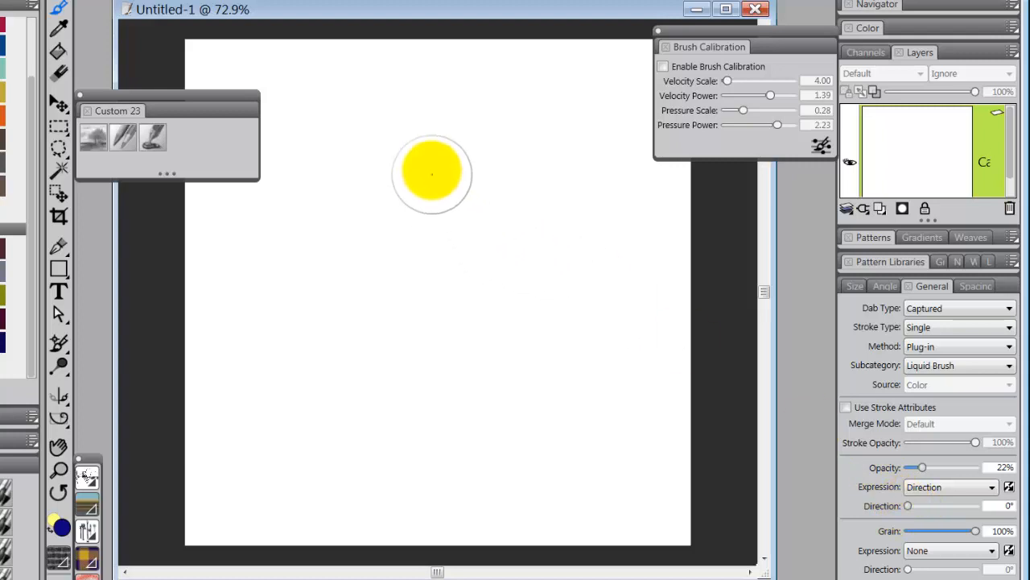
left_click_drag(431, 174, 432, 265)
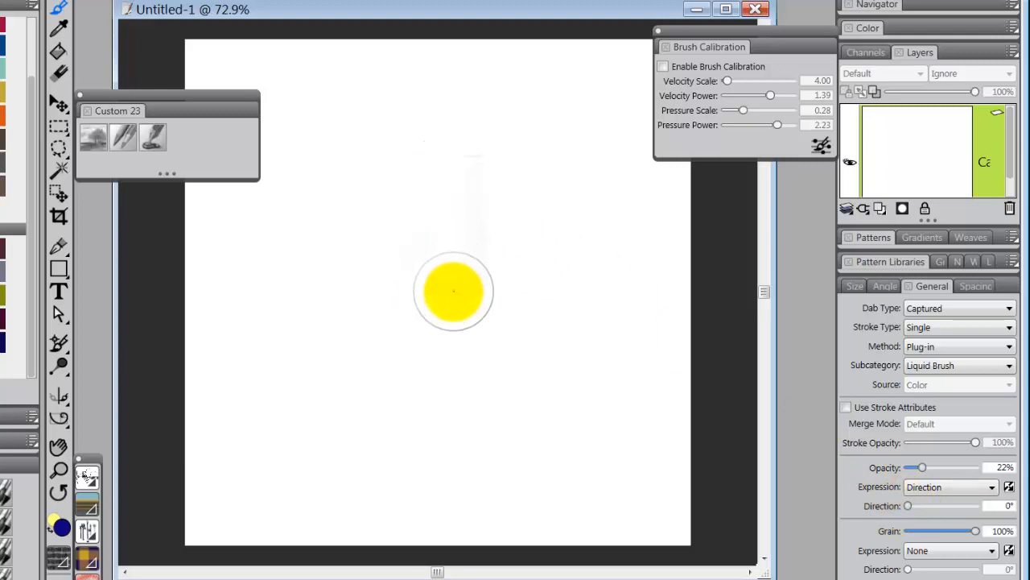
left_click_drag(454, 291, 518, 235)
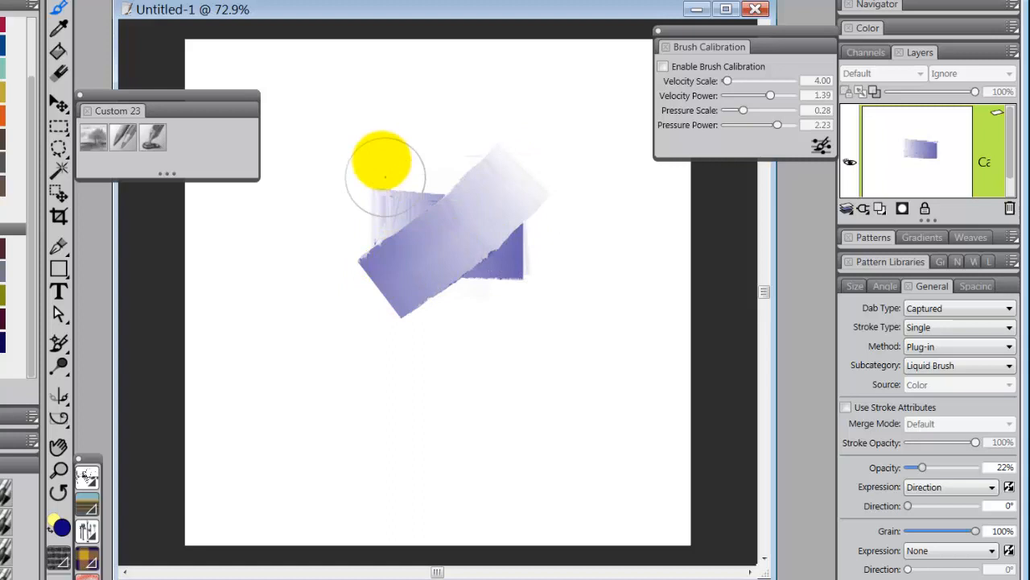
left_click_drag(386, 169, 547, 302)
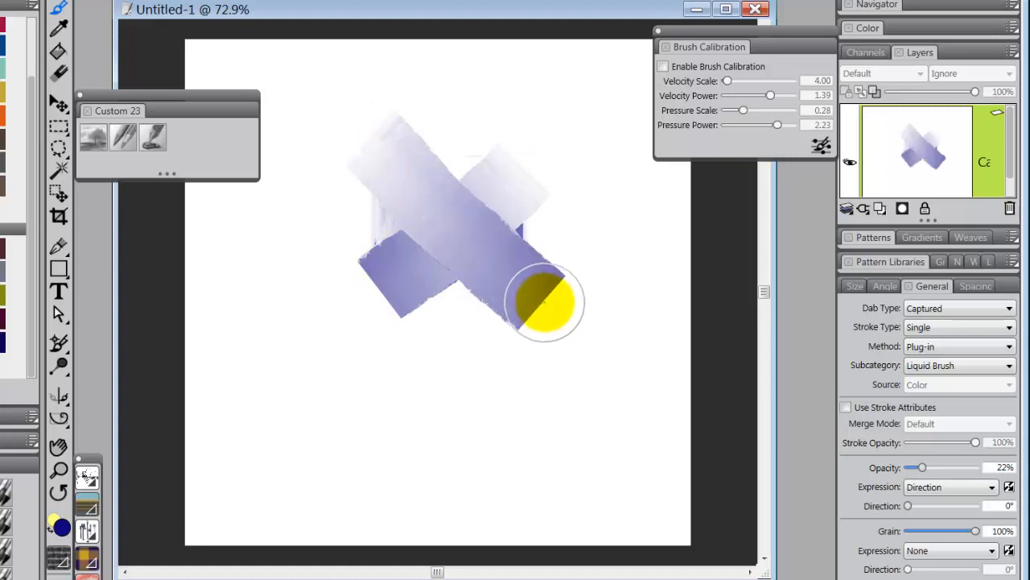
left_click_drag(544, 303, 464, 209)
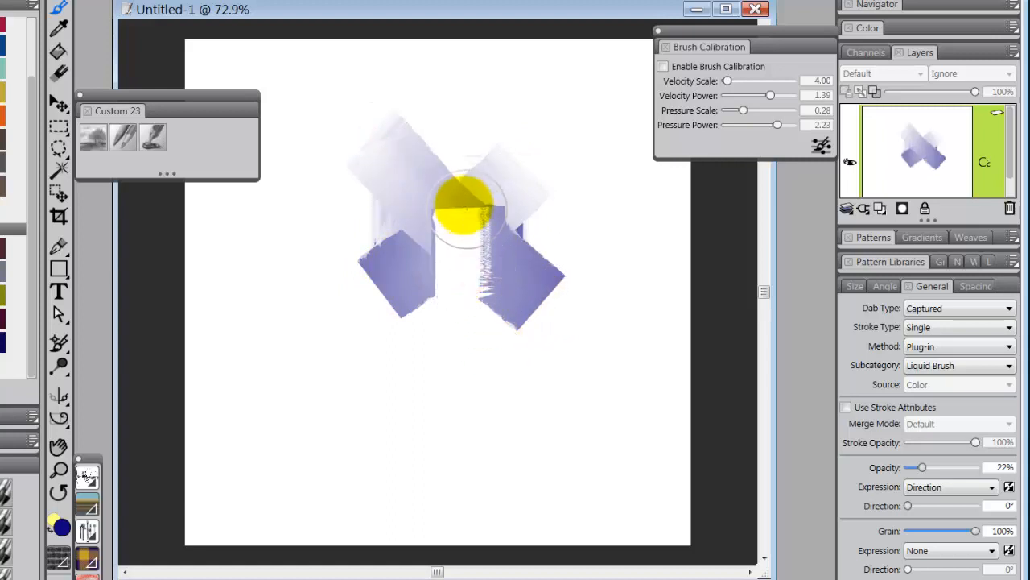
left_click_drag(464, 174, 463, 314)
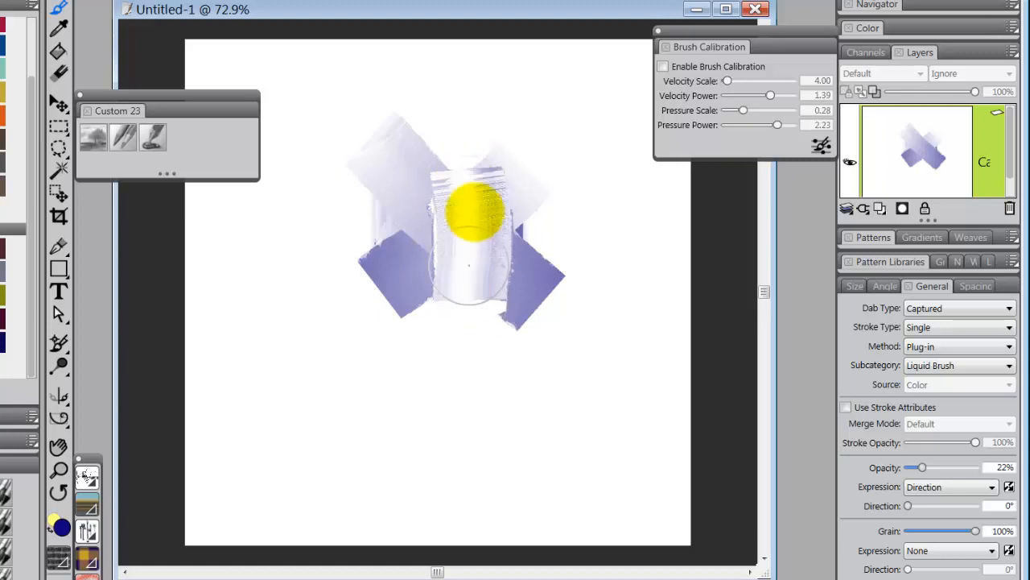
Step: Paint dark blue horizontal strokes across the top and pink strokes across and over the lower area
left_click_drag(475, 201, 499, 281)
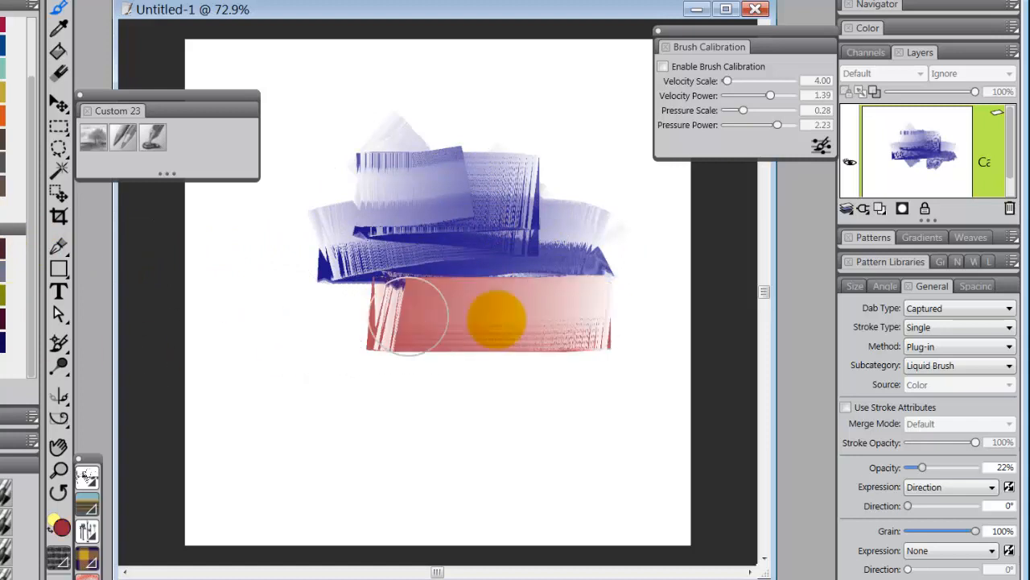
left_click_drag(496, 319, 395, 314)
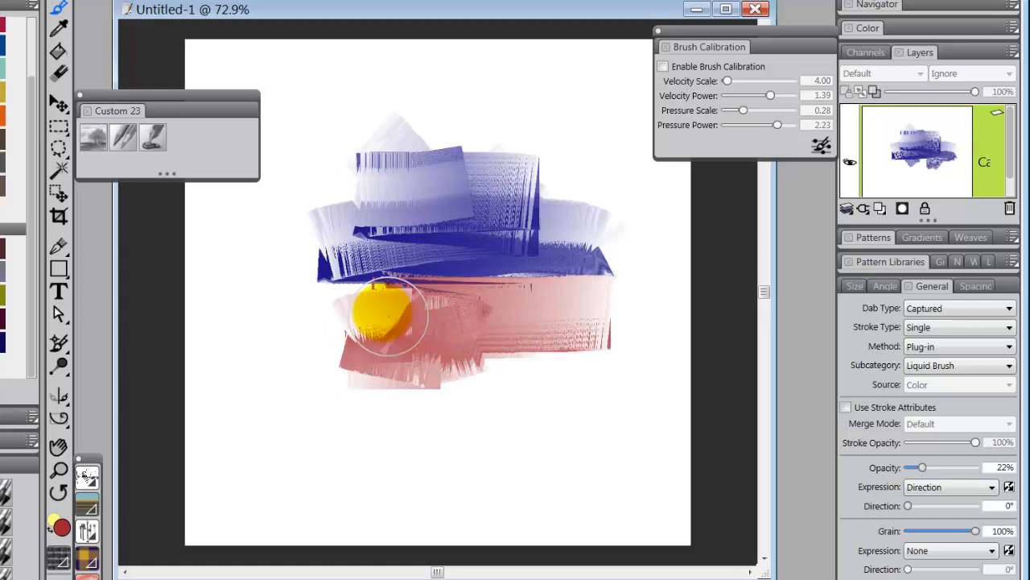
left_click_drag(395, 314, 378, 330)
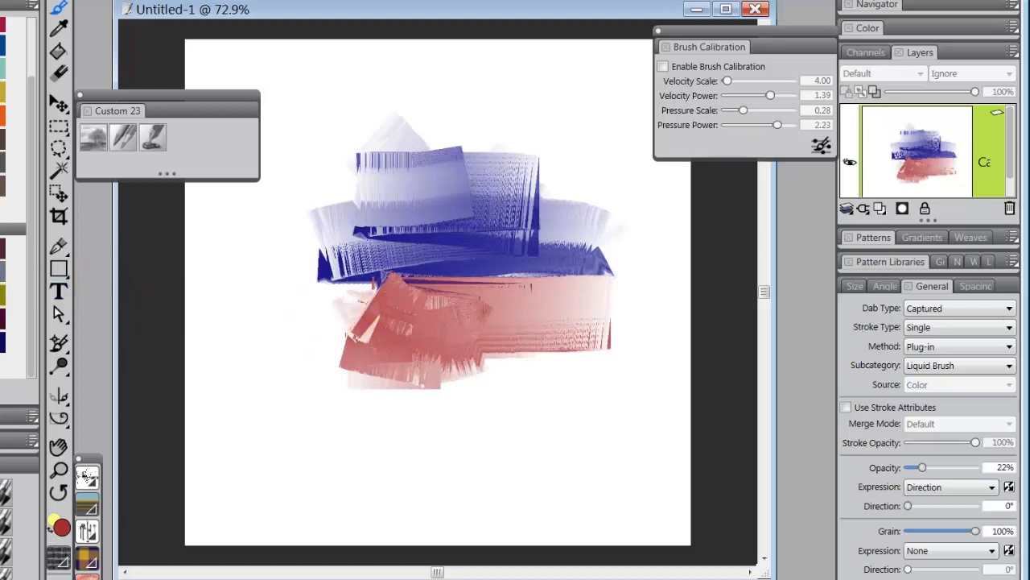
left_click(475, 274)
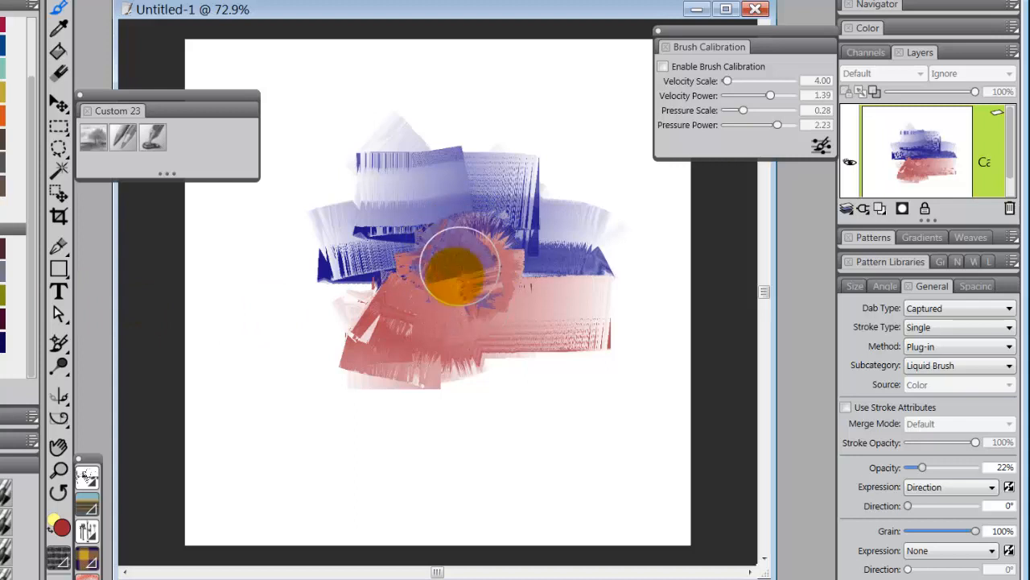
left_click_drag(461, 270, 434, 374)
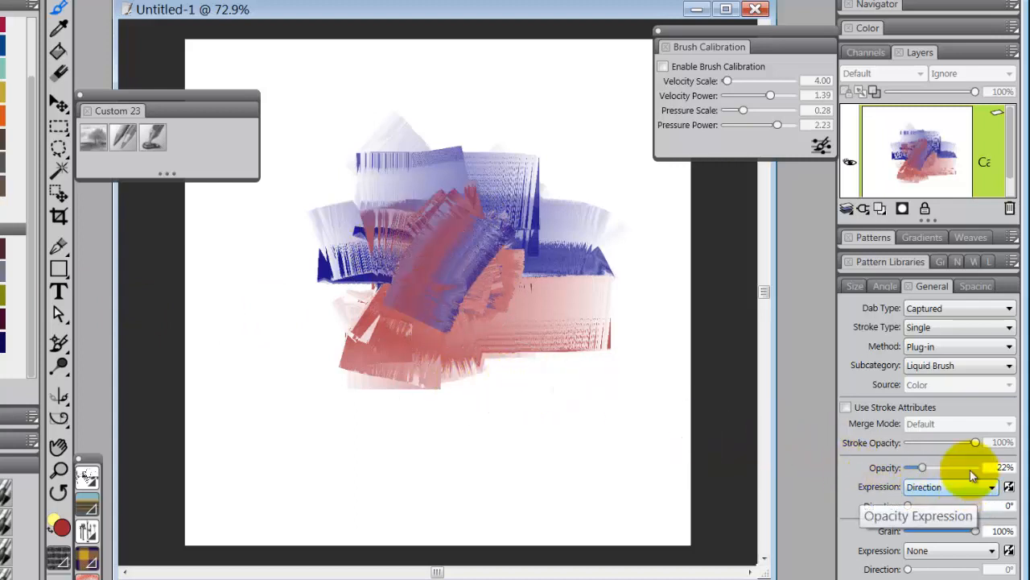
Step: Set the brush size expression to Velocity
left_click(862, 287)
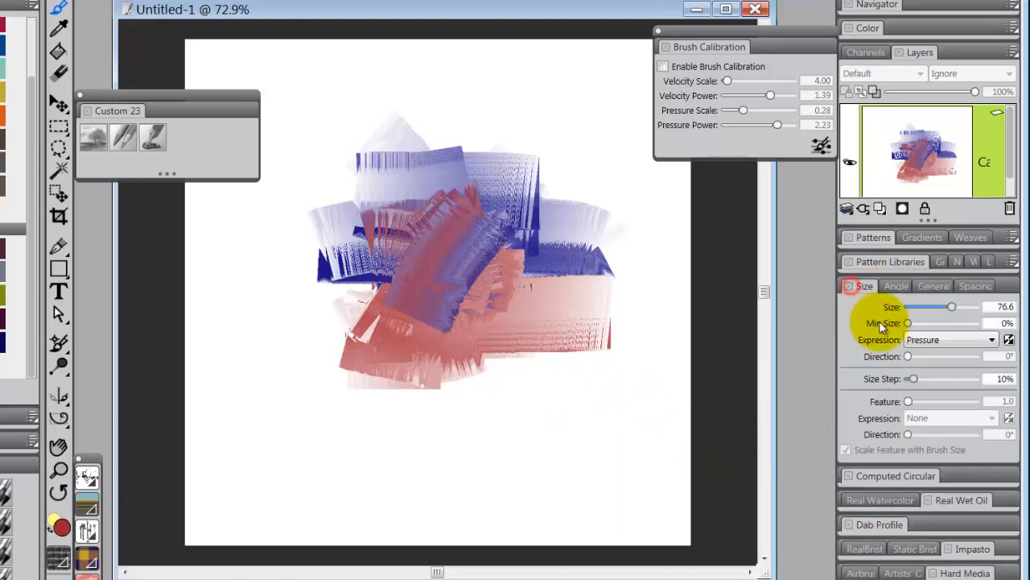
left_click(950, 338)
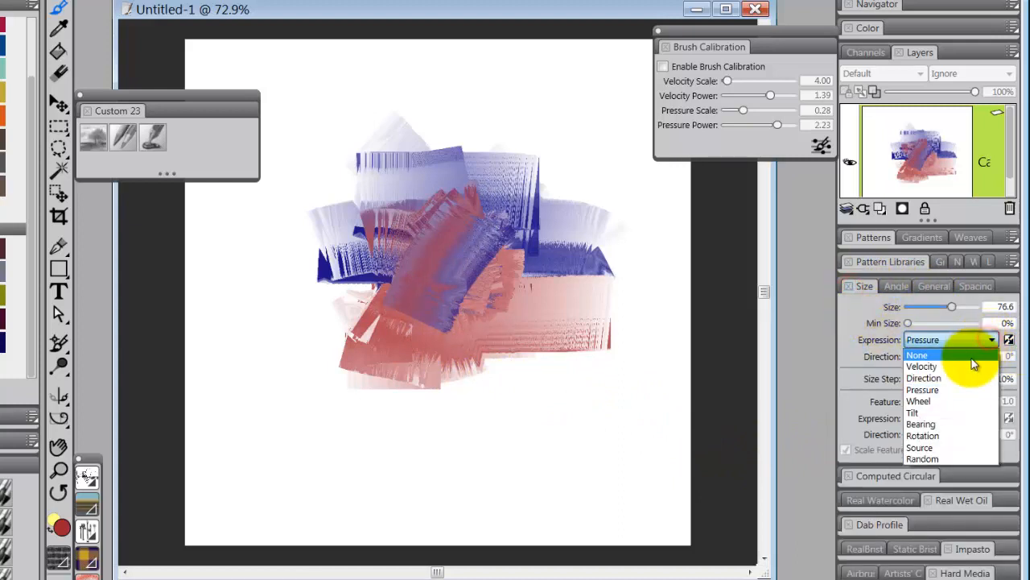
left_click(920, 367)
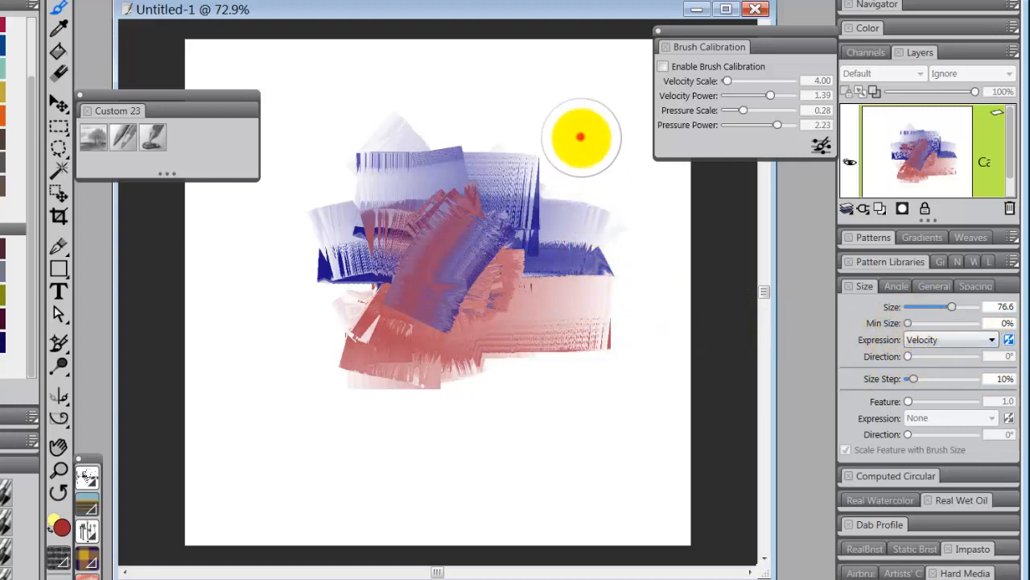
Step: Paint thin crossing test strokes through the centre to check the speed-based size variation
left_click_drag(579, 137, 480, 258)
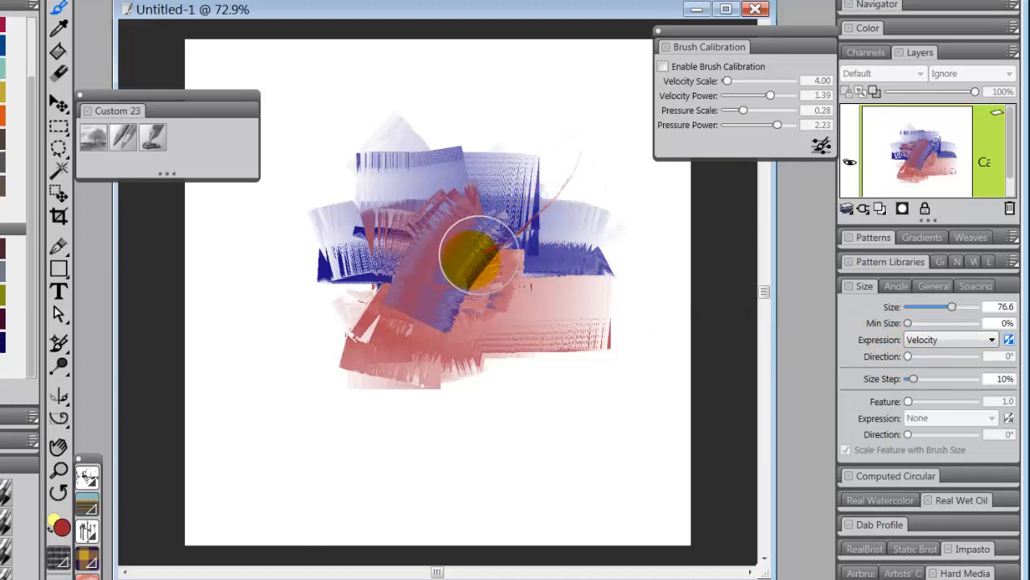
left_click_drag(480, 254, 515, 322)
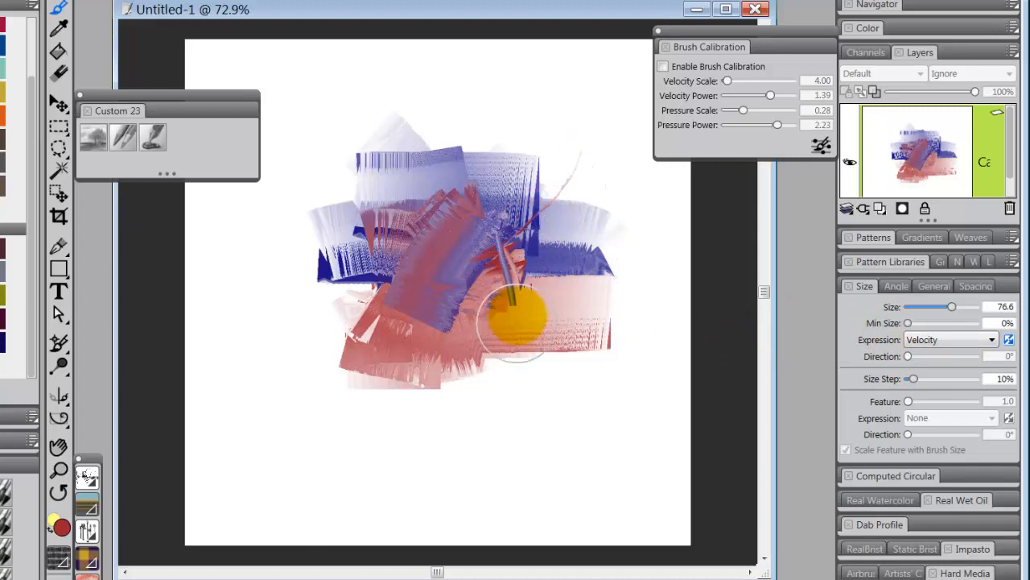
left_click_drag(515, 322, 555, 265)
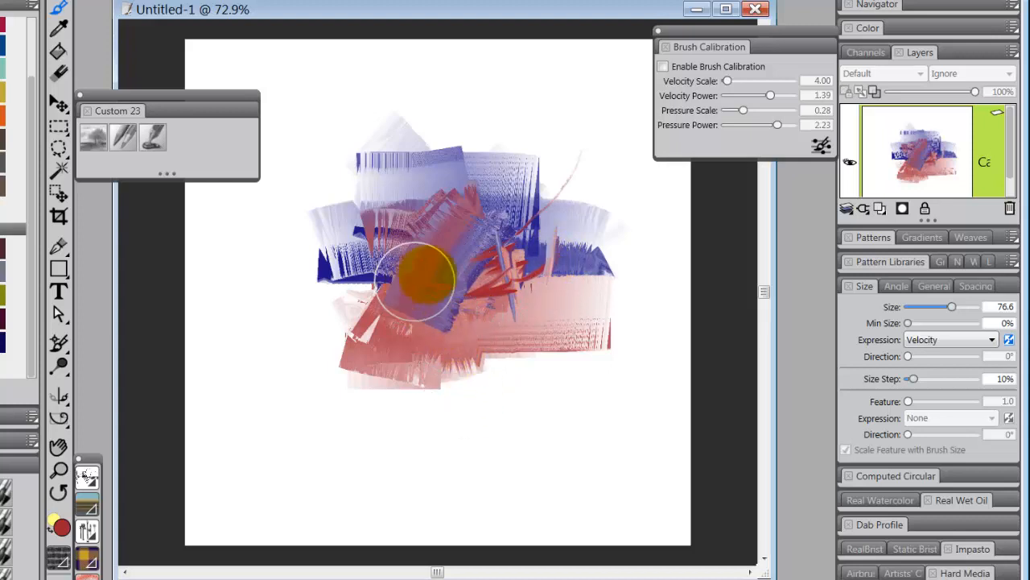
left_click_drag(416, 287, 416, 228)
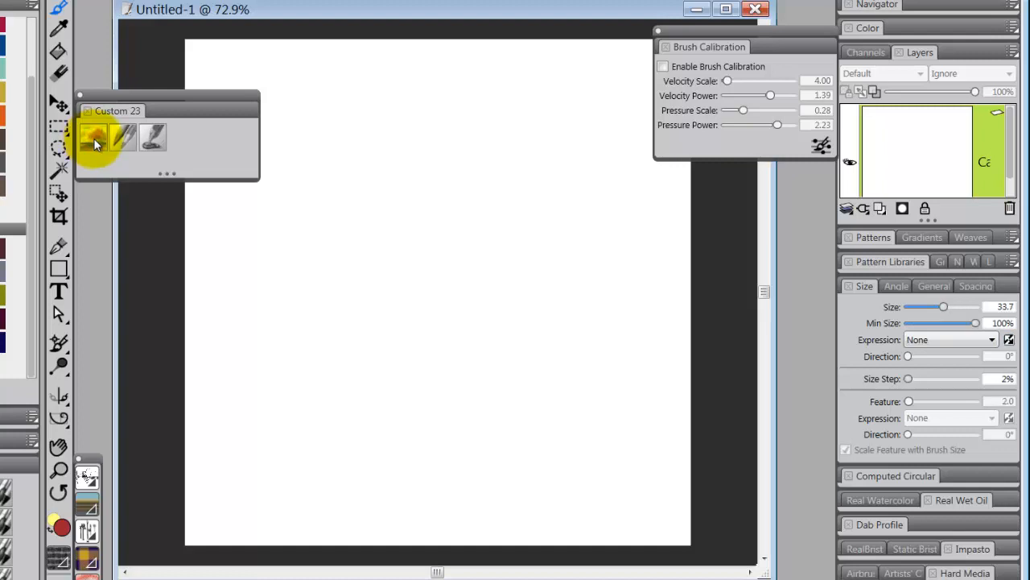
mouse_move(116, 145)
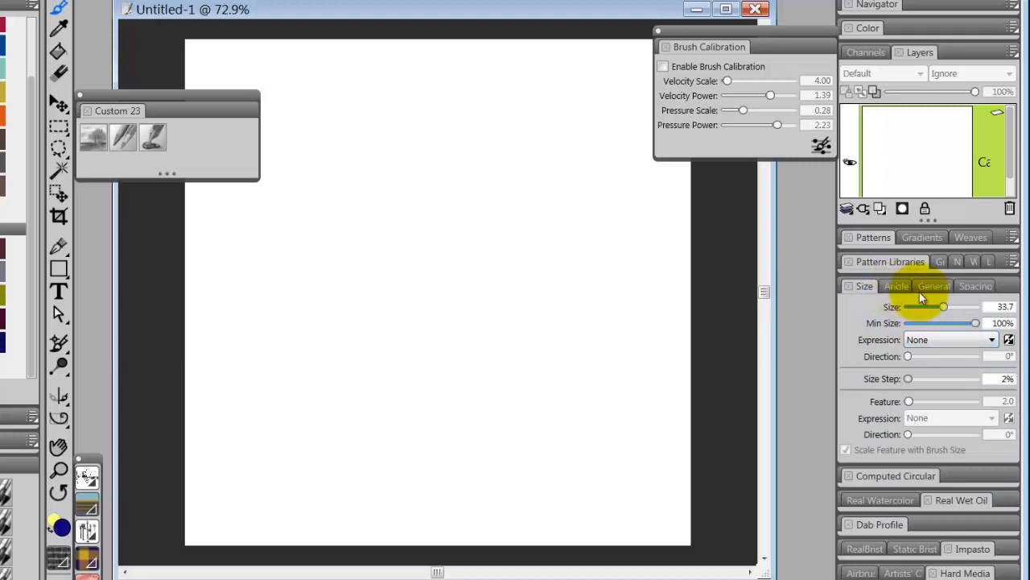
Step: Show the General dab and stroke settings for the newly chosen custom brush
left_click(934, 287)
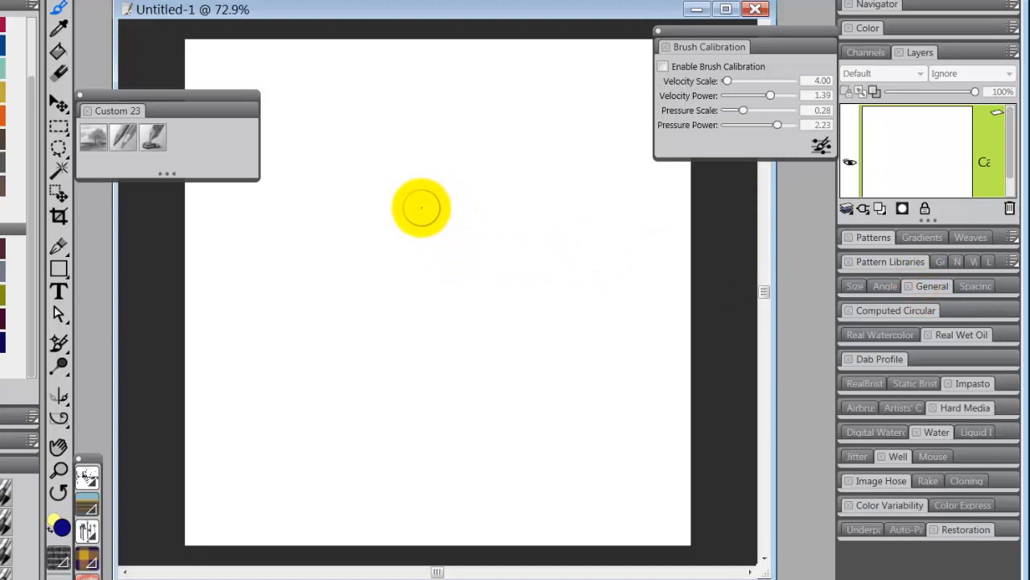
Step: Build up a bristly blue patch near the canvas centre with lighter strokes to its right
left_click_drag(422, 208, 428, 240)
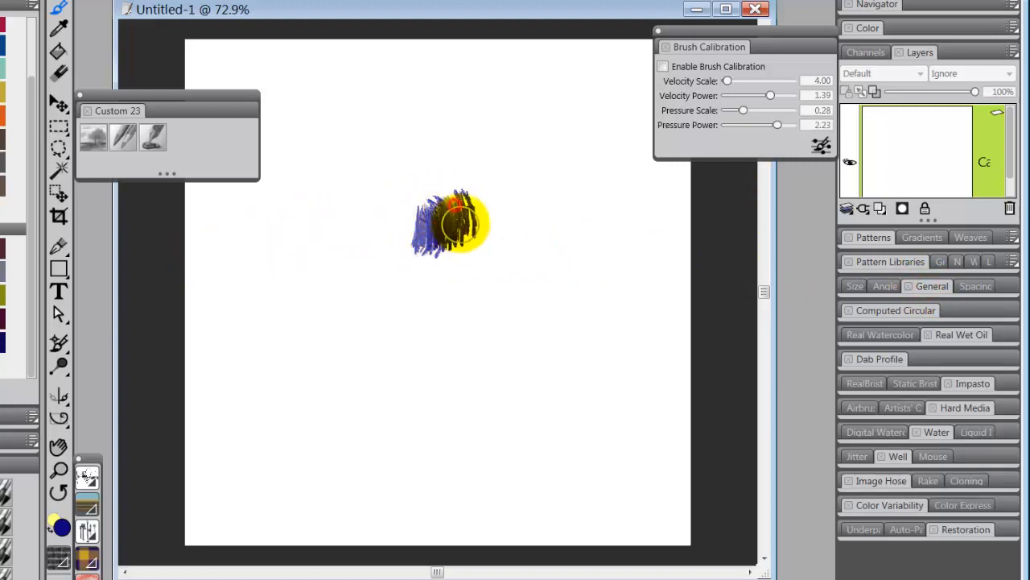
left_click_drag(435, 233, 480, 202)
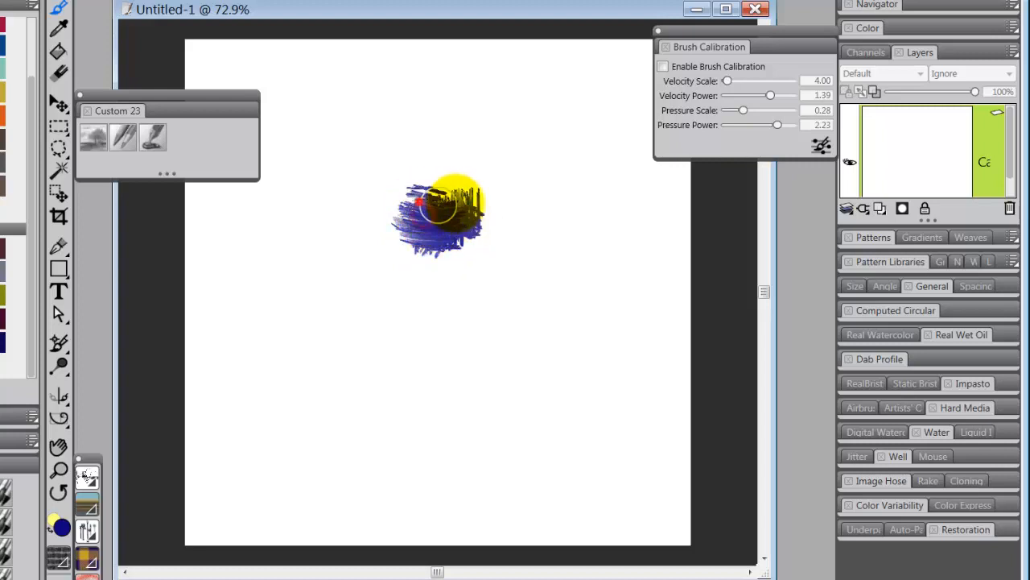
left_click_drag(435, 207, 480, 190)
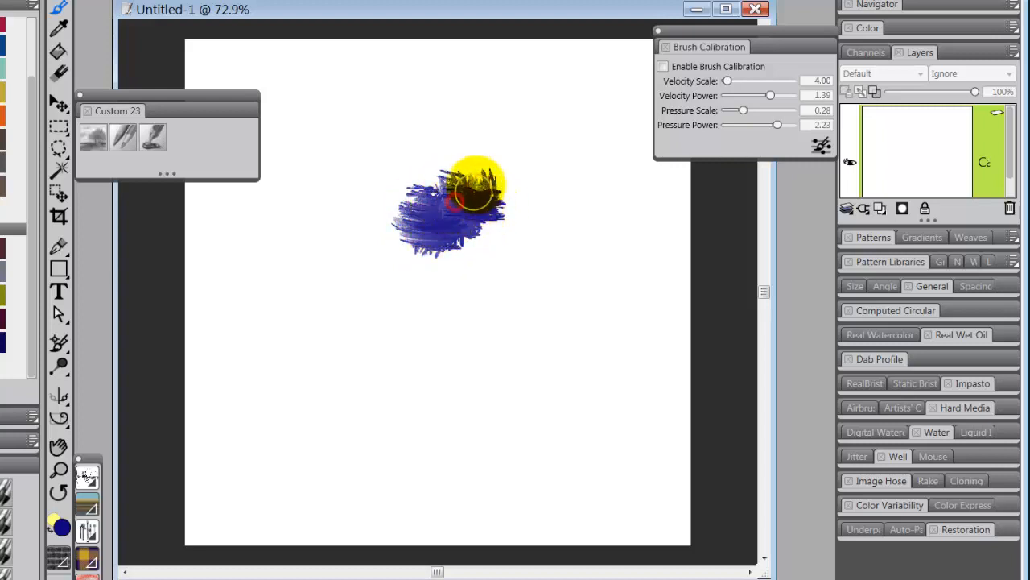
left_click_drag(475, 190, 467, 241)
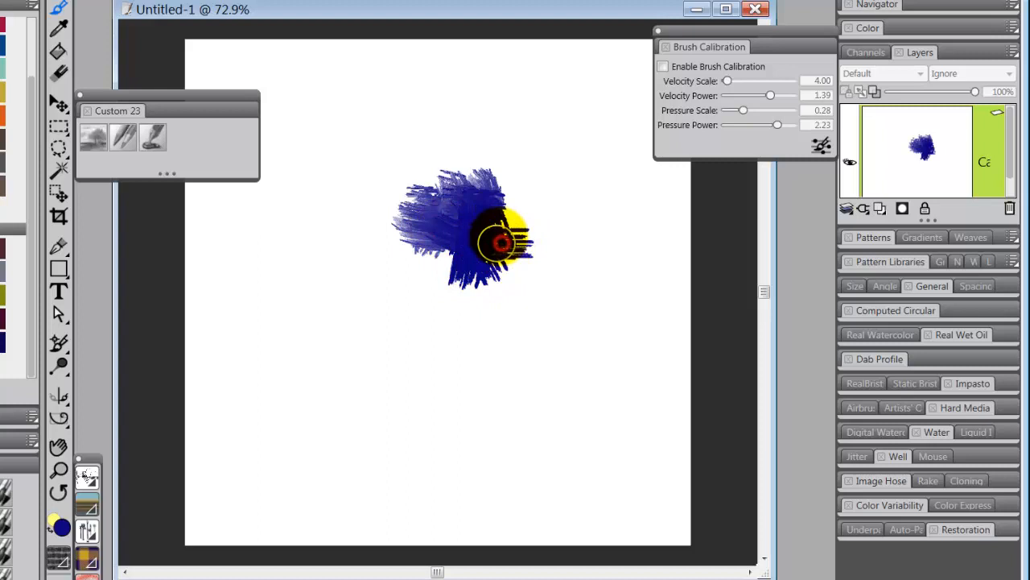
left_click_drag(496, 254, 535, 274)
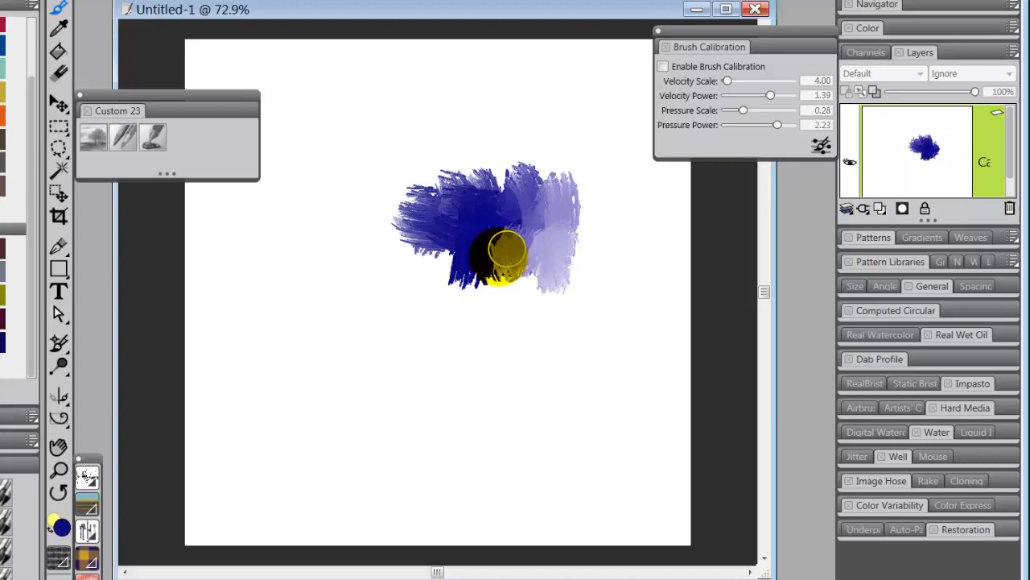
left_click_drag(507, 258, 471, 258)
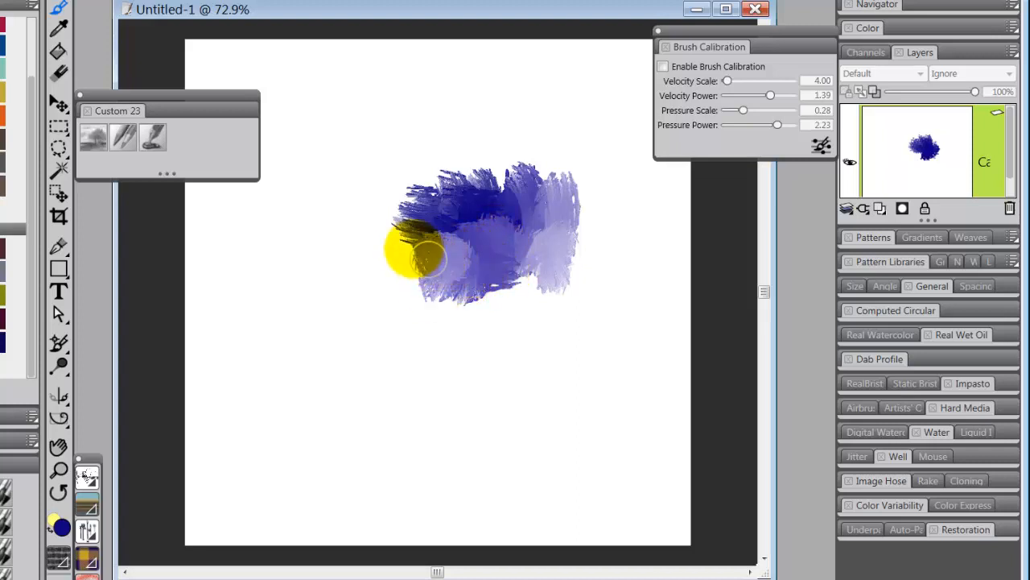
Step: Paint lavender over the dark blue blob, then add magenta across its top and upper right
left_click_drag(416, 258, 519, 228)
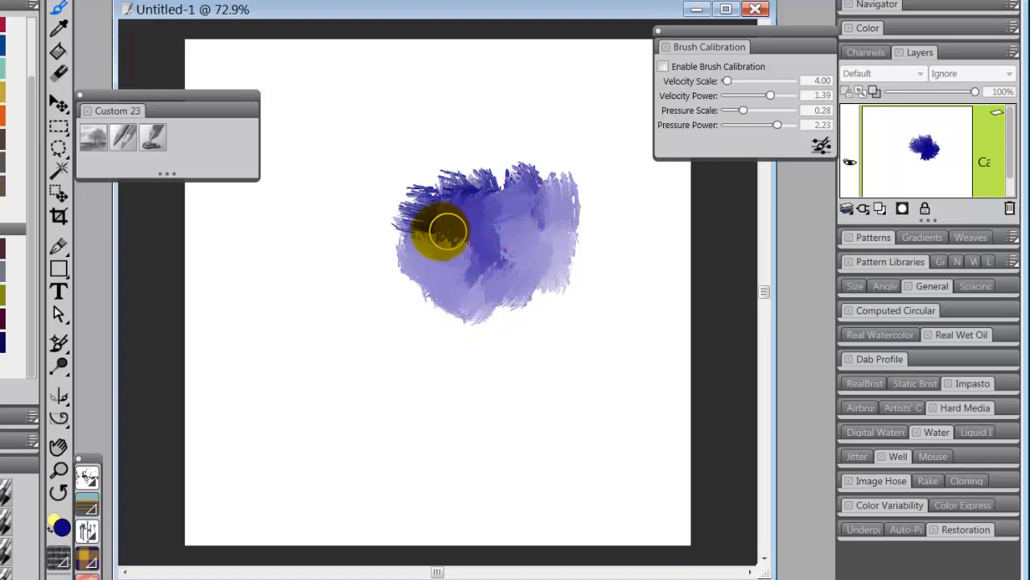
left_click_drag(438, 234, 438, 190)
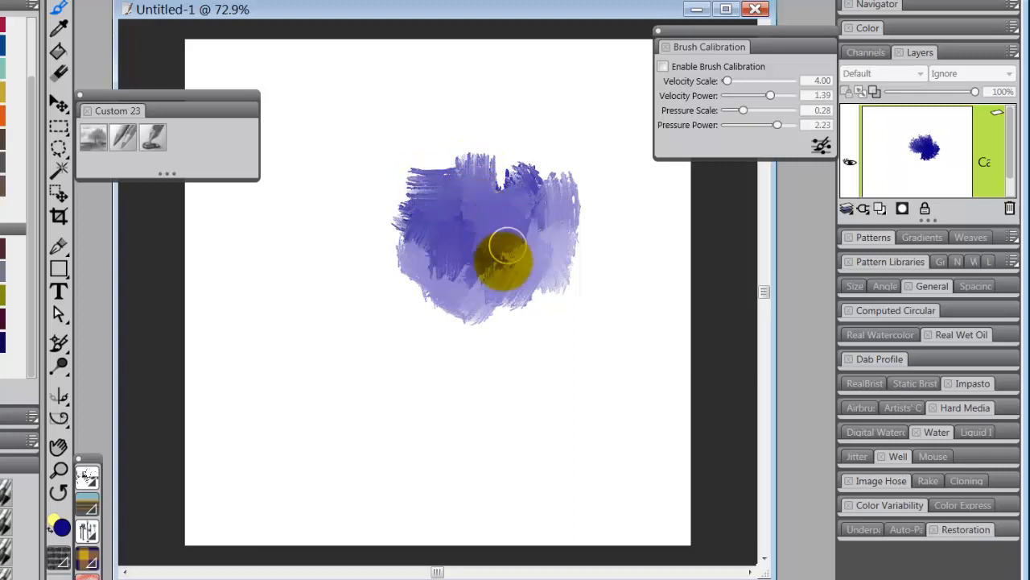
left_click_drag(507, 257, 577, 225)
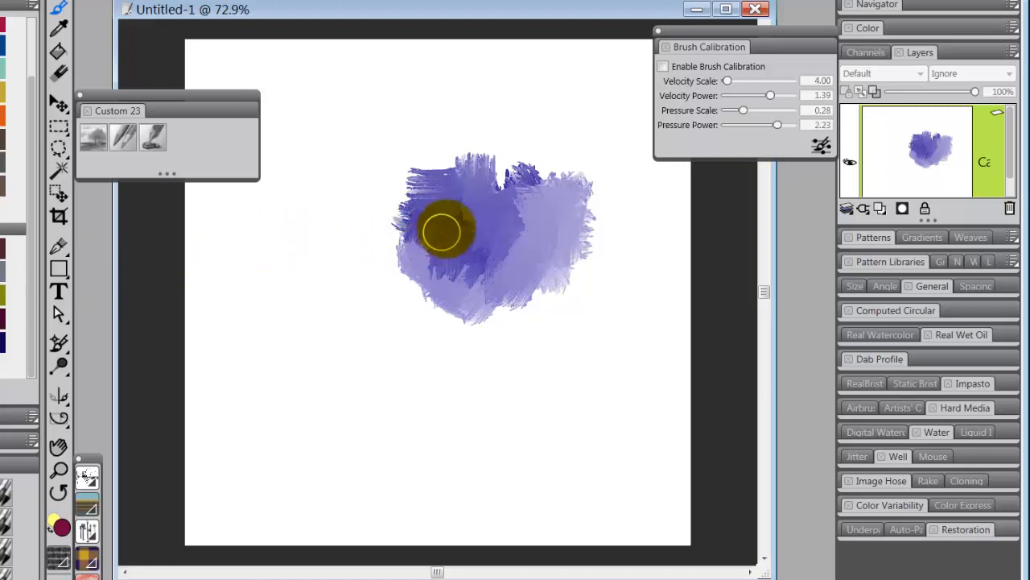
left_click_drag(438, 234, 507, 177)
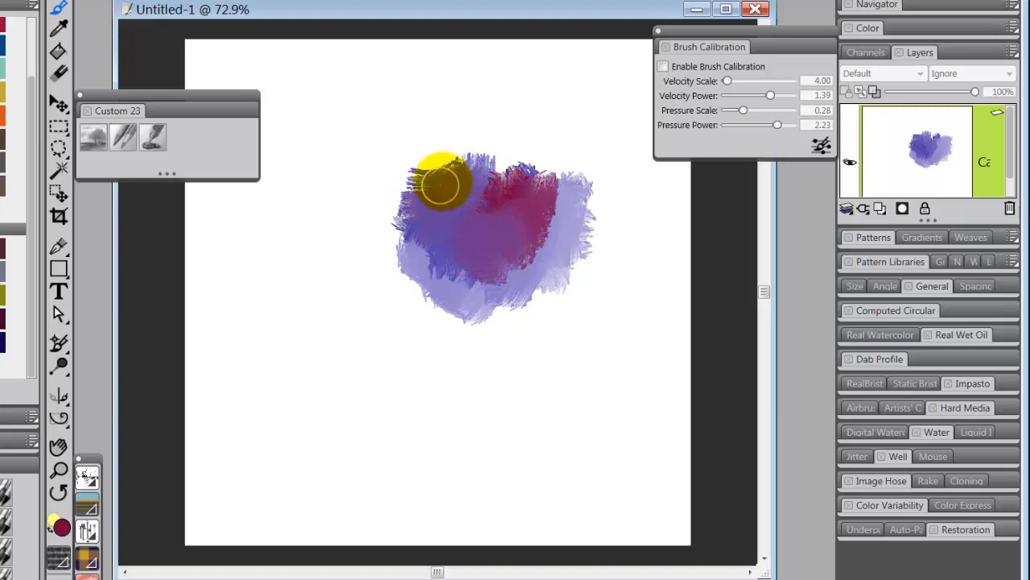
left_click_drag(441, 184, 470, 239)
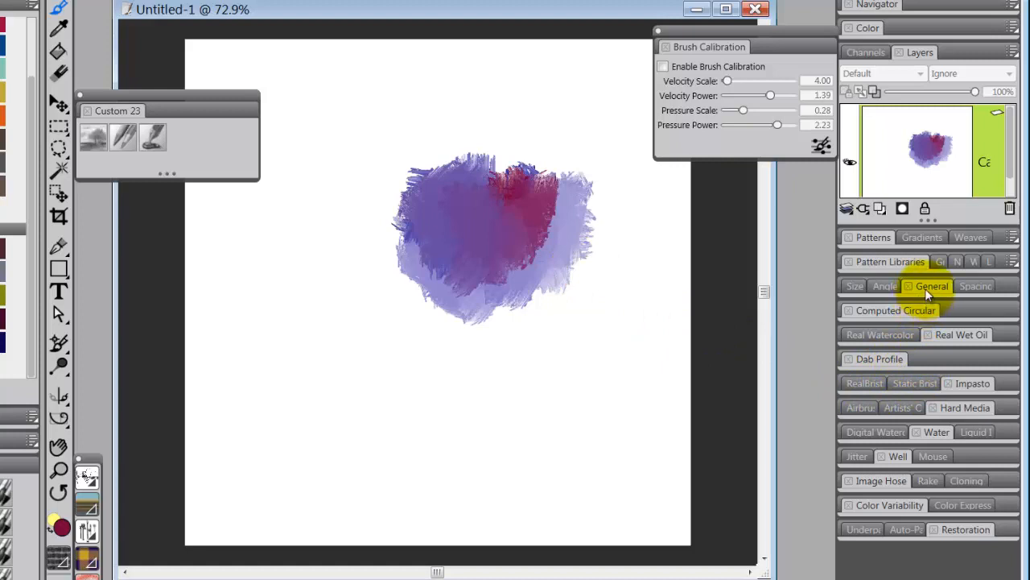
Step: Set brush size to follow velocity with a 38% minimum size
left_click(932, 286)
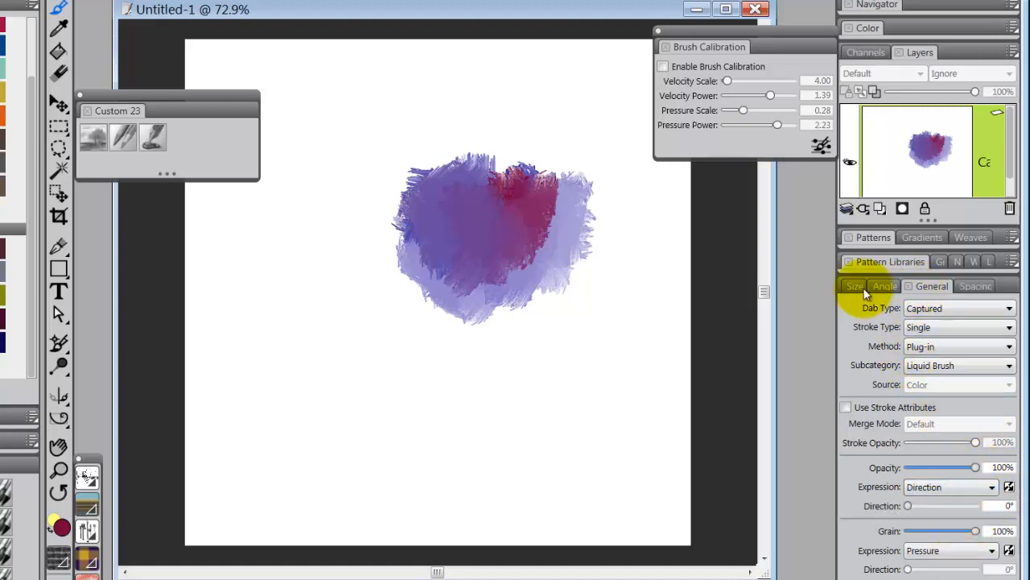
left_click(853, 286)
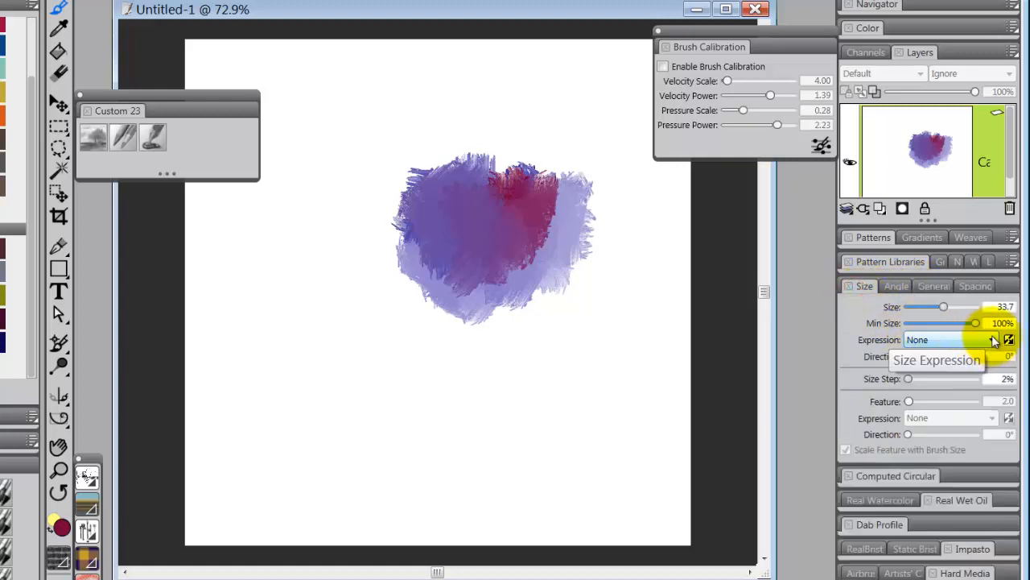
left_click(950, 338)
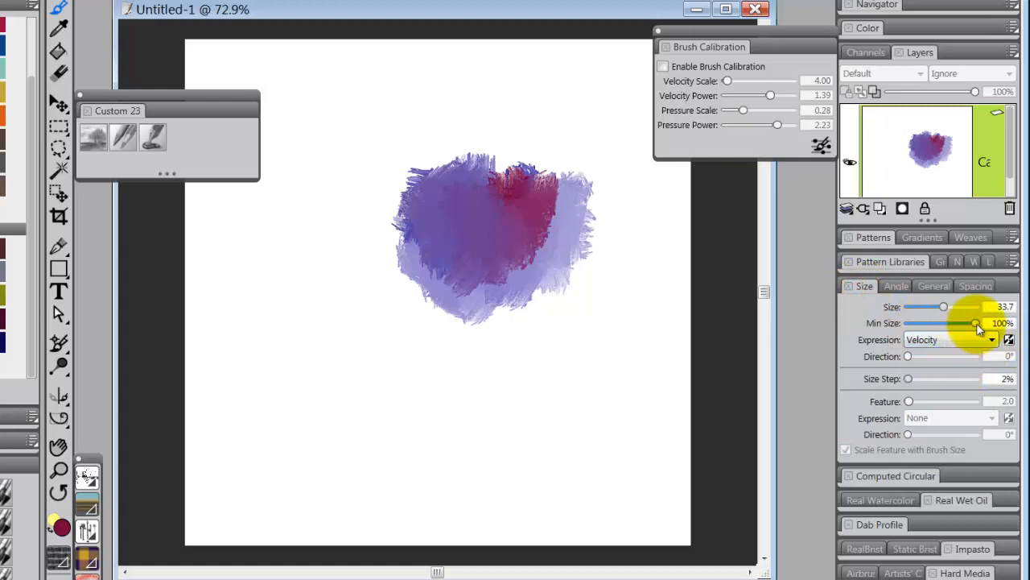
left_click_drag(975, 322, 932, 322)
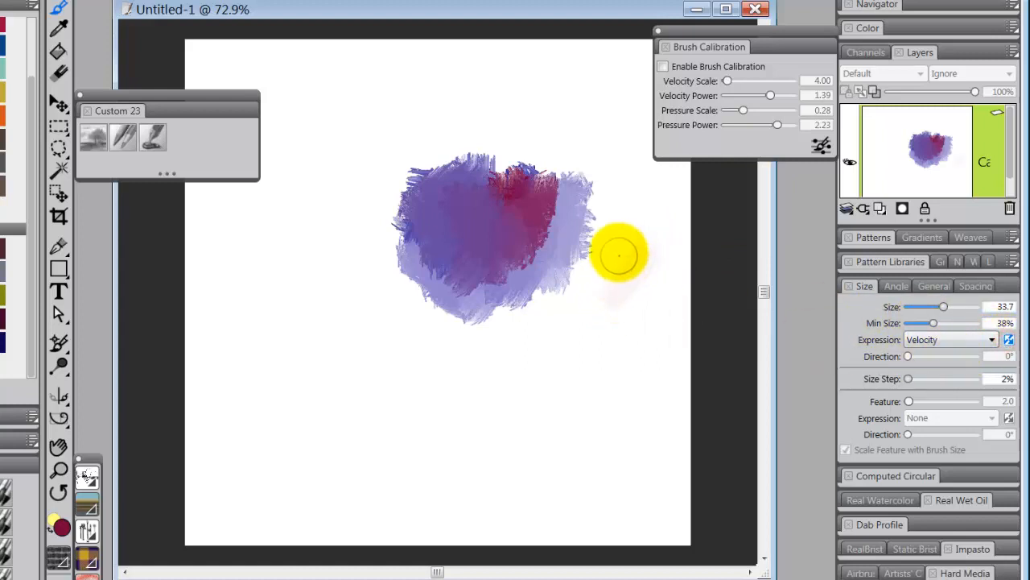
Step: Paint faint test strokes right of and across the blob, adding magenta on its right edge
left_click_drag(620, 255, 464, 228)
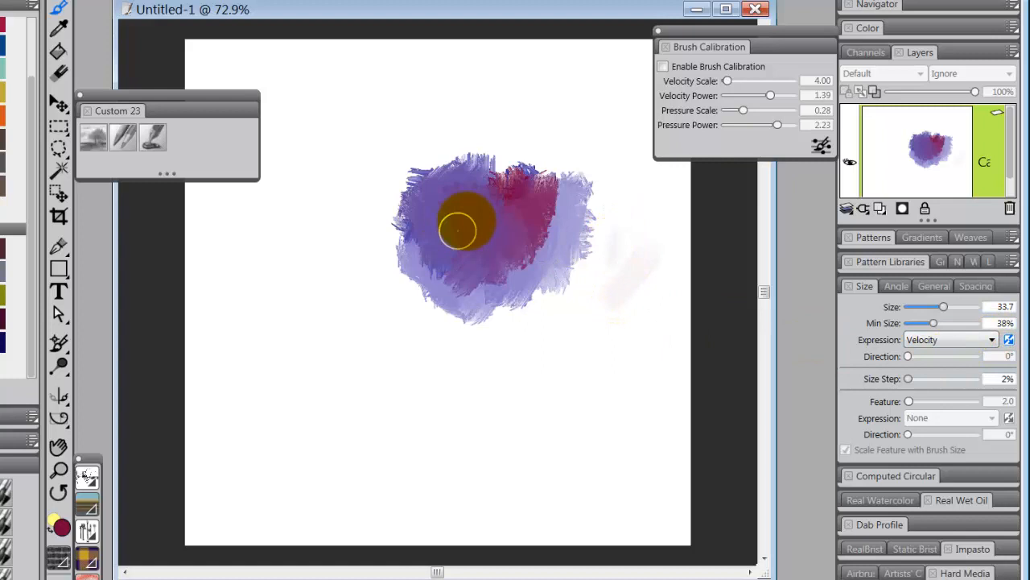
left_click_drag(461, 225, 567, 211)
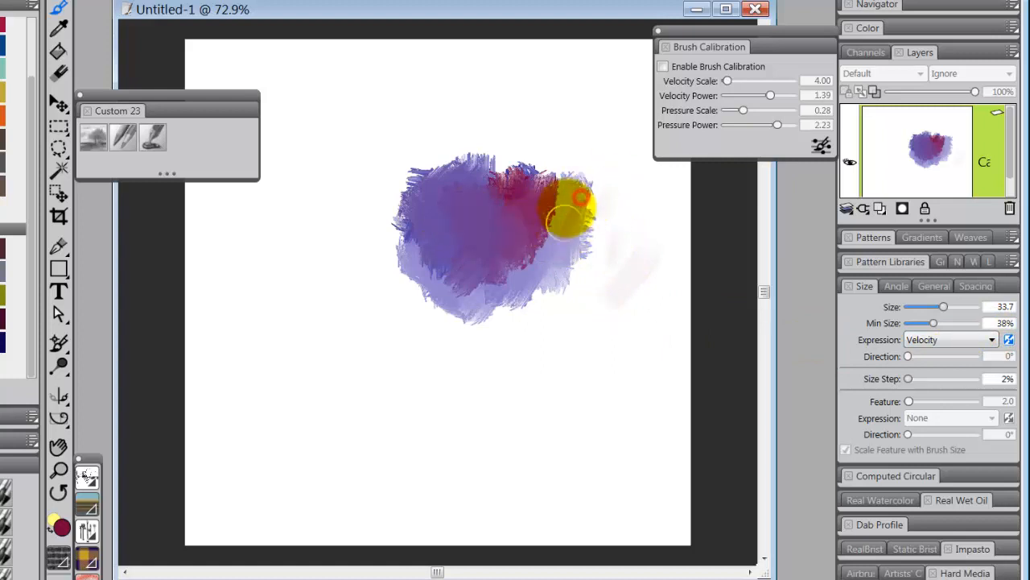
left_click_drag(571, 209, 555, 213)
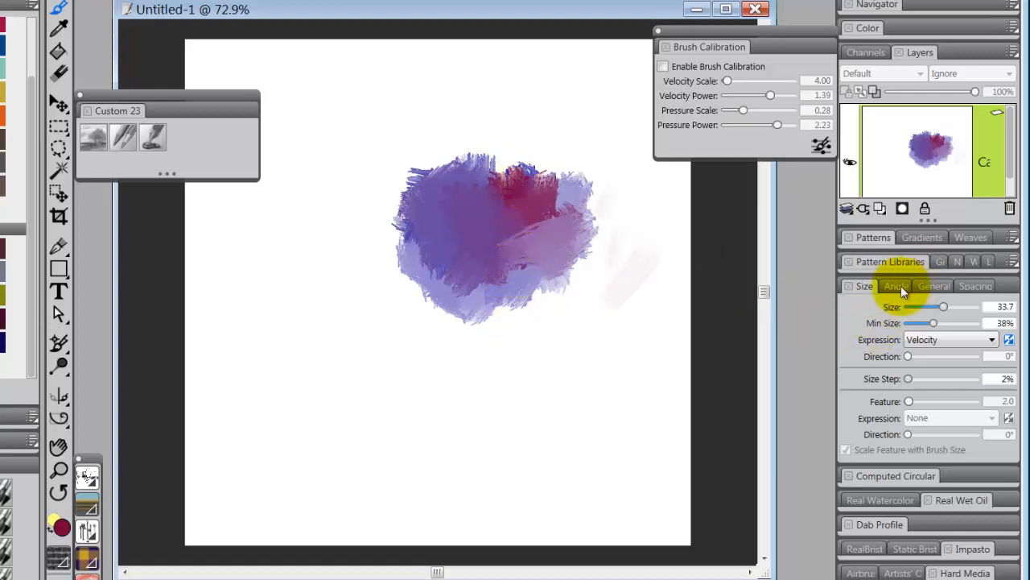
Step: Paint pale lavender strokes down through the blob's top, blending away most of the magenta patch
left_click(933, 287)
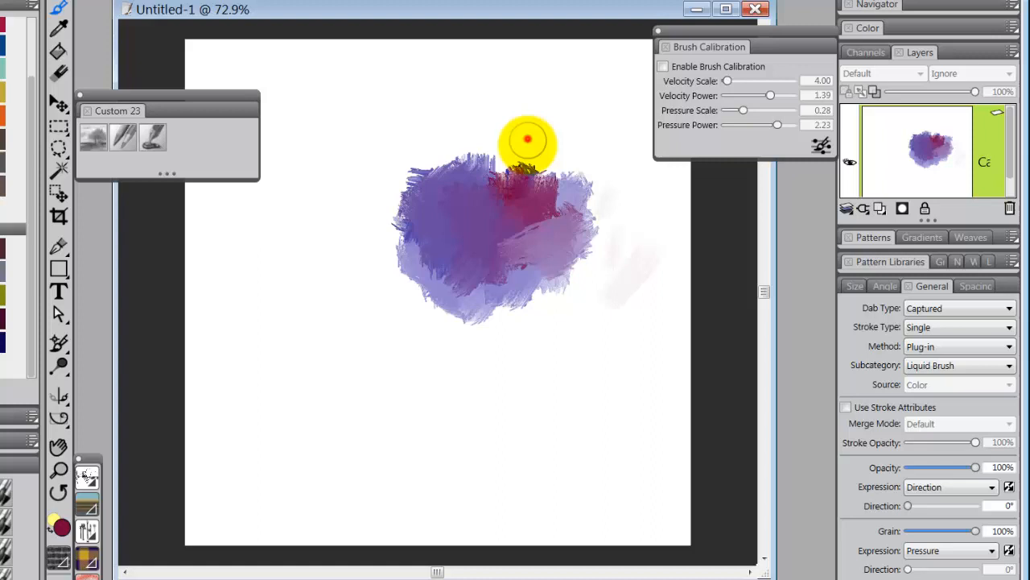
left_click_drag(528, 141, 532, 261)
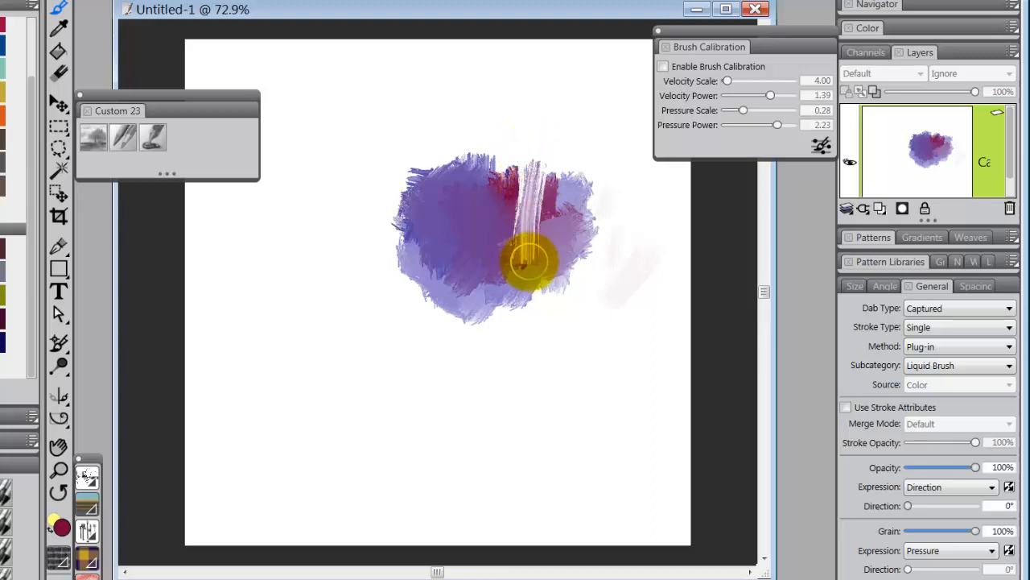
left_click_drag(530, 261, 516, 217)
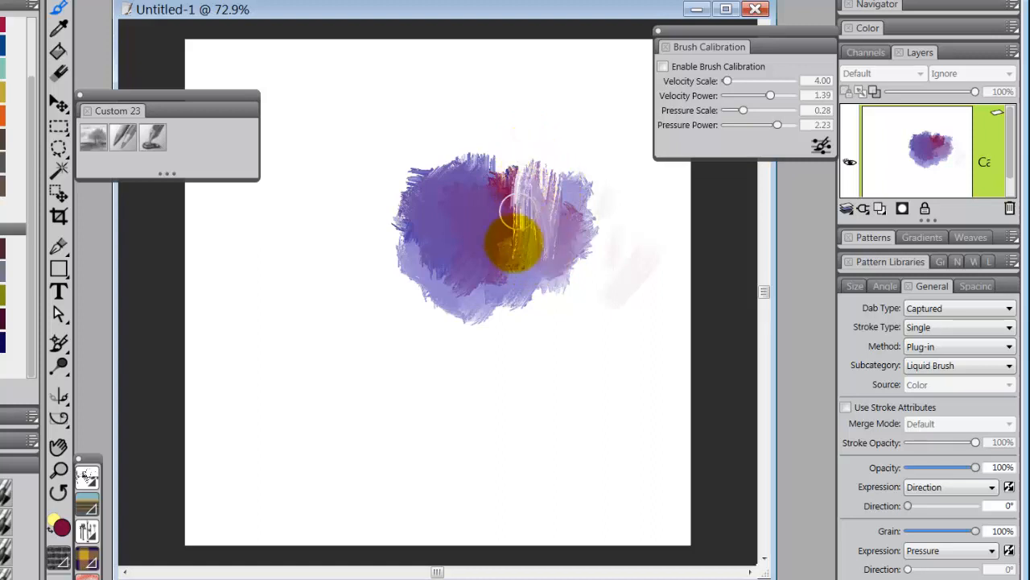
left_click_drag(512, 238, 483, 206)
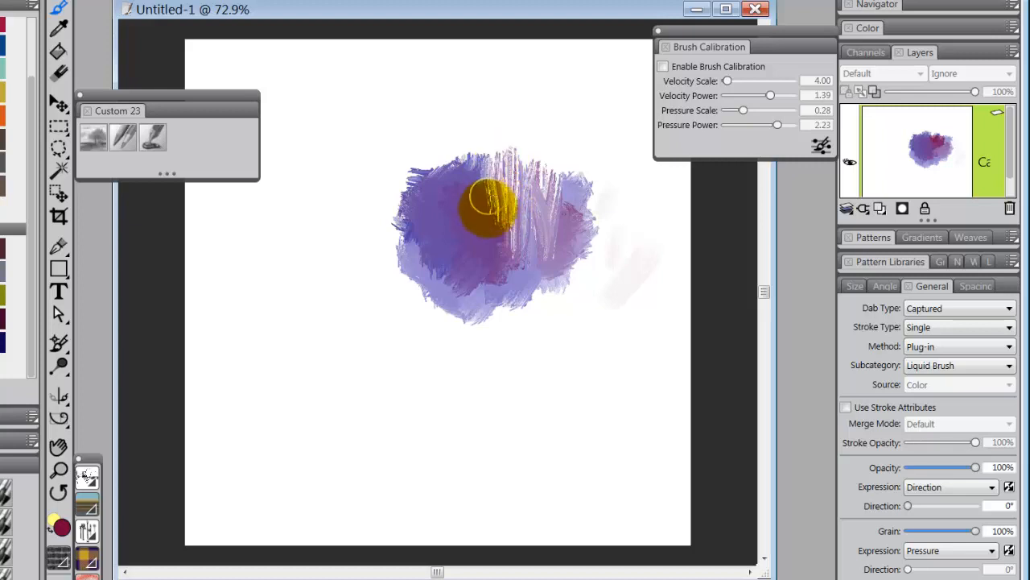
left_click_drag(483, 201, 466, 173)
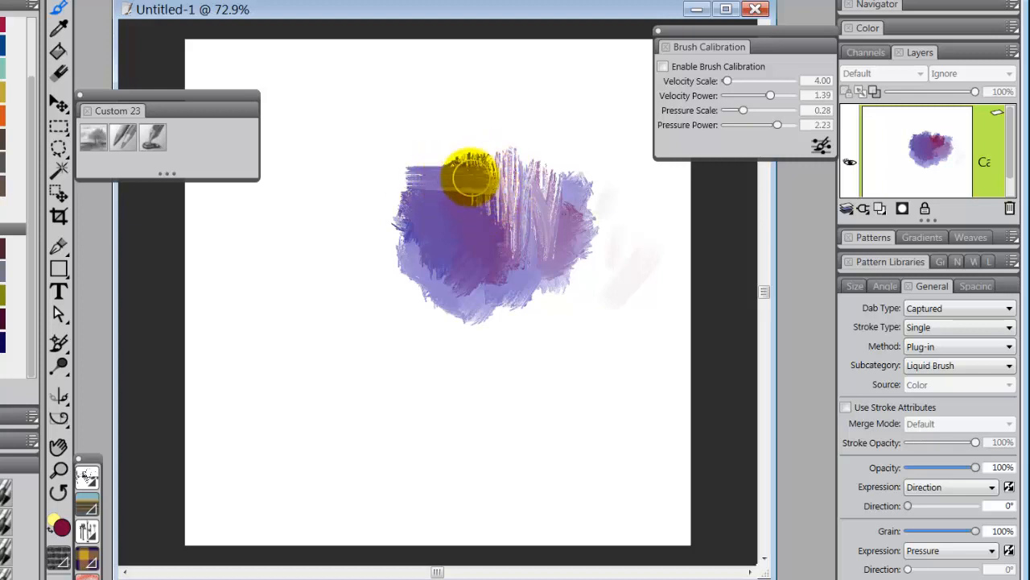
left_click_drag(467, 177, 502, 180)
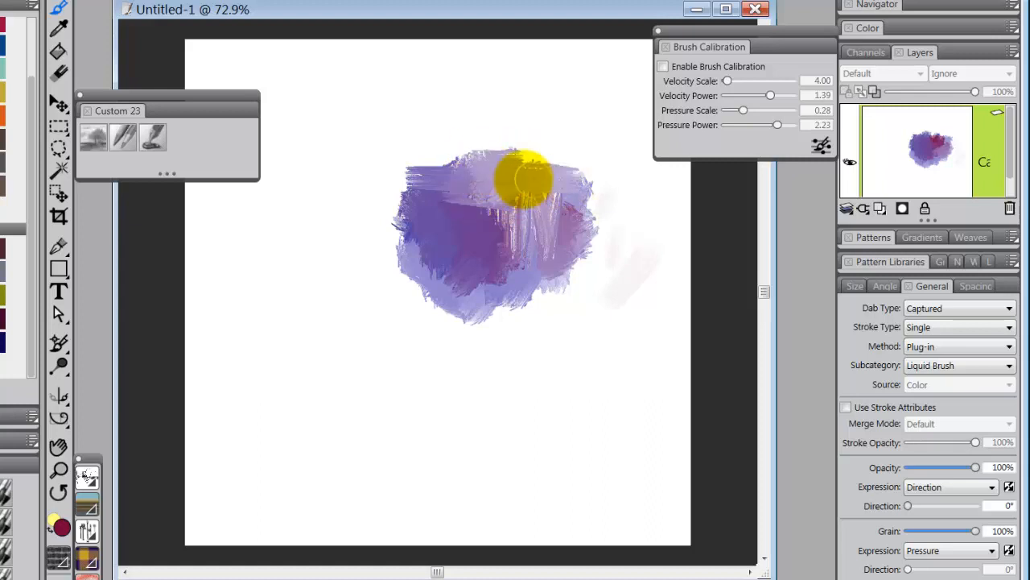
left_click_drag(528, 180, 528, 233)
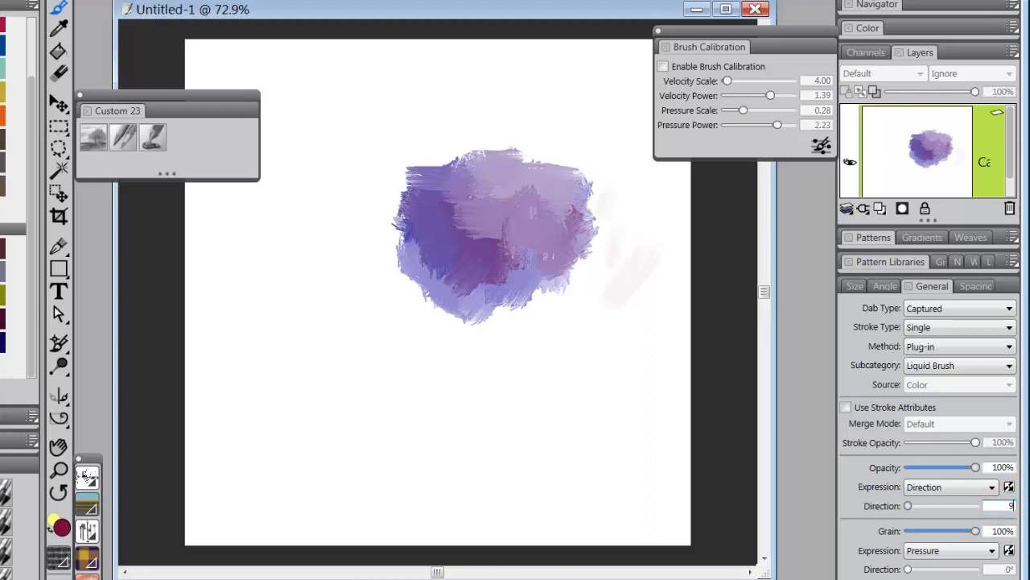
Step: Set the opacity direction angle to 90 degrees and paint a test cross below the blob
left_click_drag(907, 505, 921, 506)
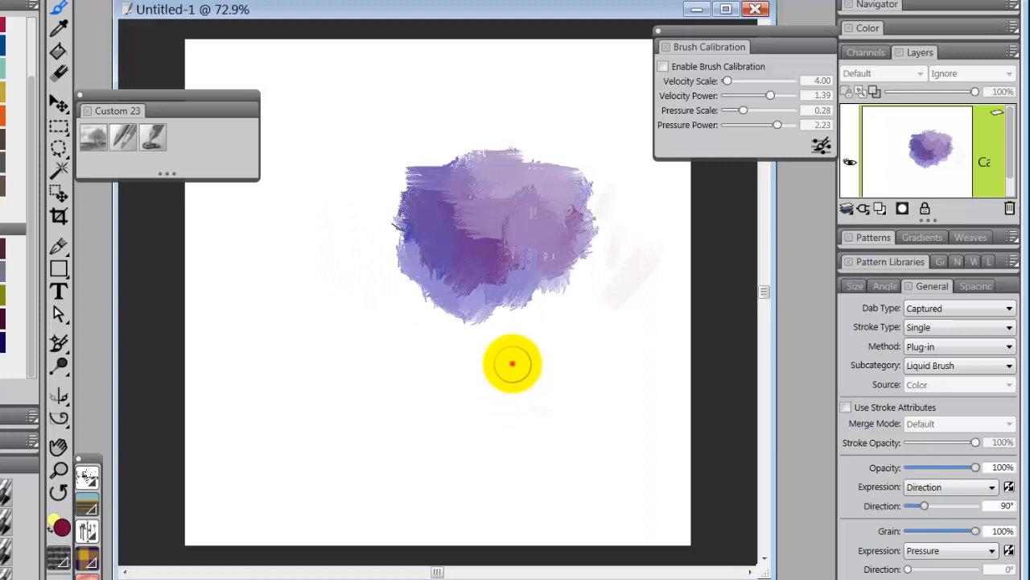
left_click_drag(512, 354, 512, 410)
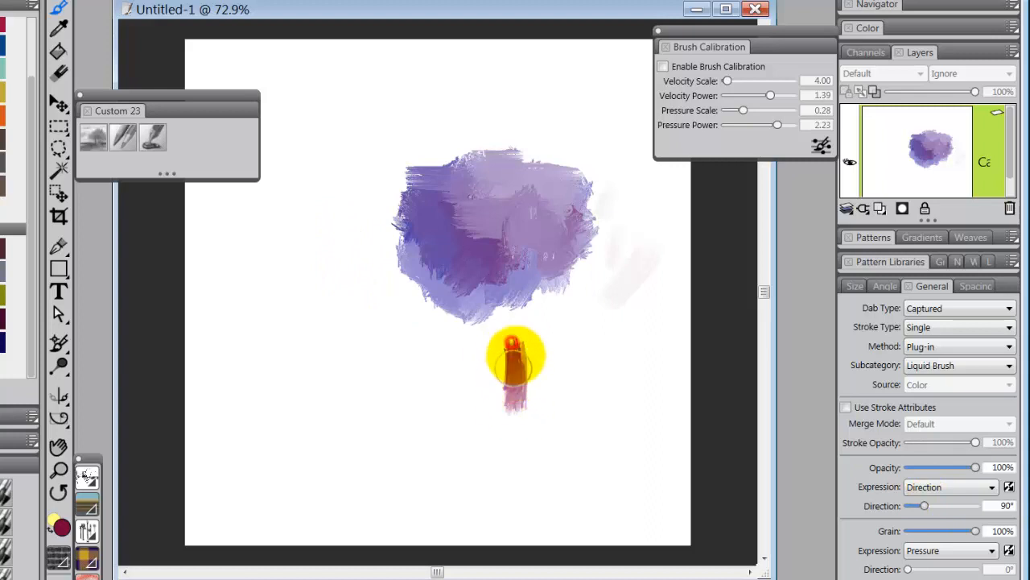
left_click_drag(512, 371, 563, 378)
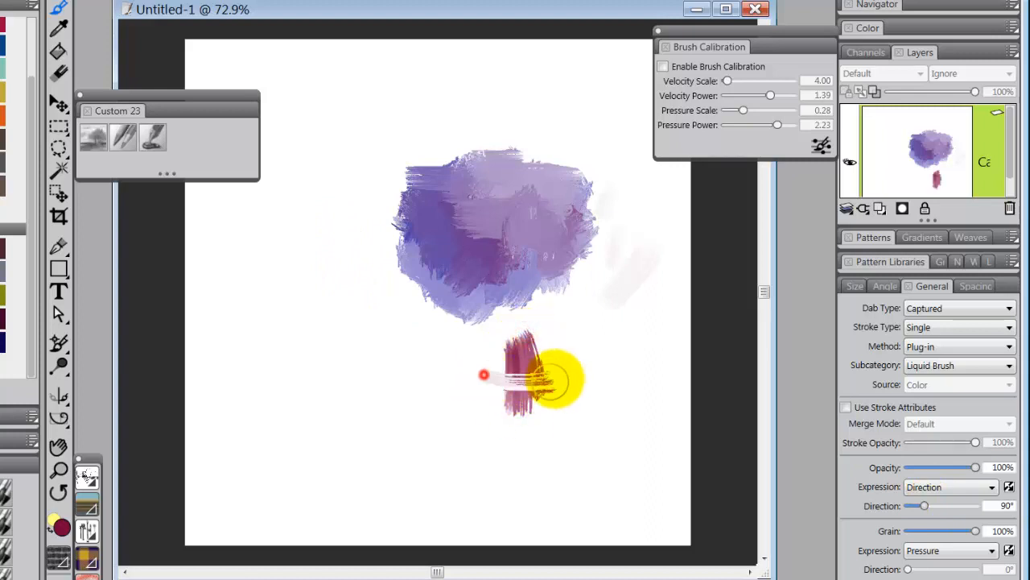
left_click_drag(483, 374, 566, 332)
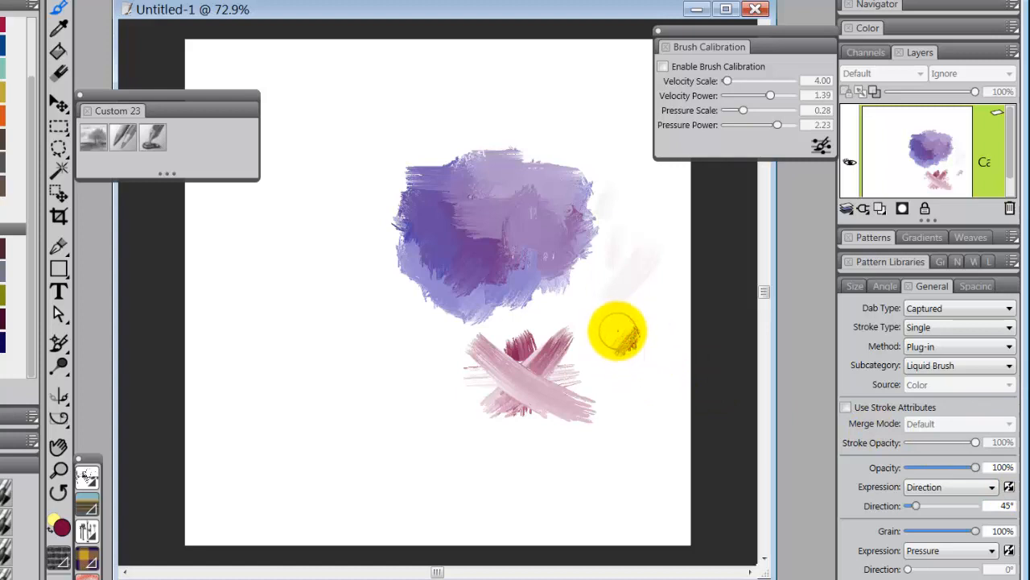
Step: Paint further test crosses right and left of the blob to compare stroke opacity by direction
left_click_drag(615, 330, 641, 338)
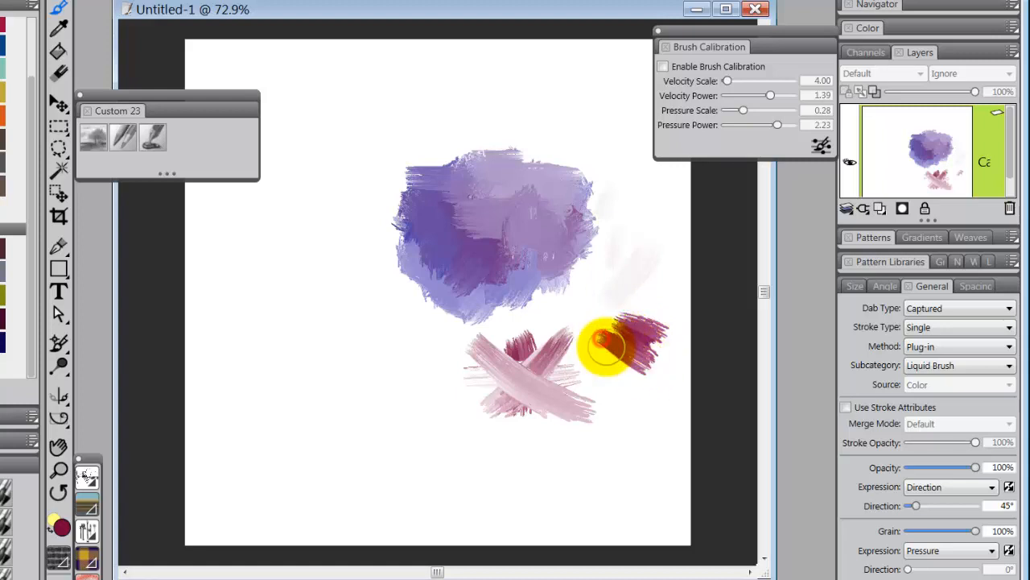
left_click_drag(608, 351, 652, 322)
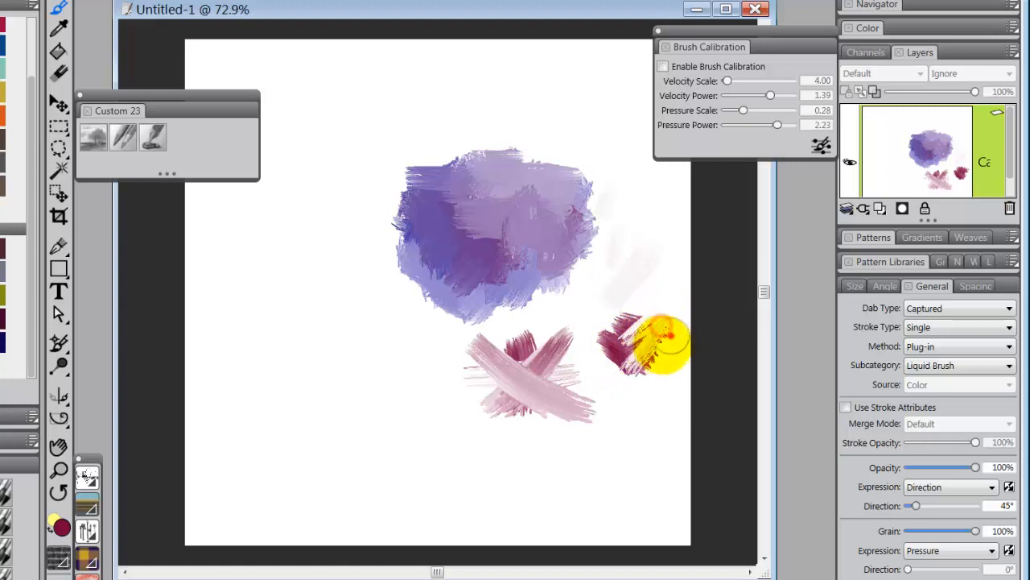
left_click_drag(660, 341, 628, 314)
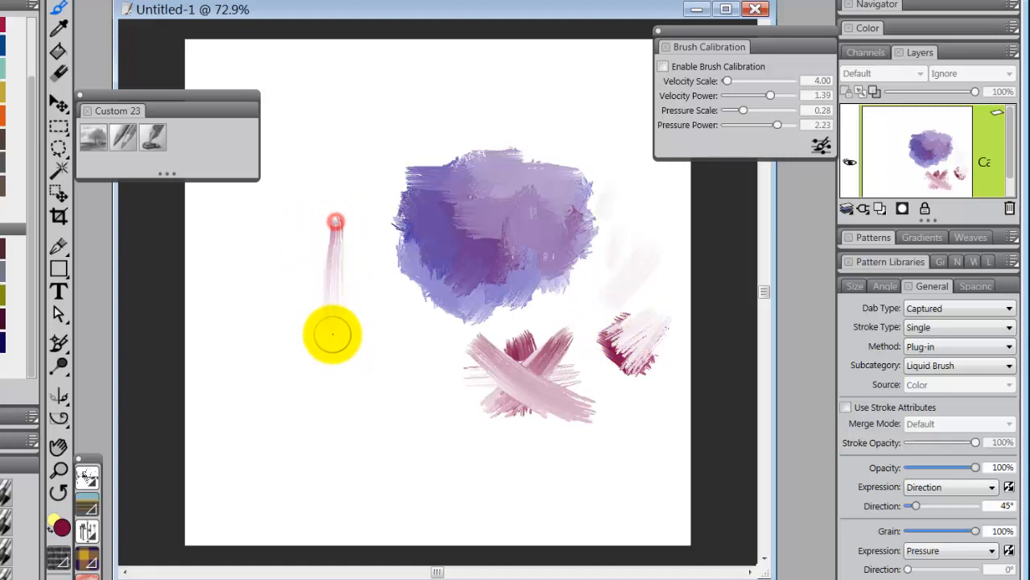
left_click_drag(334, 333, 309, 233)
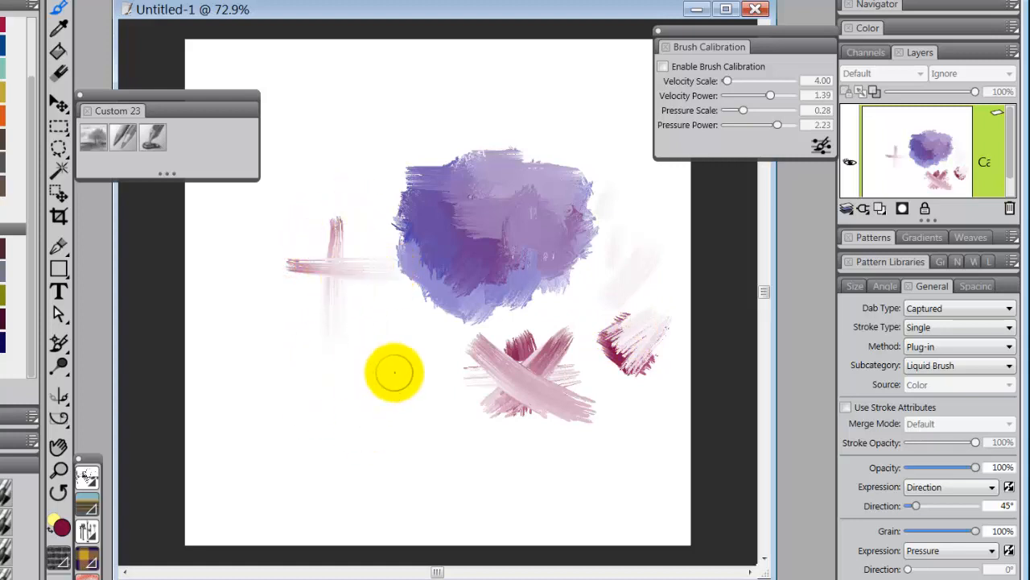
mouse_move(346, 357)
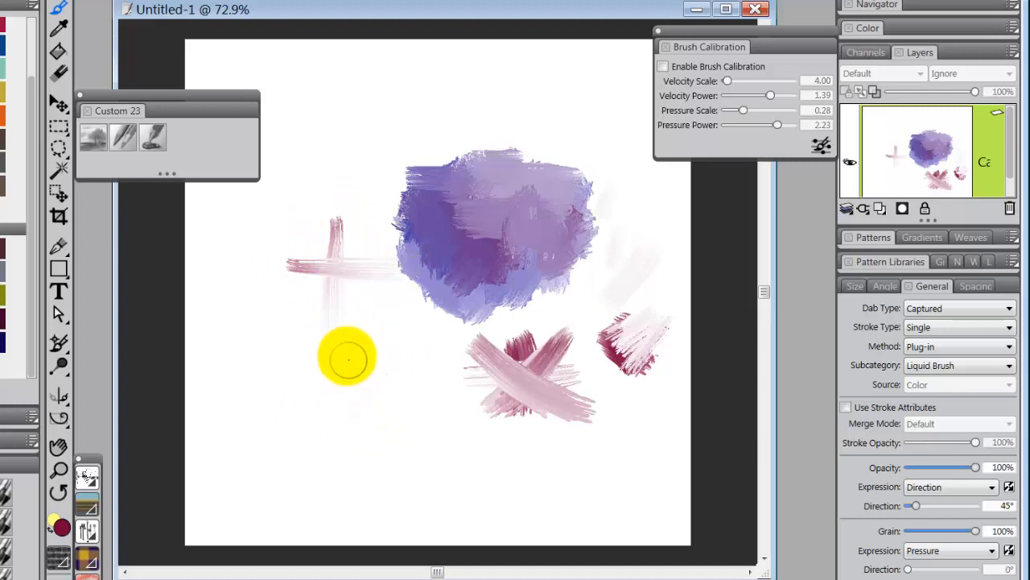
left_click_drag(348, 358, 421, 348)
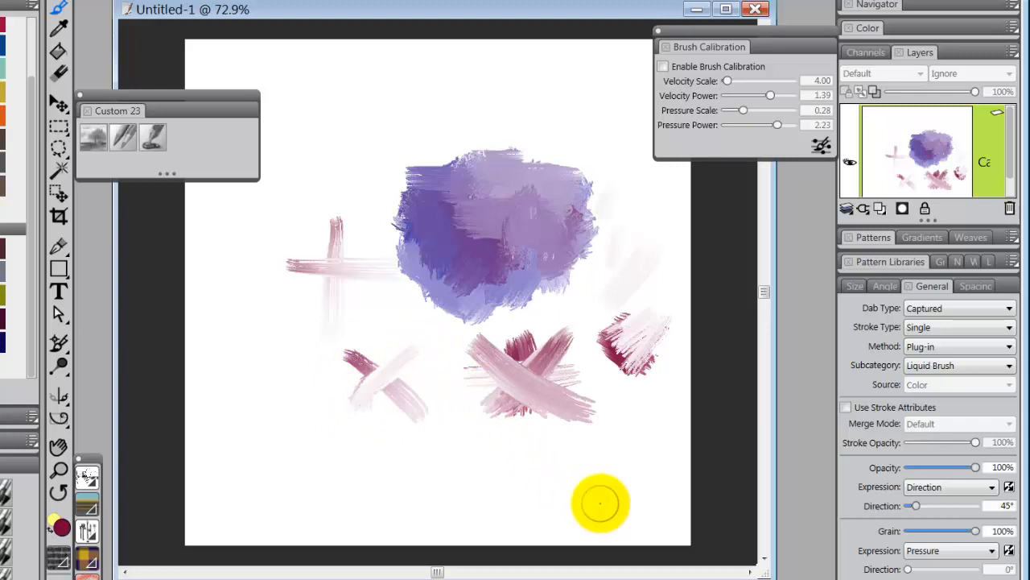
left_click_drag(599, 502, 567, 370)
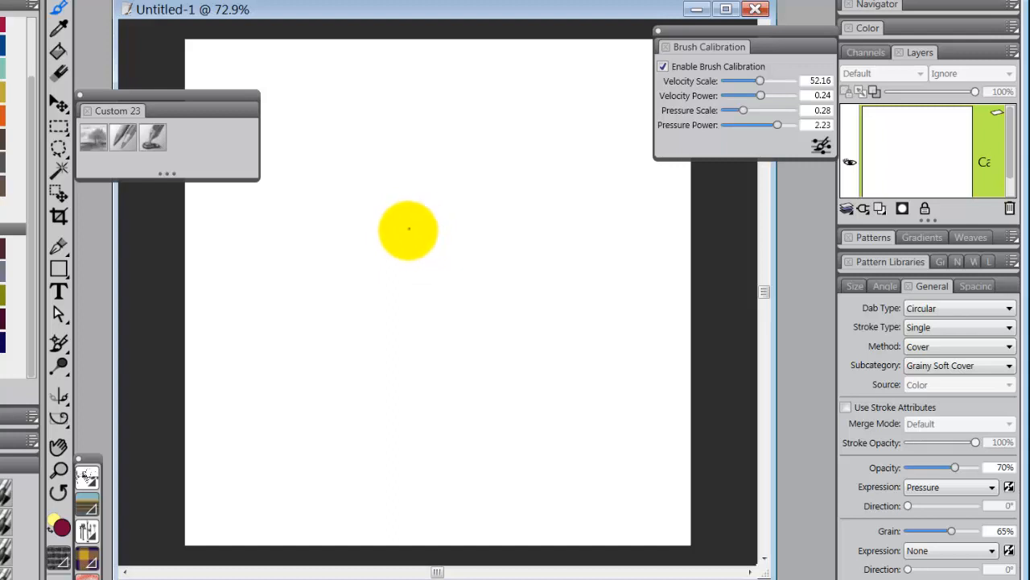
Step: Outline the rounded top petal of the flower in thin dark pink
left_click_drag(405, 241, 373, 174)
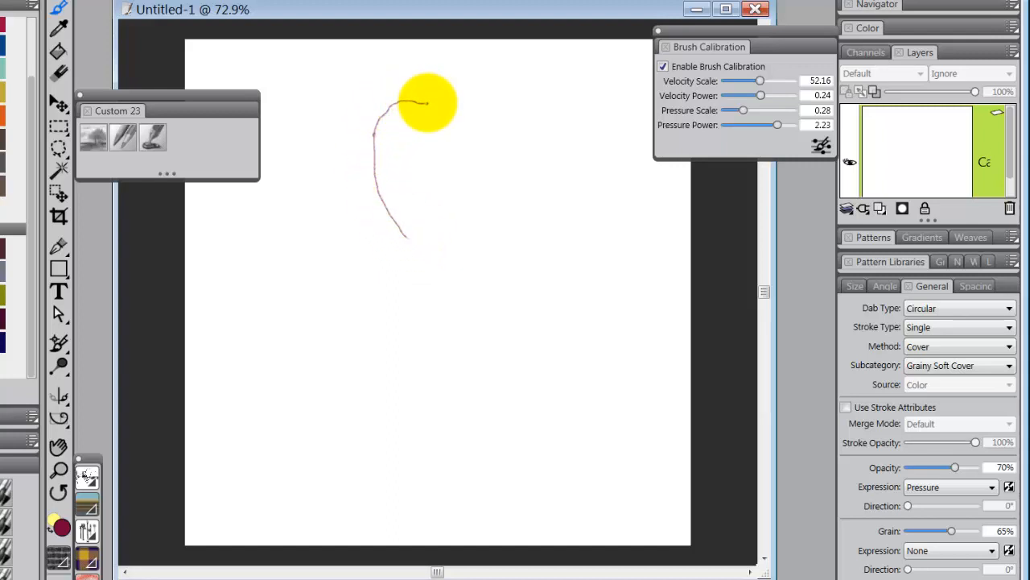
left_click_drag(427, 103, 492, 177)
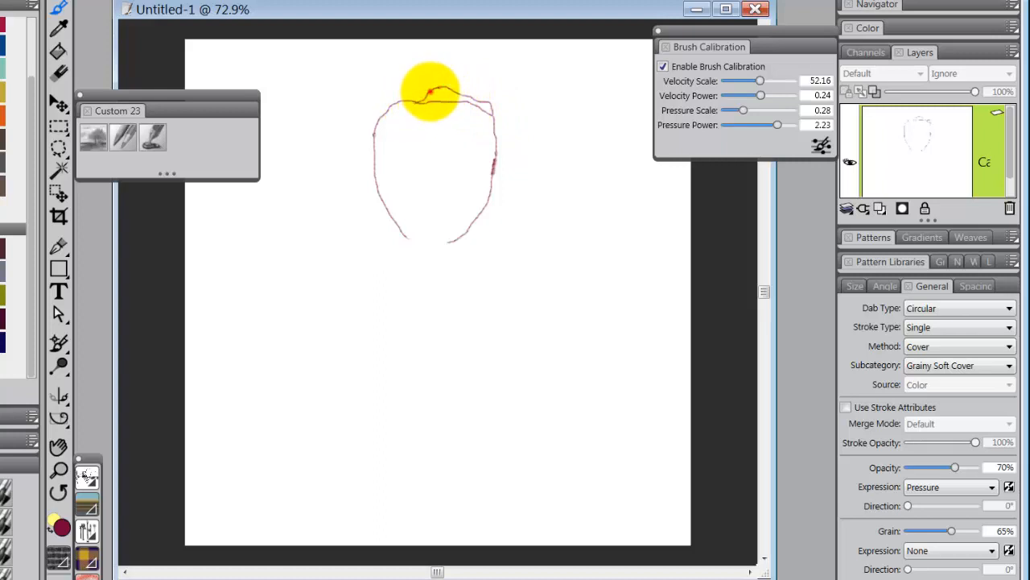
left_click_drag(432, 90, 393, 233)
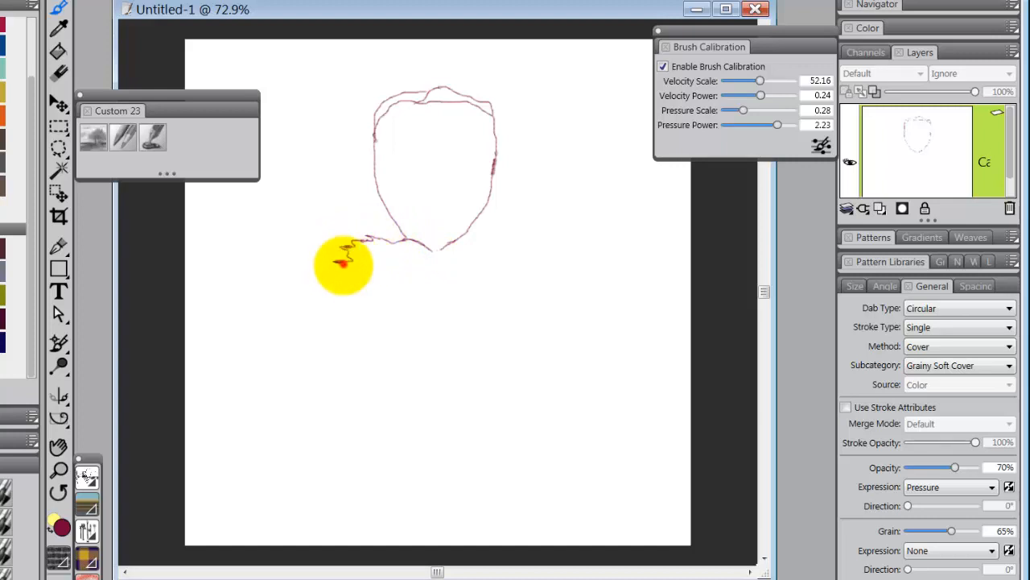
Step: Outline the left and right side petals with jagged edges at the petal base
left_click_drag(341, 265, 322, 432)
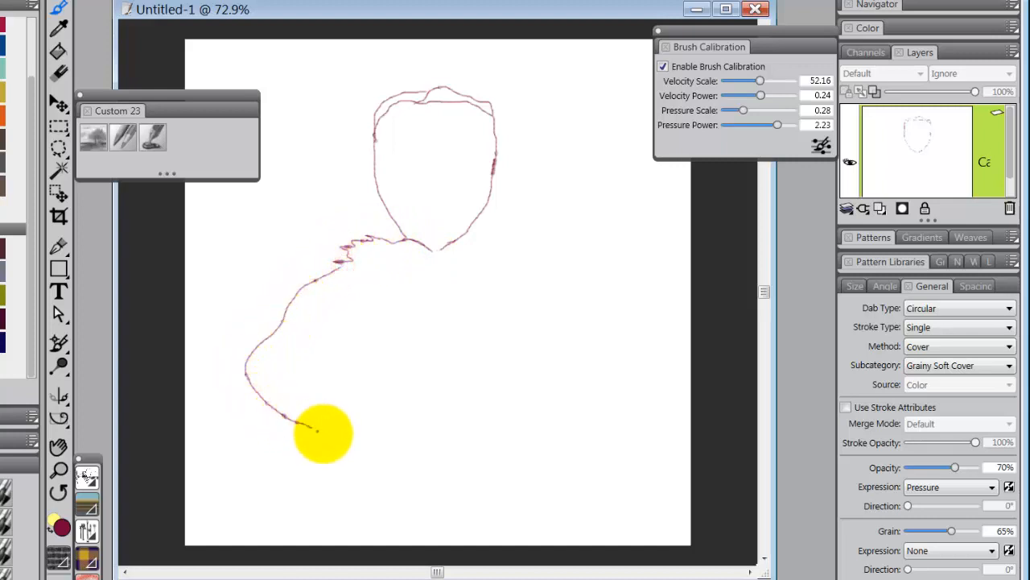
left_click_drag(322, 431, 395, 261)
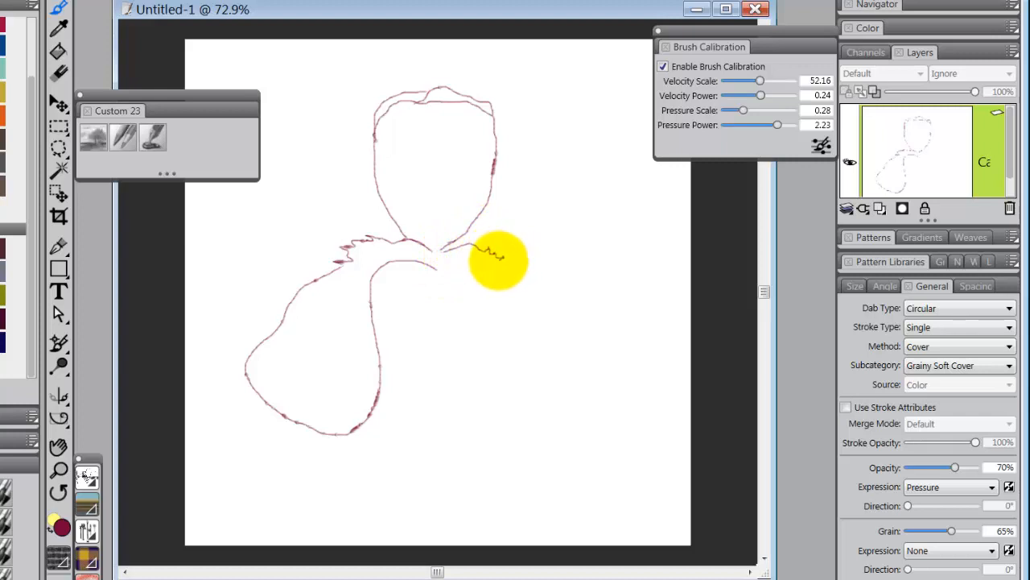
left_click_drag(498, 261, 580, 378)
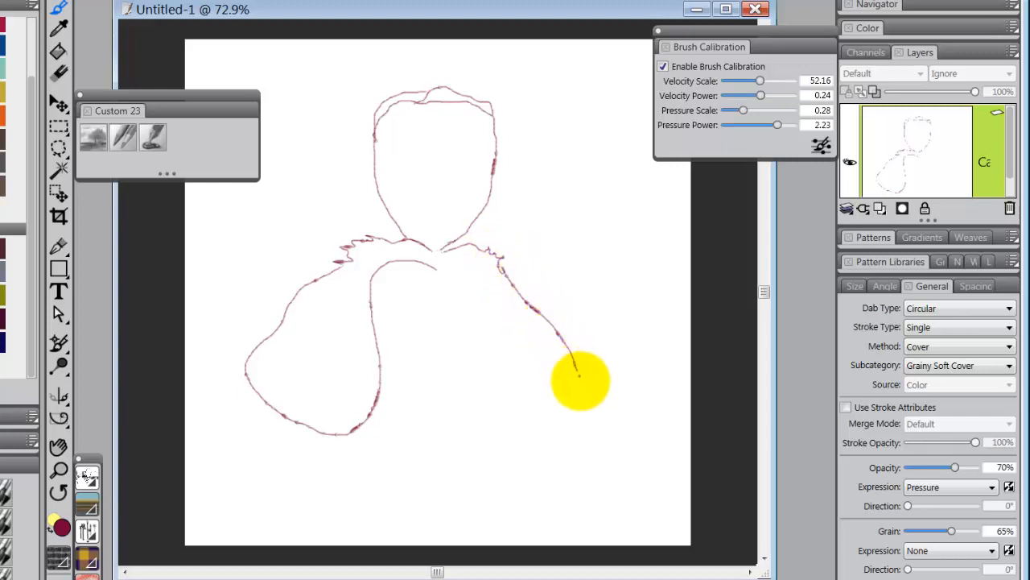
left_click_drag(580, 383, 464, 362)
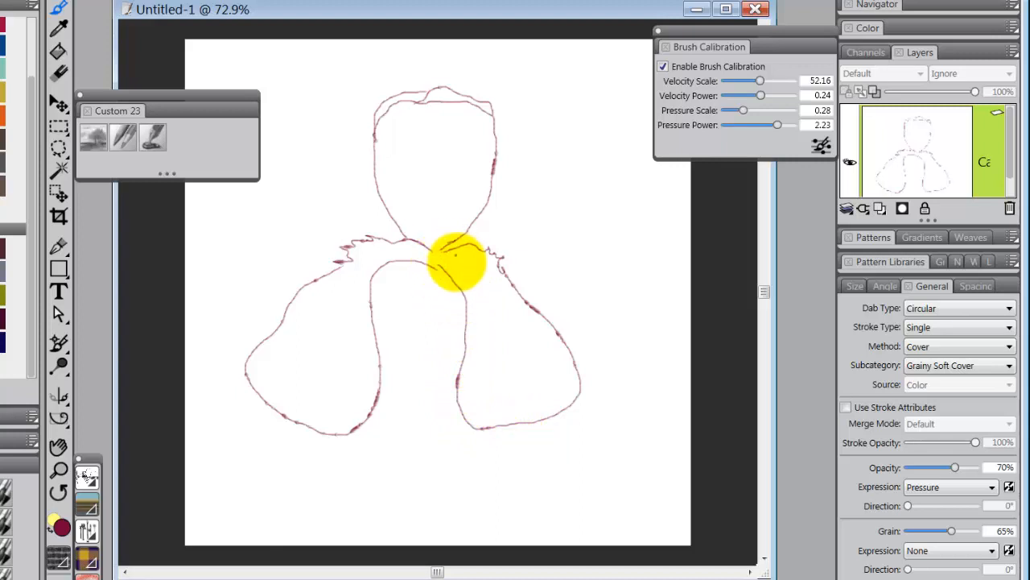
Step: Draw the stem down from the flower centre and reinforce the petal outlines
left_click_drag(459, 265, 426, 314)
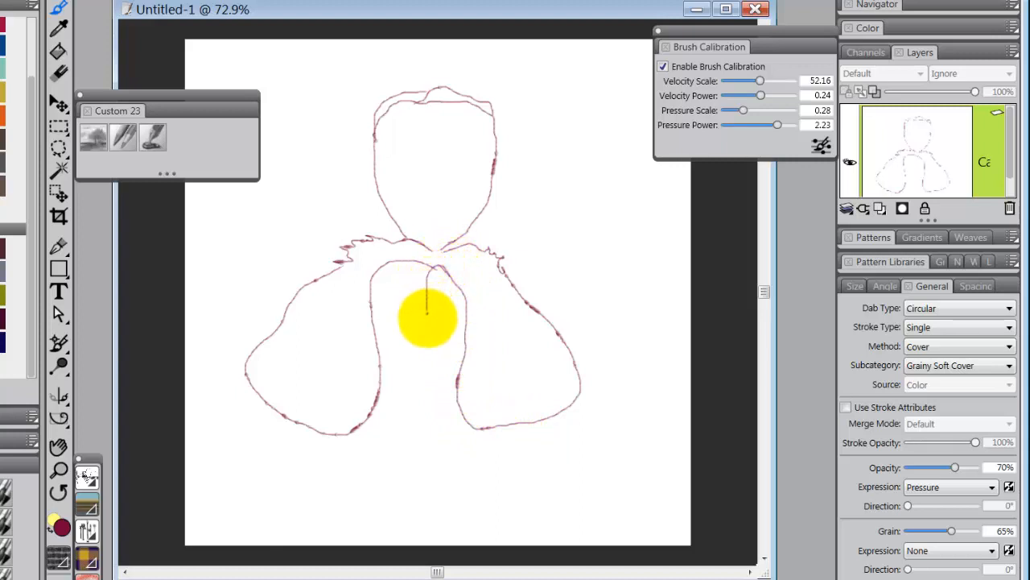
left_click_drag(426, 315, 421, 480)
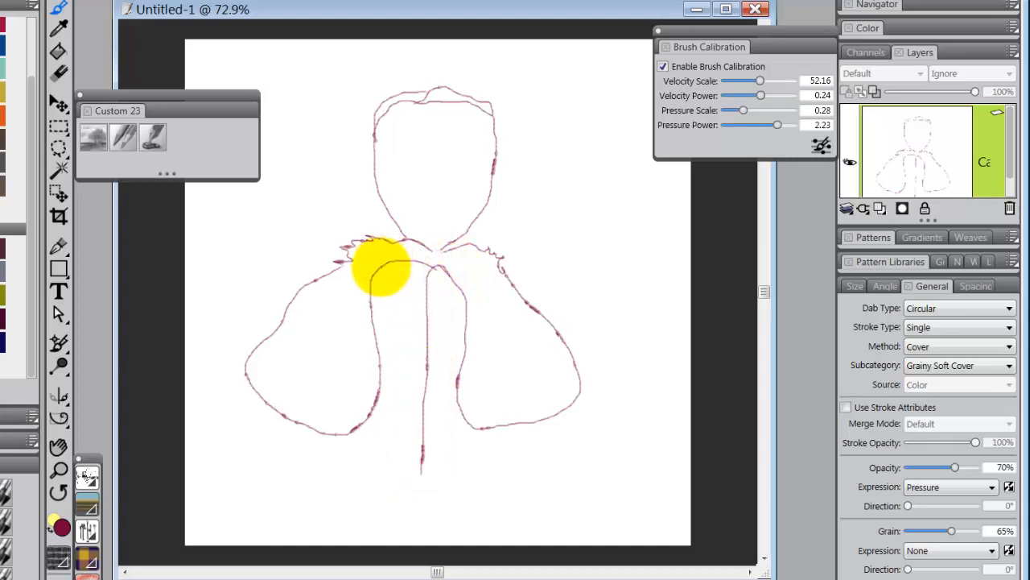
left_click_drag(384, 266, 416, 313)
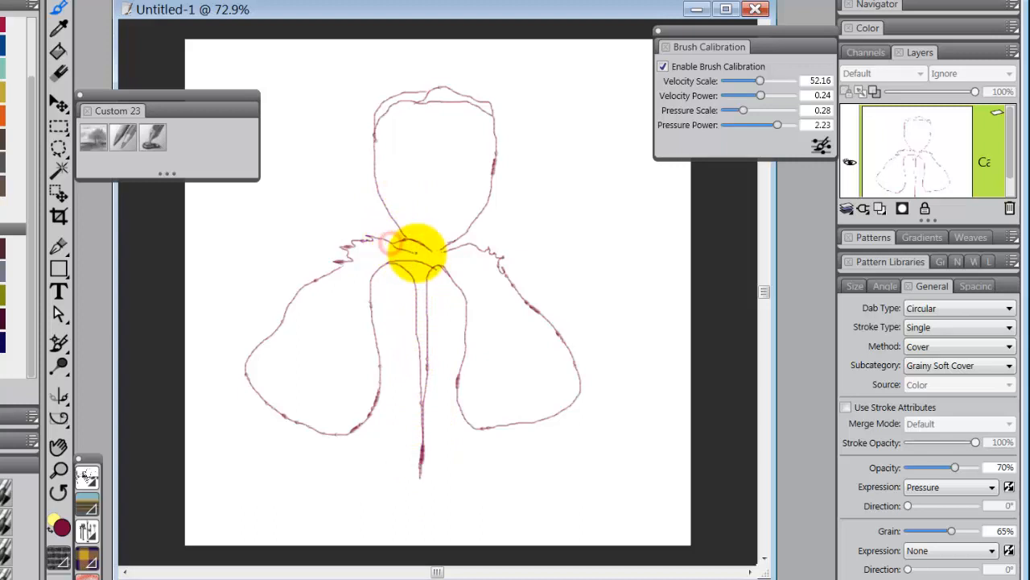
left_click_drag(418, 254, 370, 92)
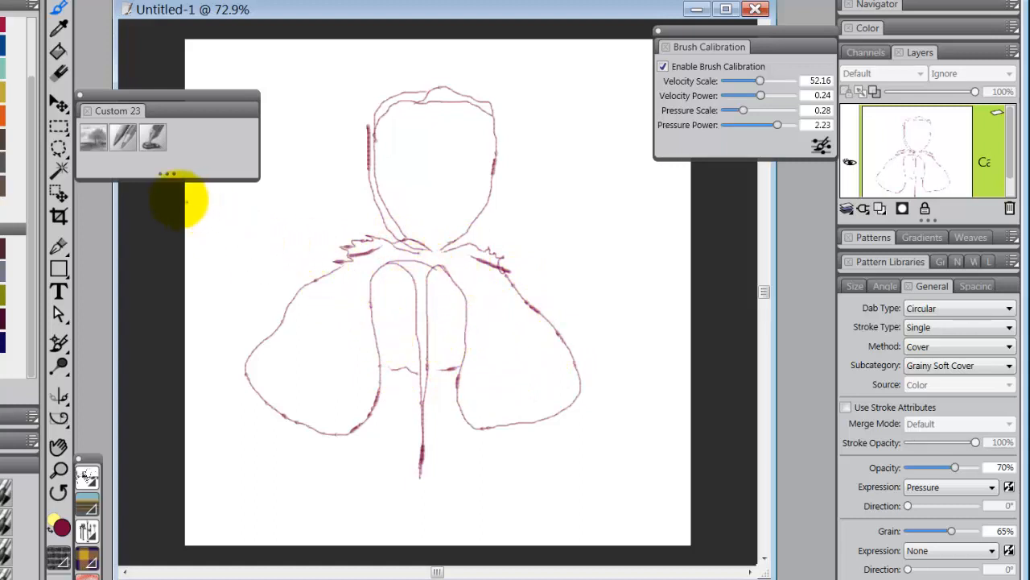
mouse_move(13, 254)
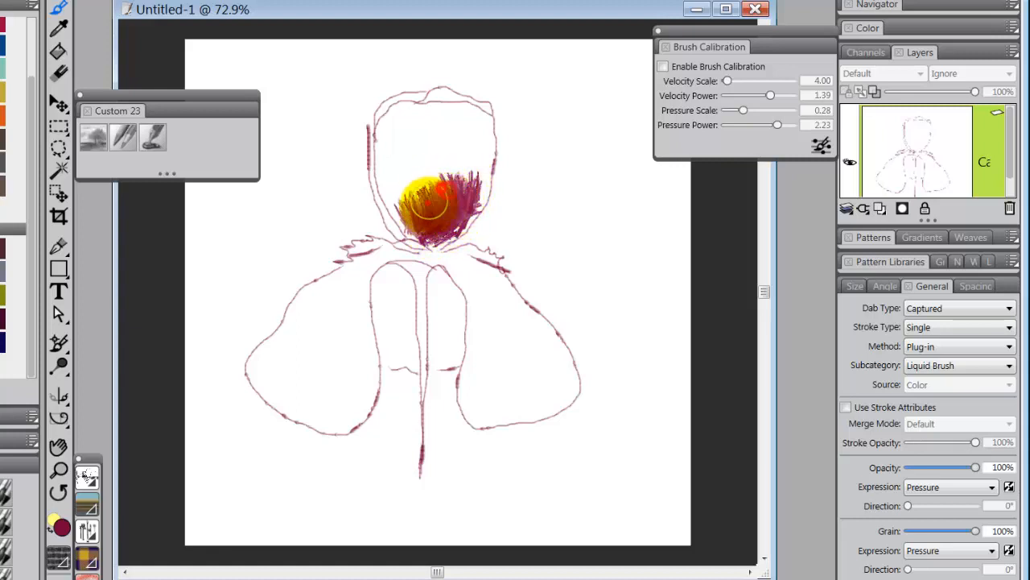
Step: Fill the top petal with deep magenta at its base and lighter pink higher up
left_click_drag(427, 201, 451, 206)
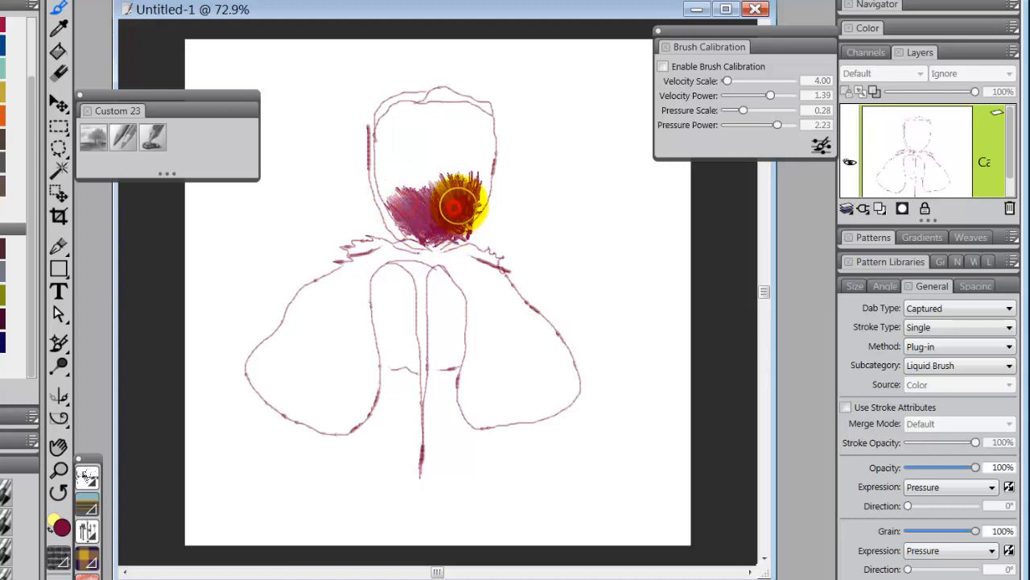
left_click_drag(451, 206, 459, 187)
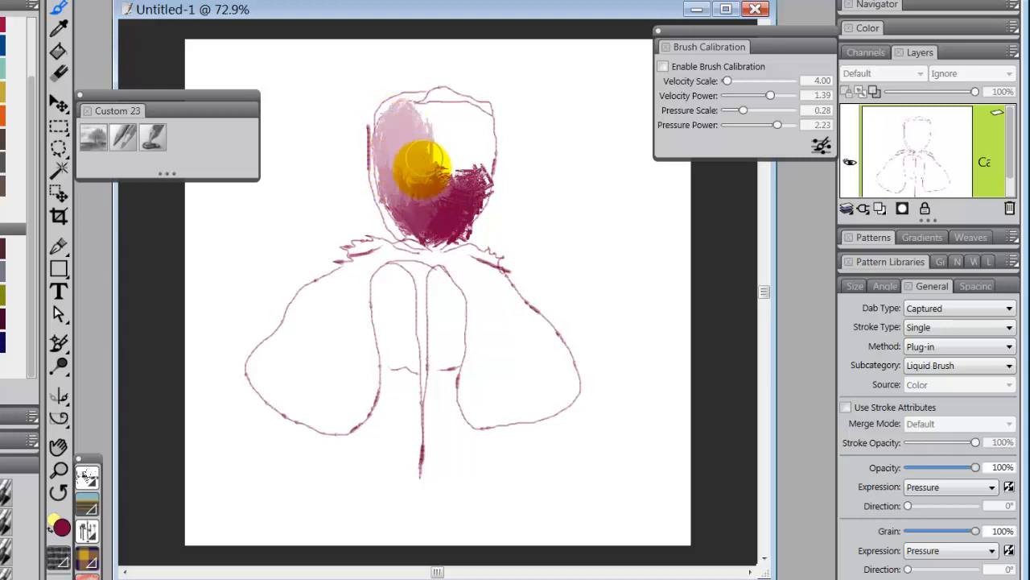
left_click_drag(426, 170, 454, 121)
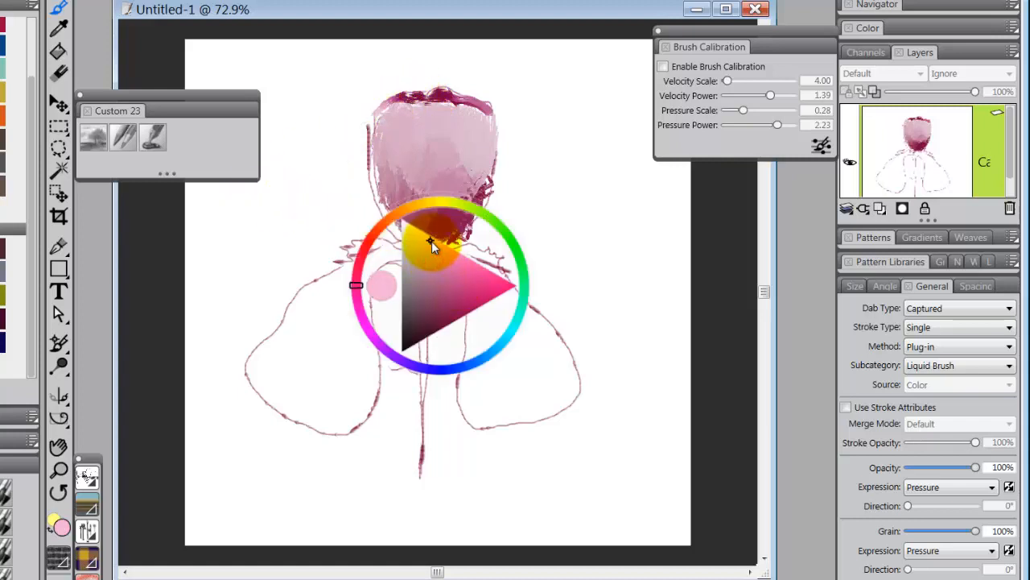
Step: Pick a pale pink from the colour wheel and rework the top rim of the top petal
left_click(432, 235)
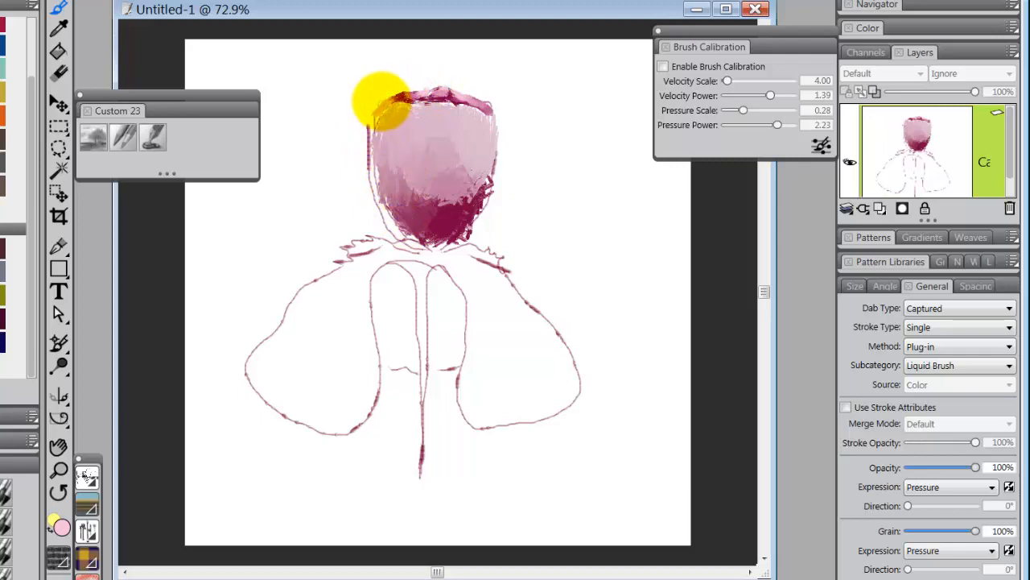
left_click_drag(384, 100, 443, 222)
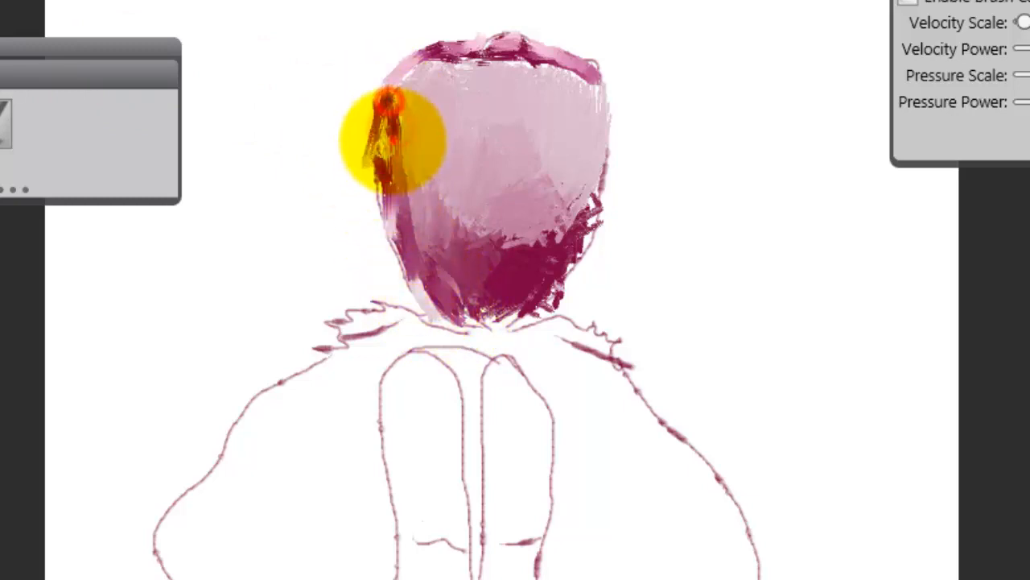
Step: Darken the top petal's left edge in magenta, then dab golden yellow along the petal base
left_click_drag(390, 132, 402, 290)
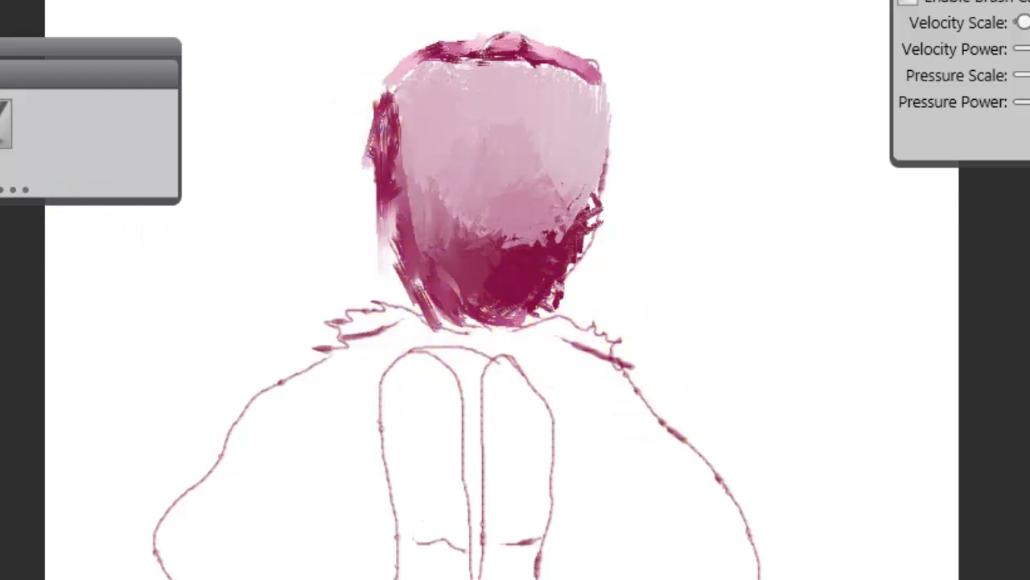
left_click(405, 309)
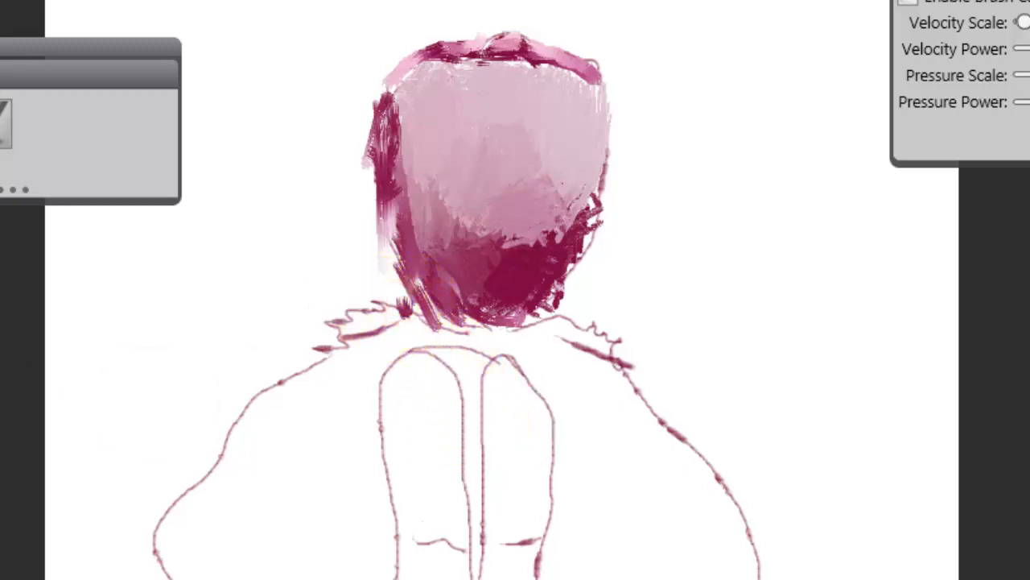
left_click(405, 322)
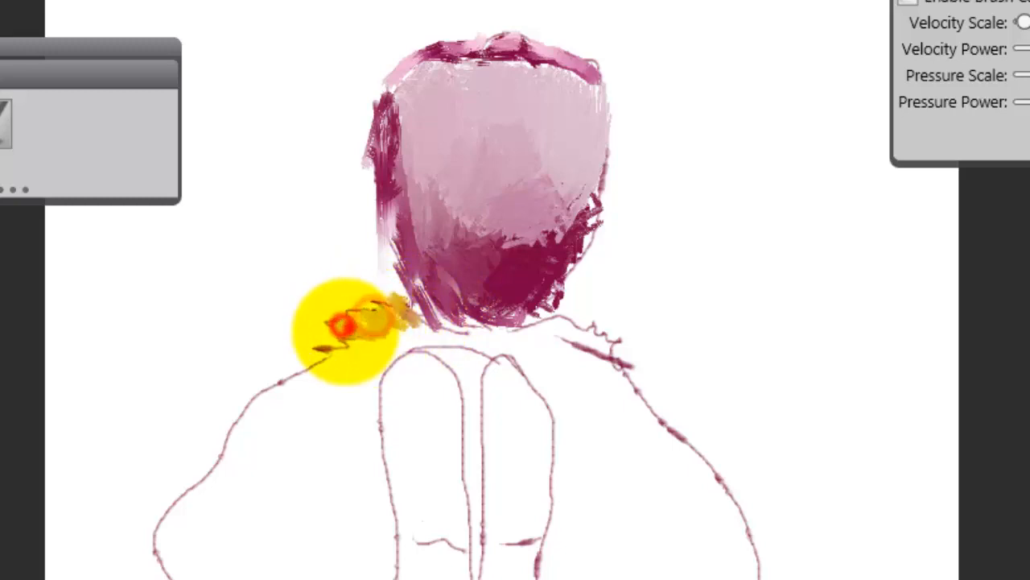
left_click_drag(346, 330, 608, 330)
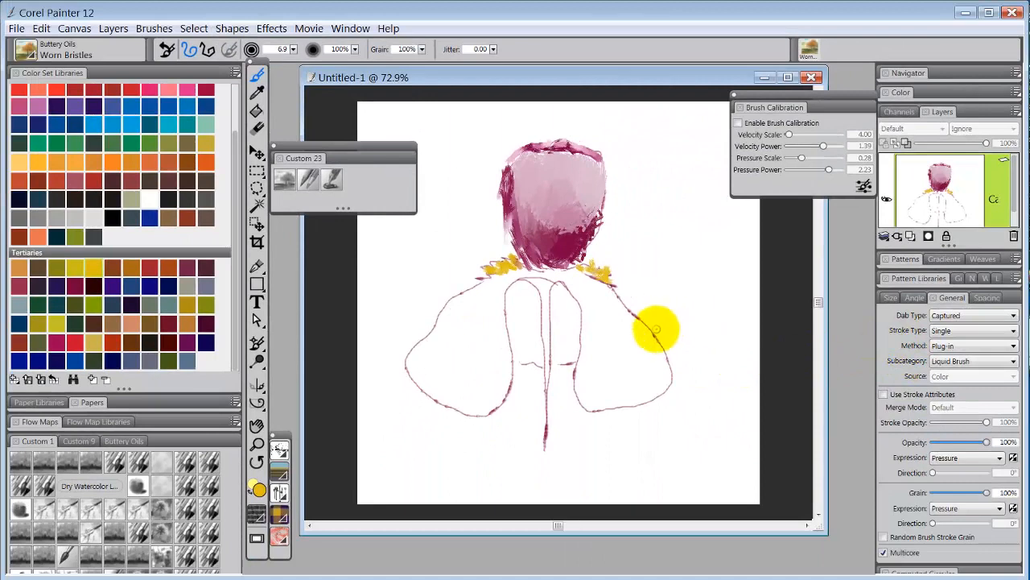
mouse_move(435, 298)
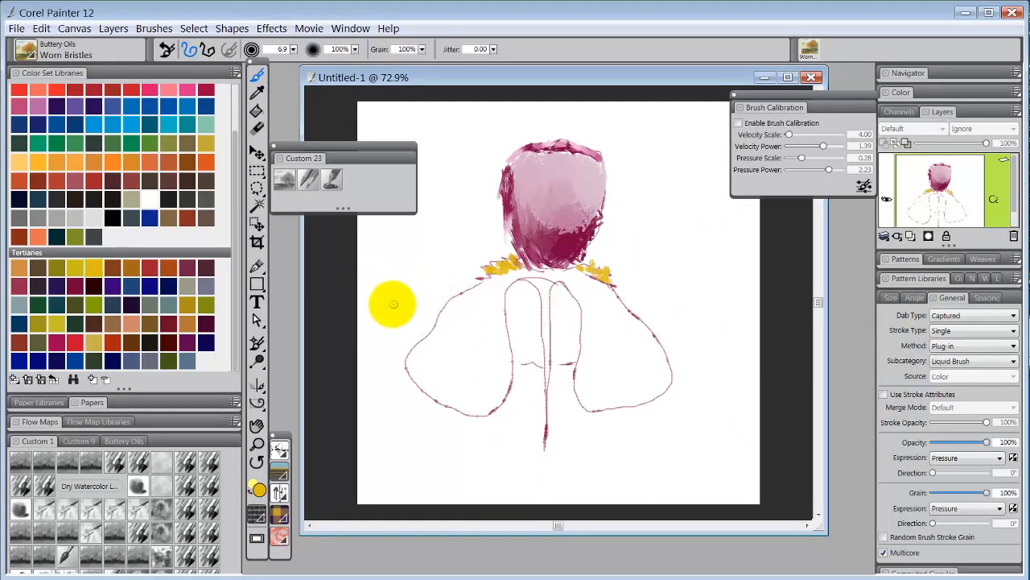
mouse_move(721, 385)
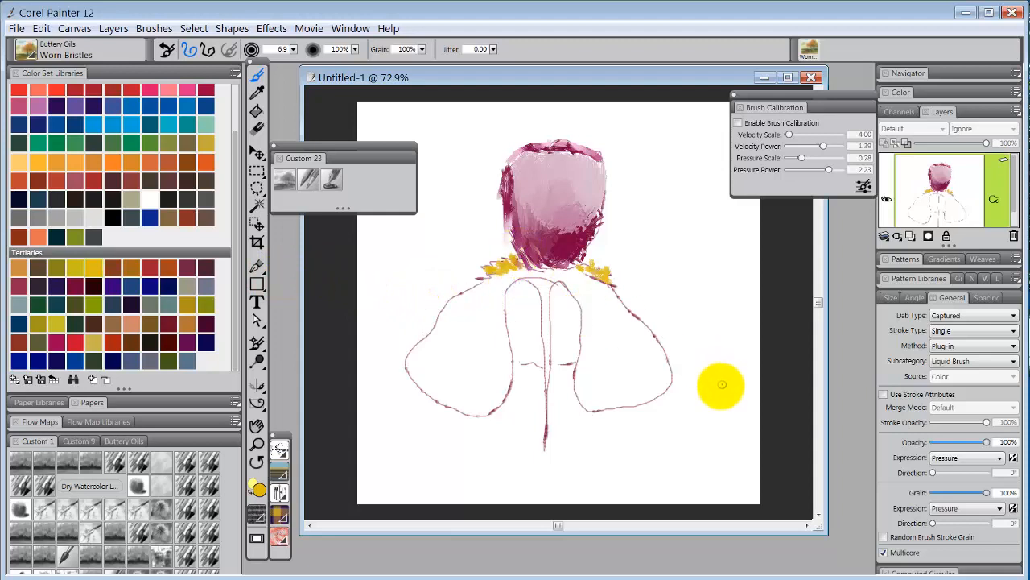